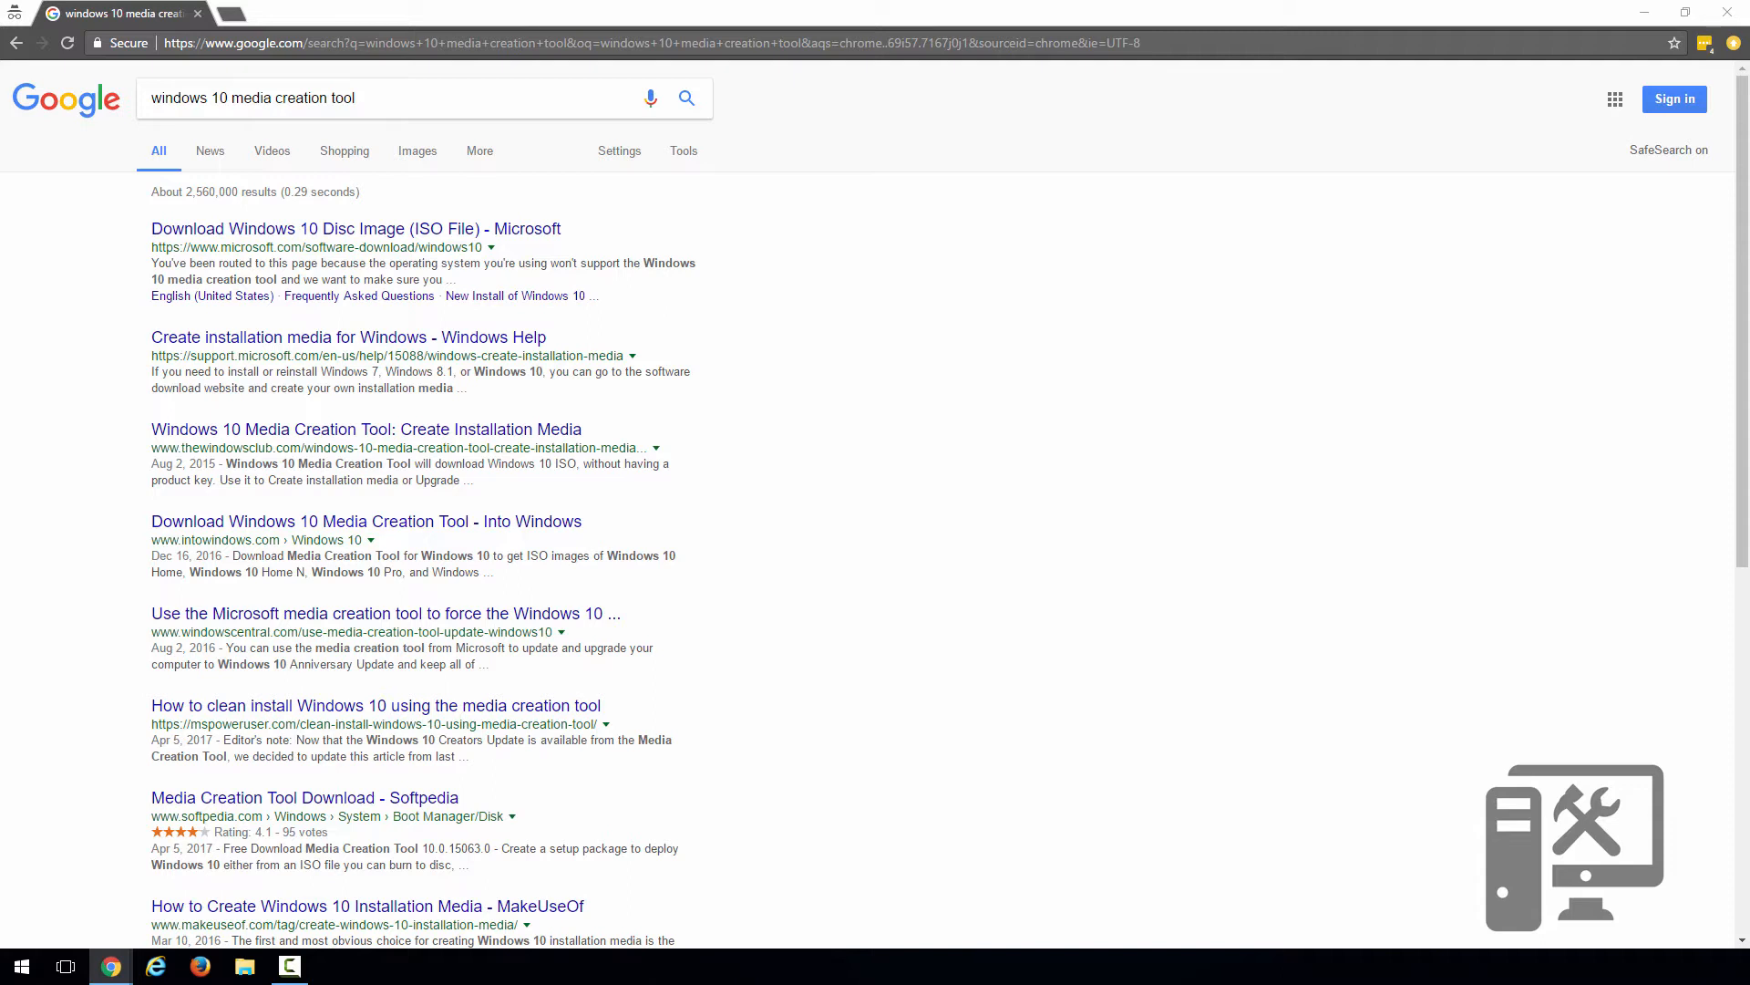
mouse_move(420, 221)
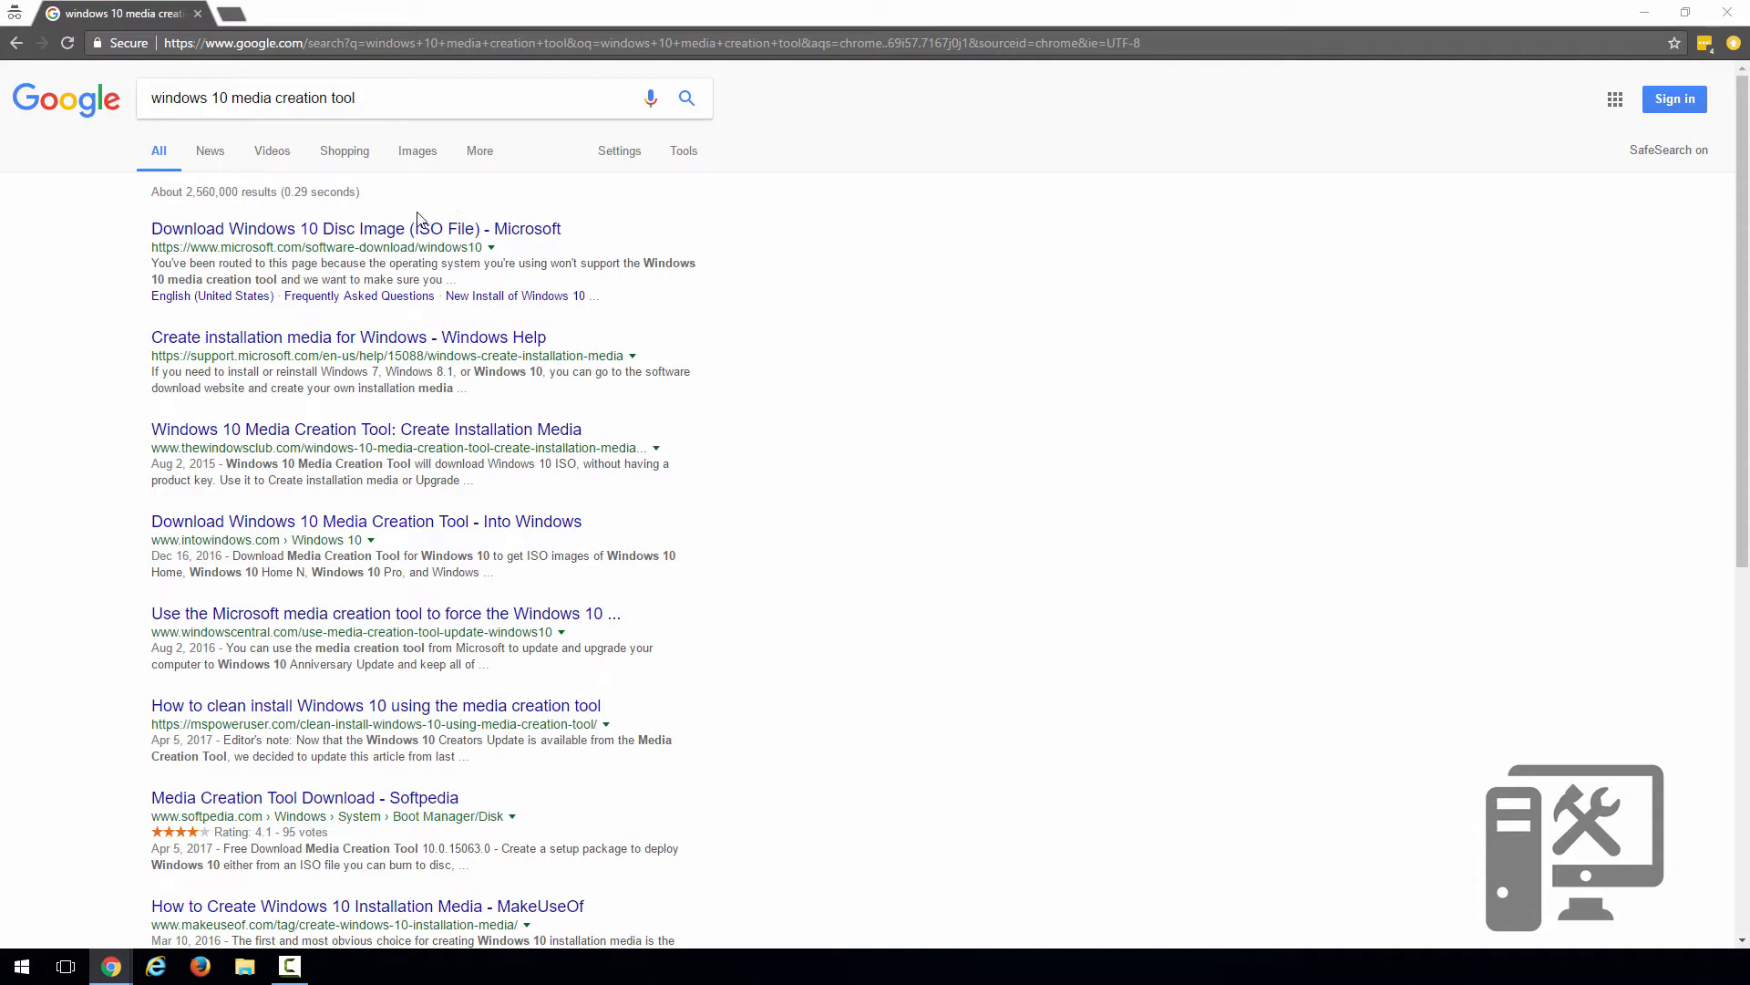
mouse_move(370, 215)
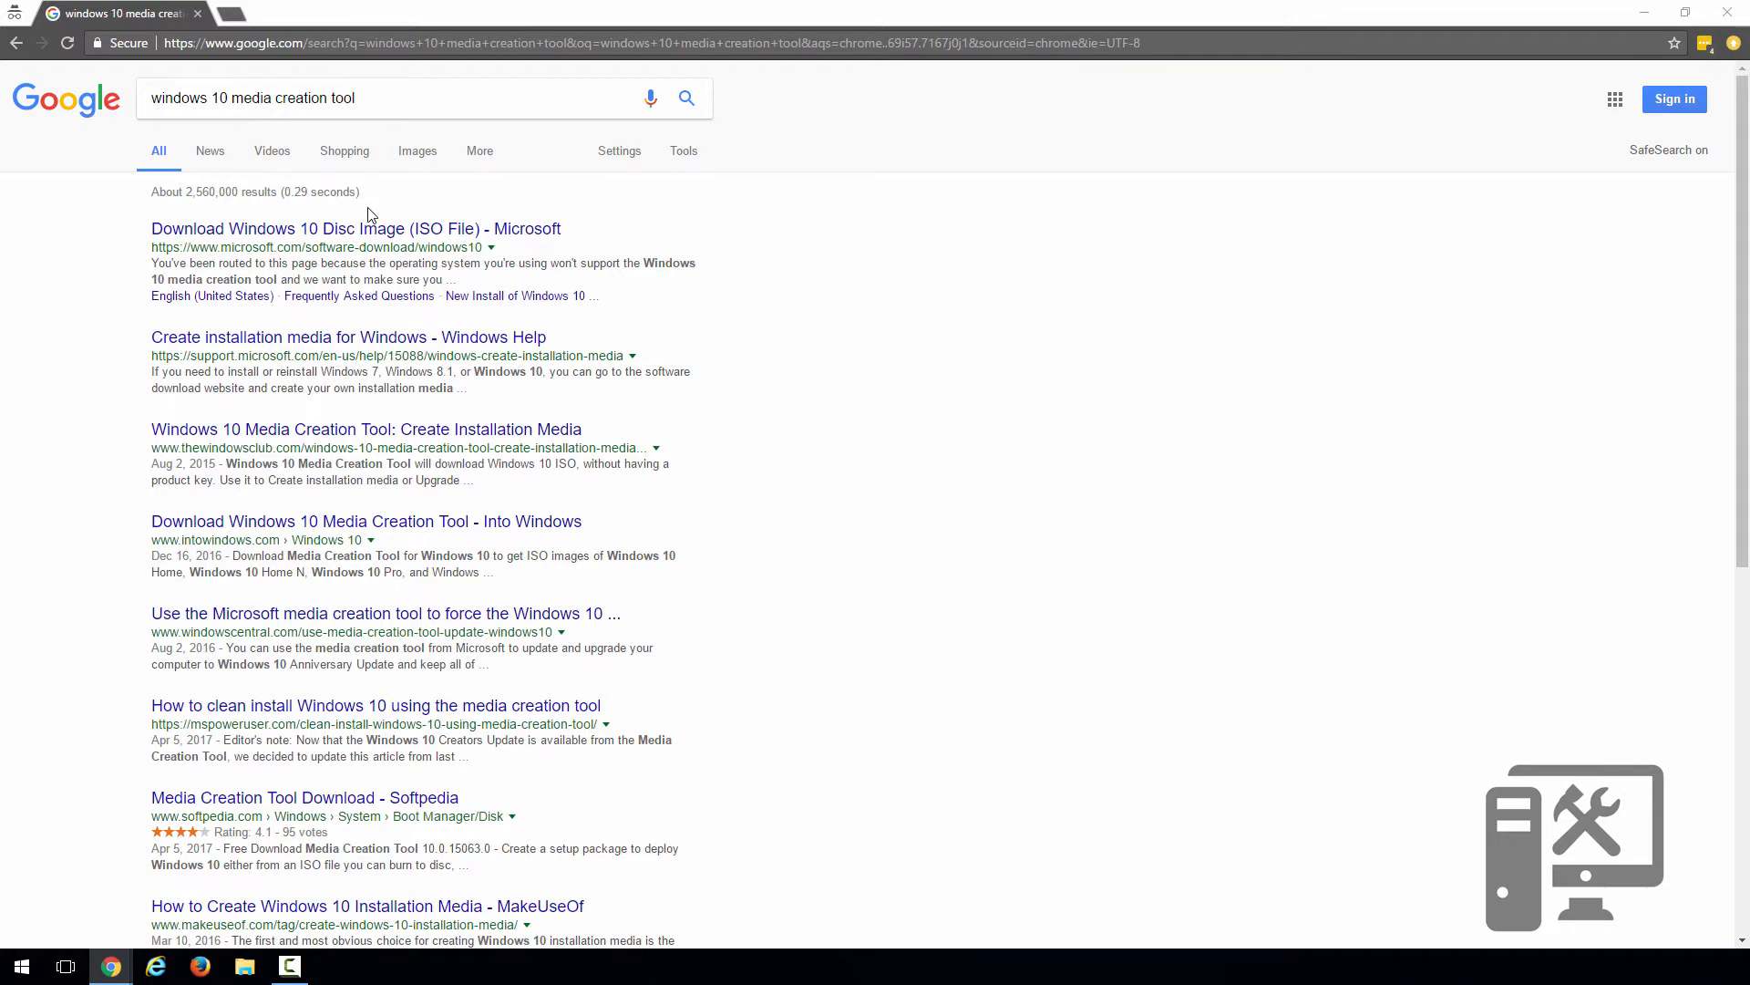
mouse_move(235, 241)
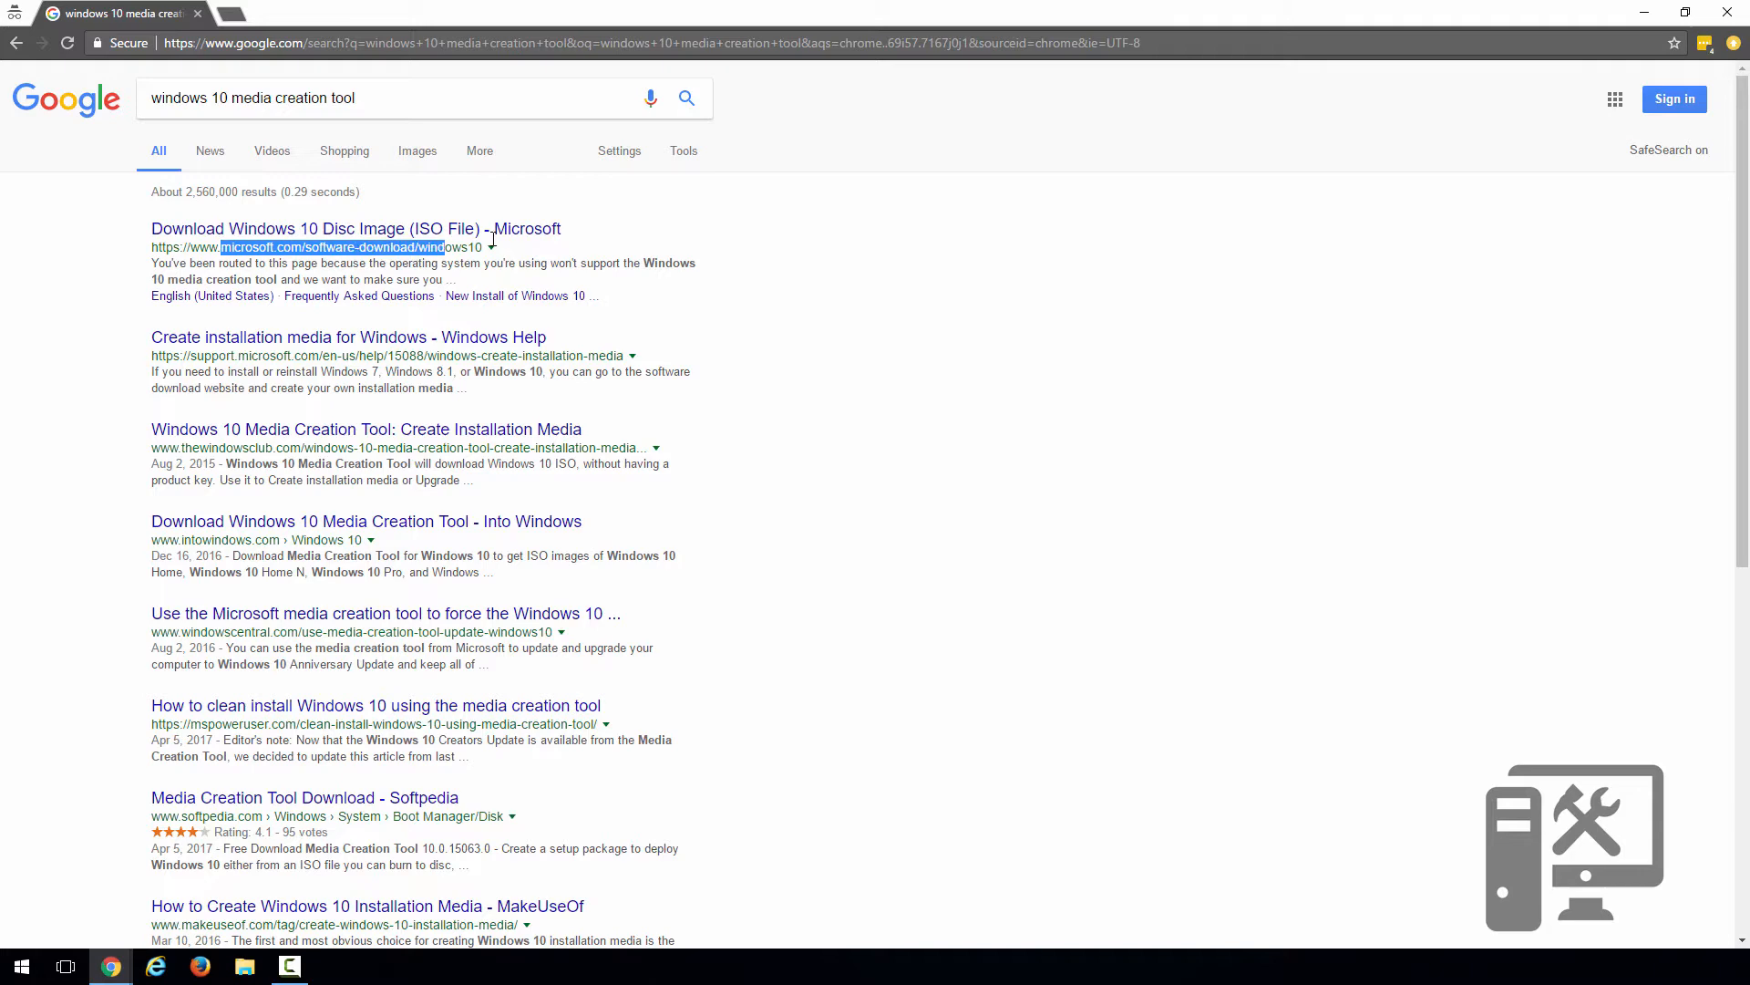
Step: Open the 'Download Windows 10 Disc Image (ISO File) - Microsoft' search result
click(355, 228)
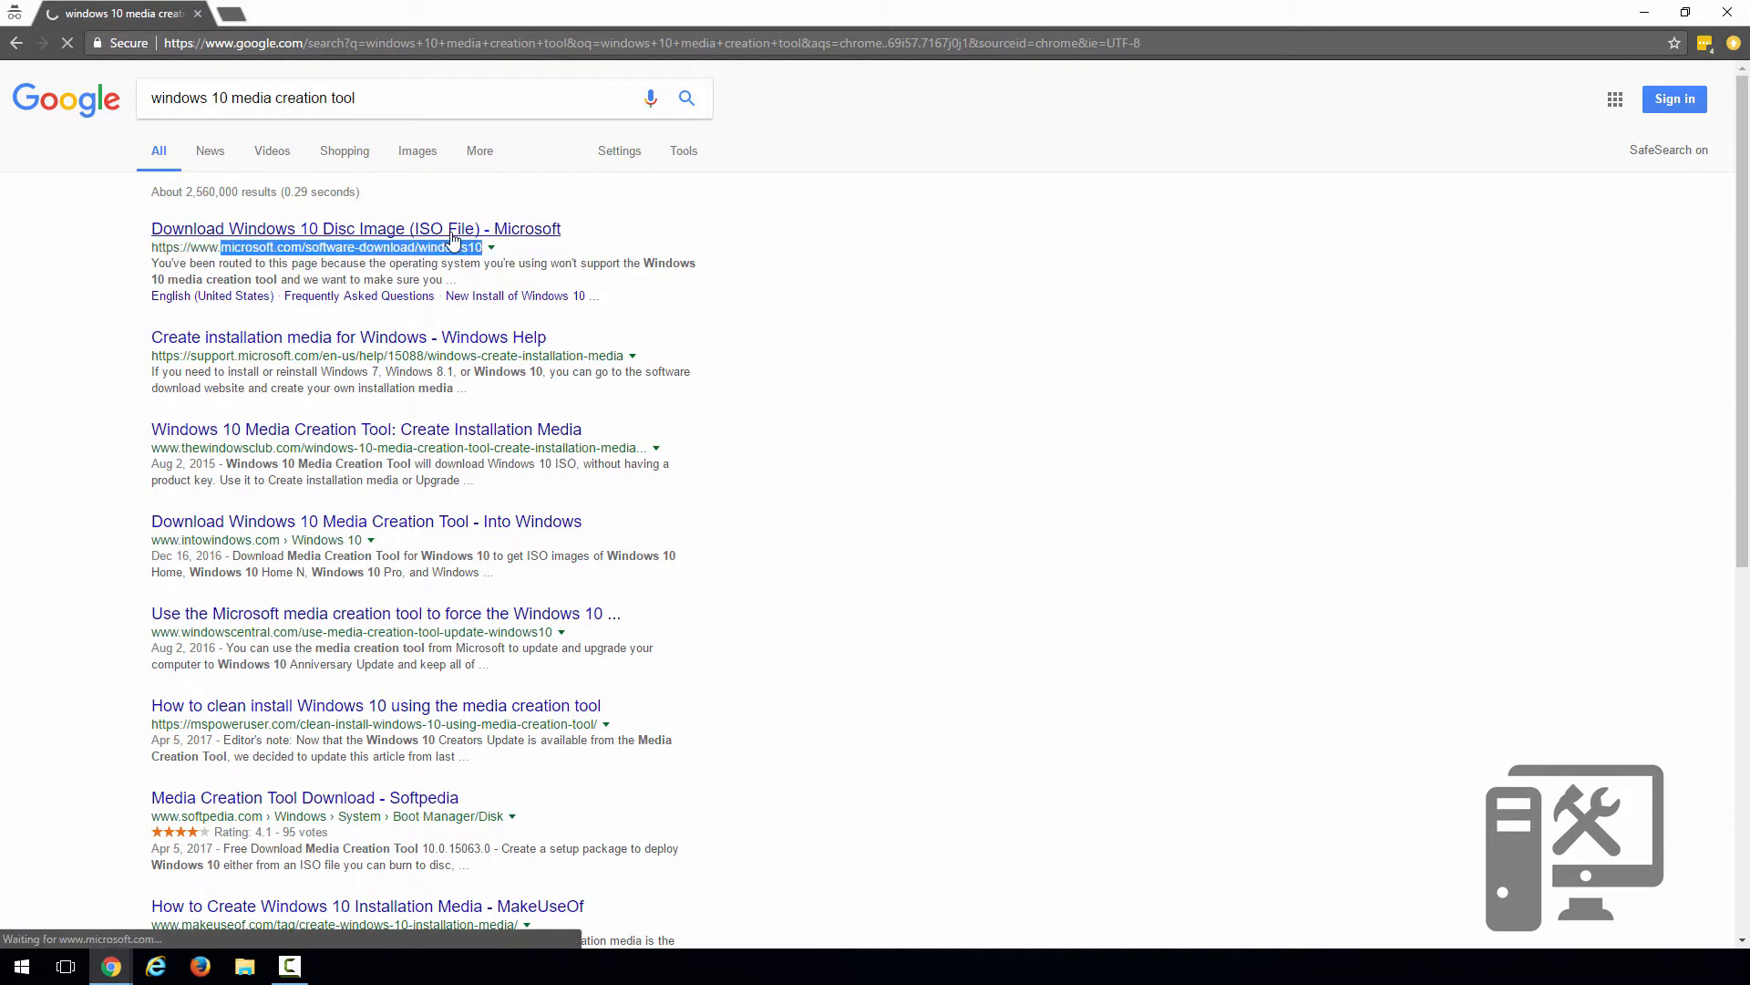
Step: Download MediaCreationTool.exe from Microsoft's Windows 10 page and run it
click(356, 228)
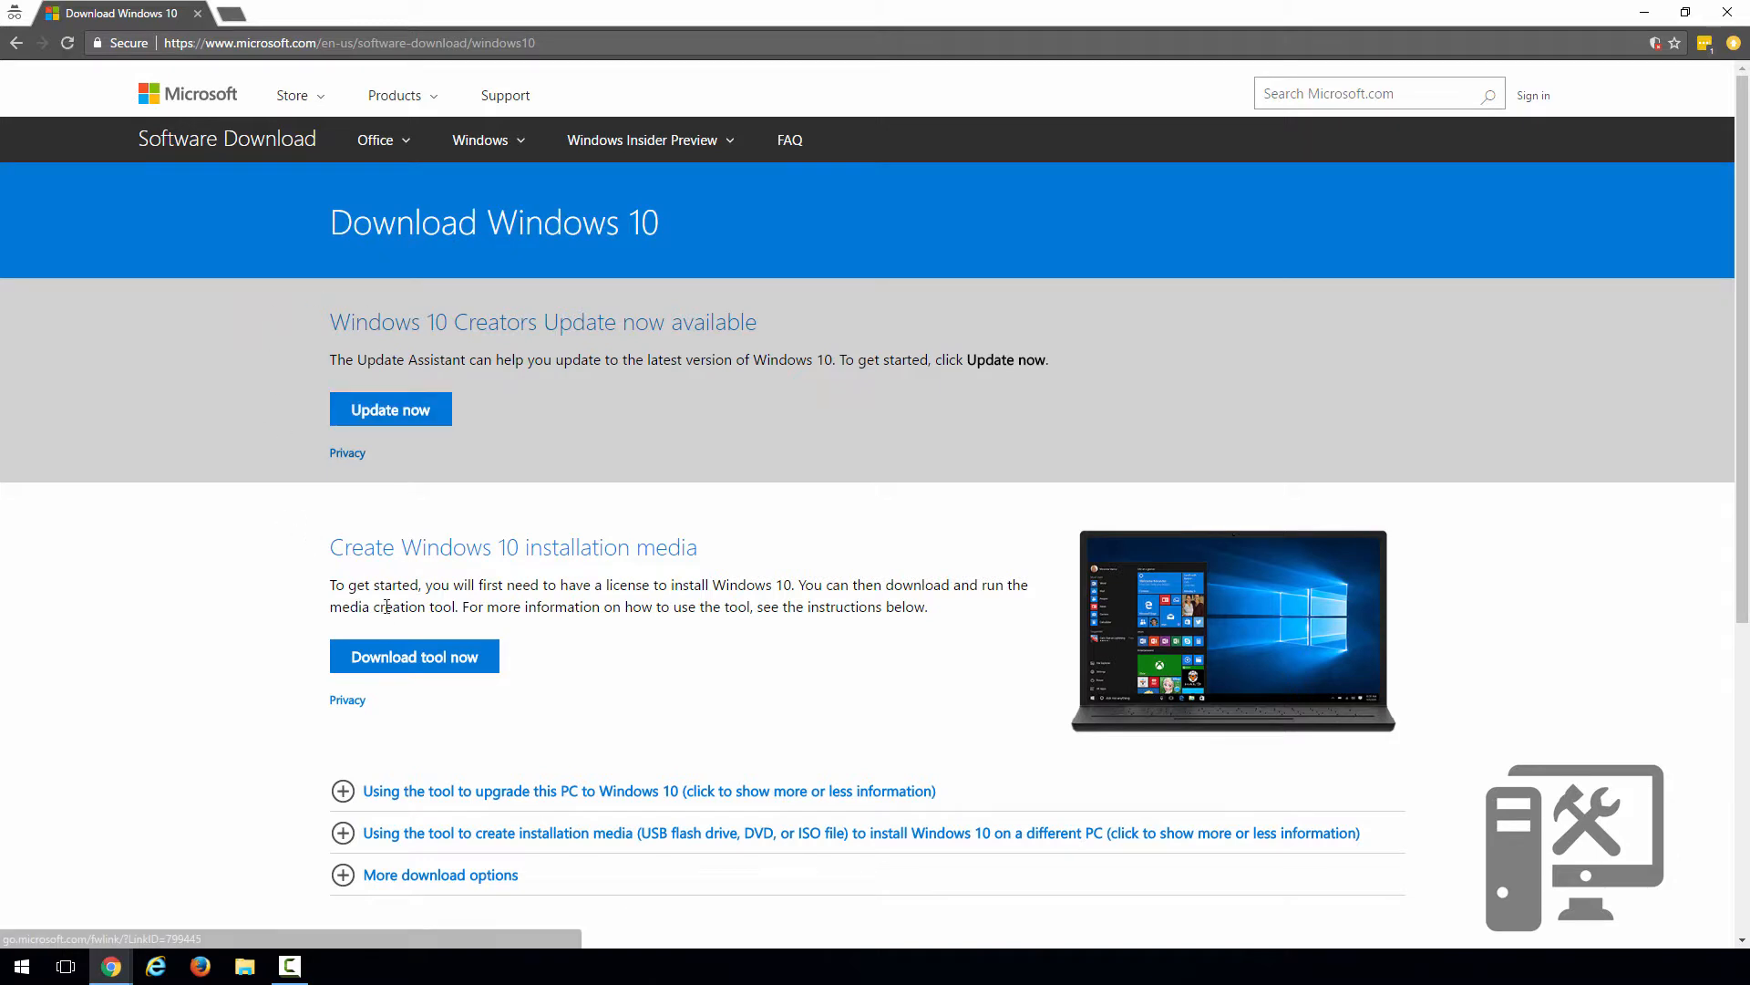
mouse_move(414, 657)
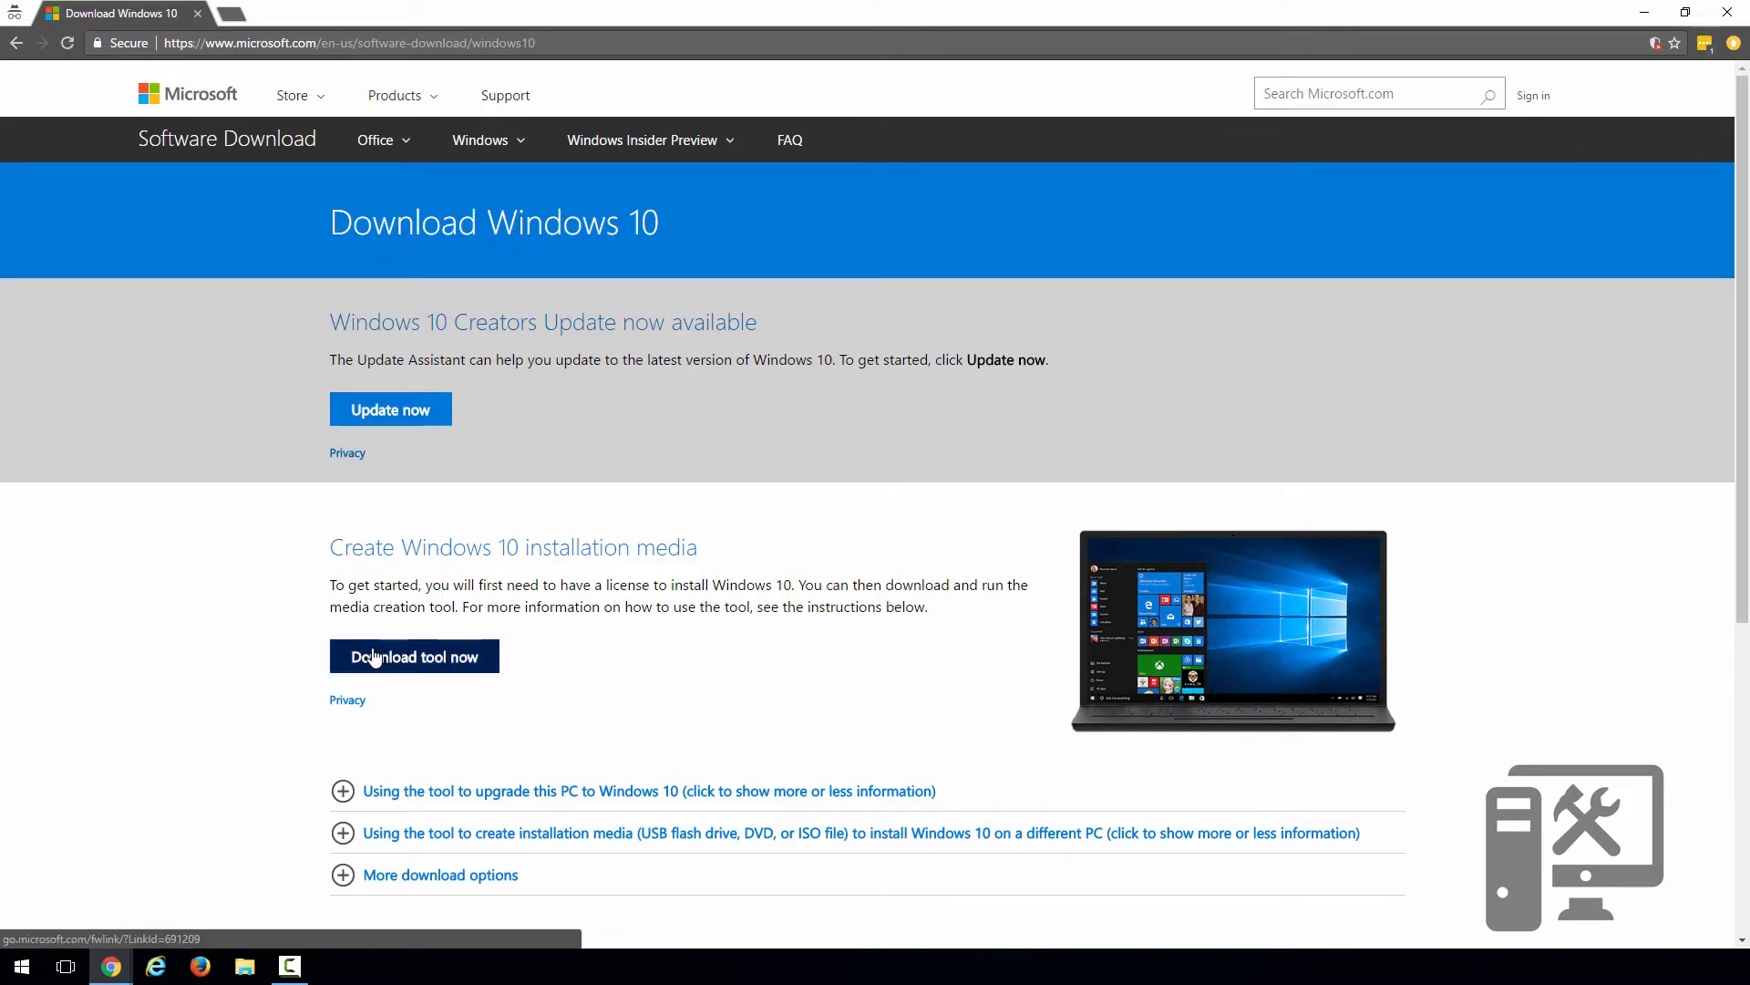
click(414, 654)
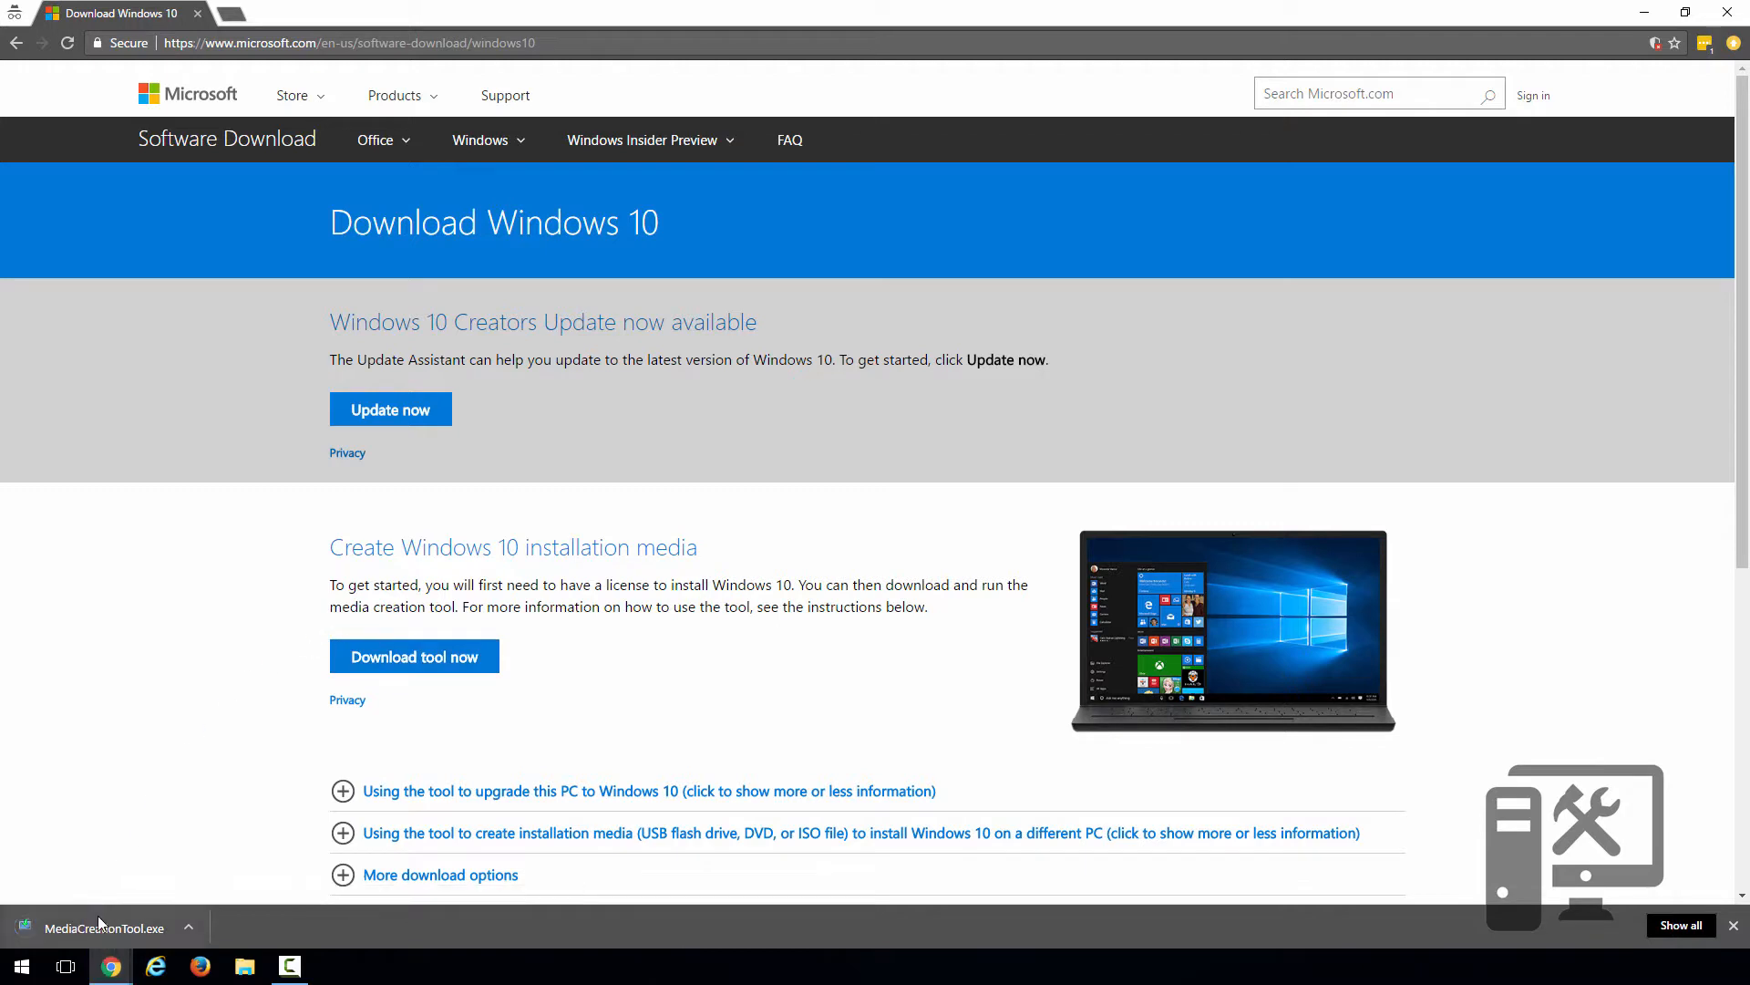
click(100, 928)
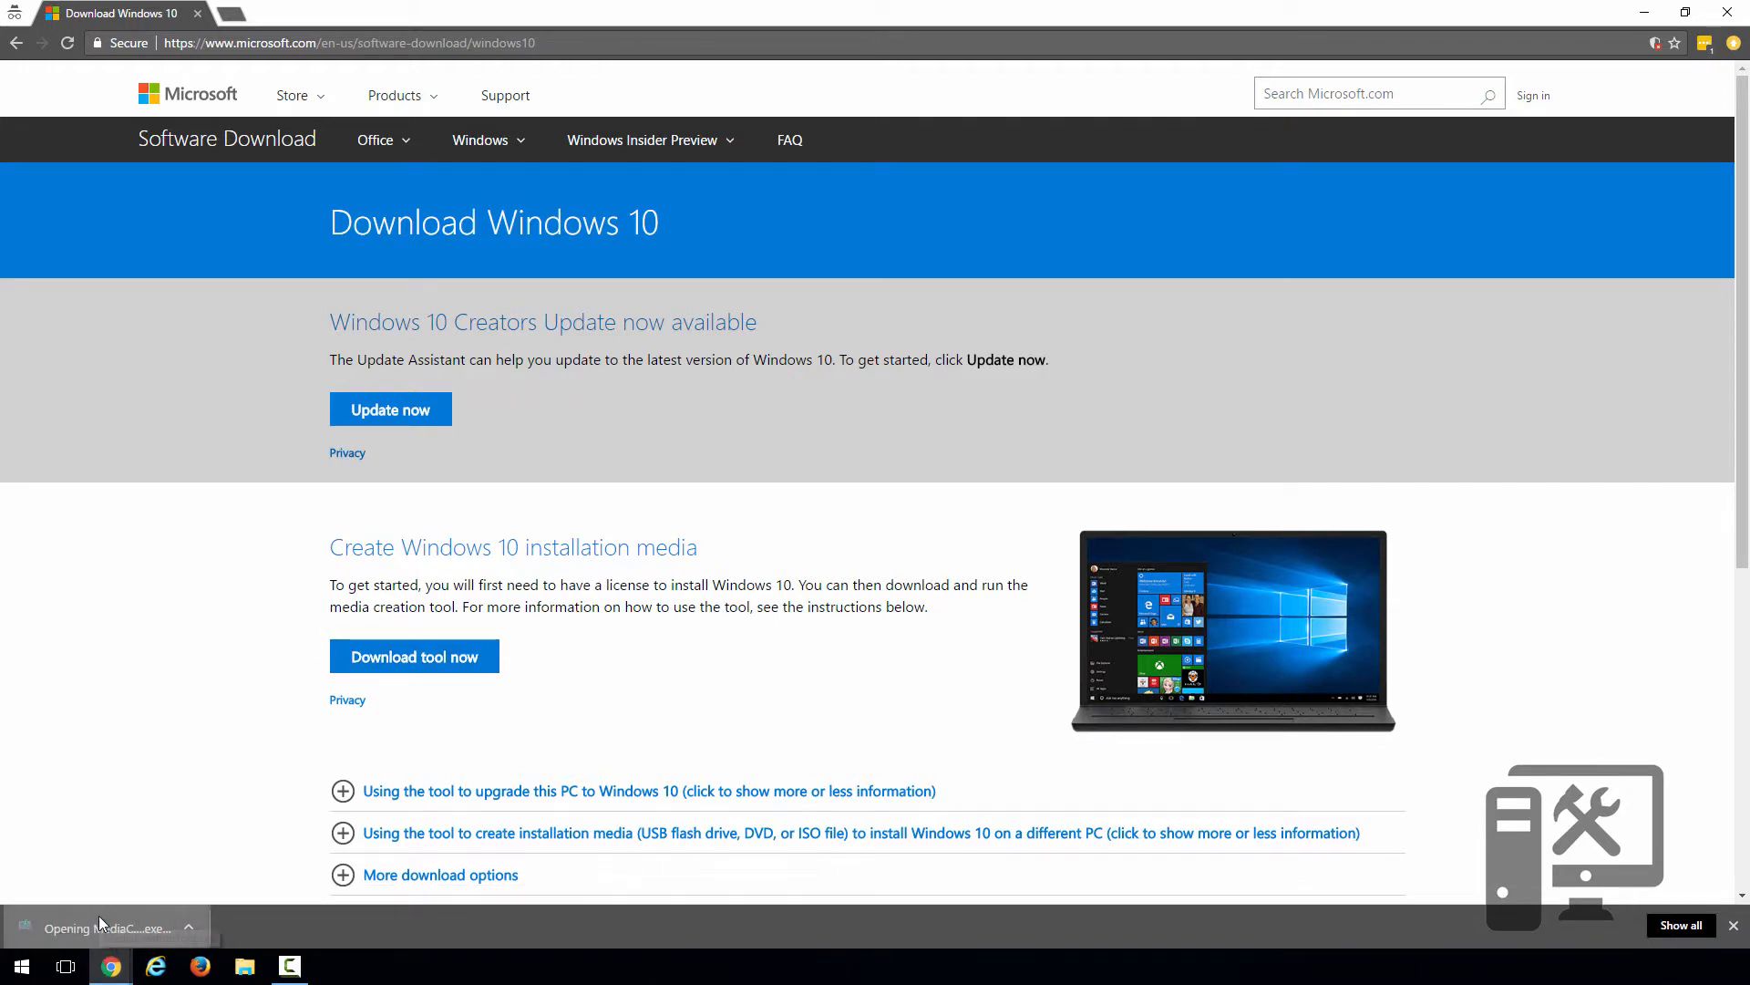
mouse_move(100, 923)
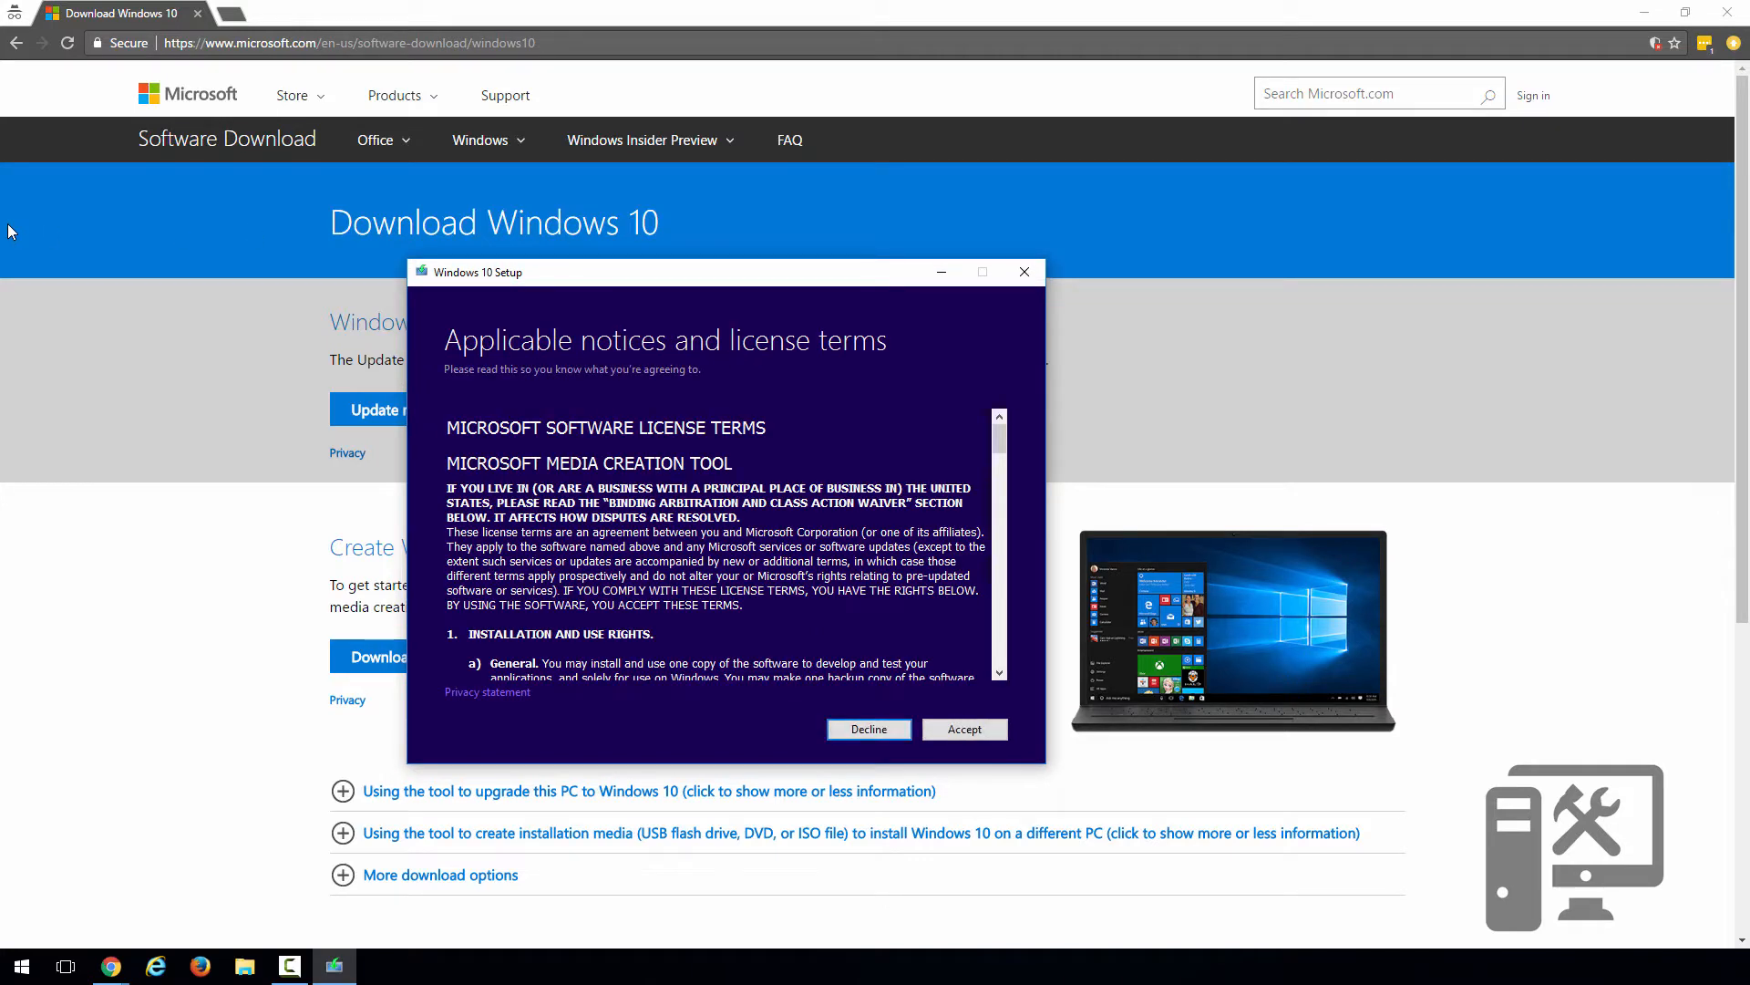
mouse_move(409, 337)
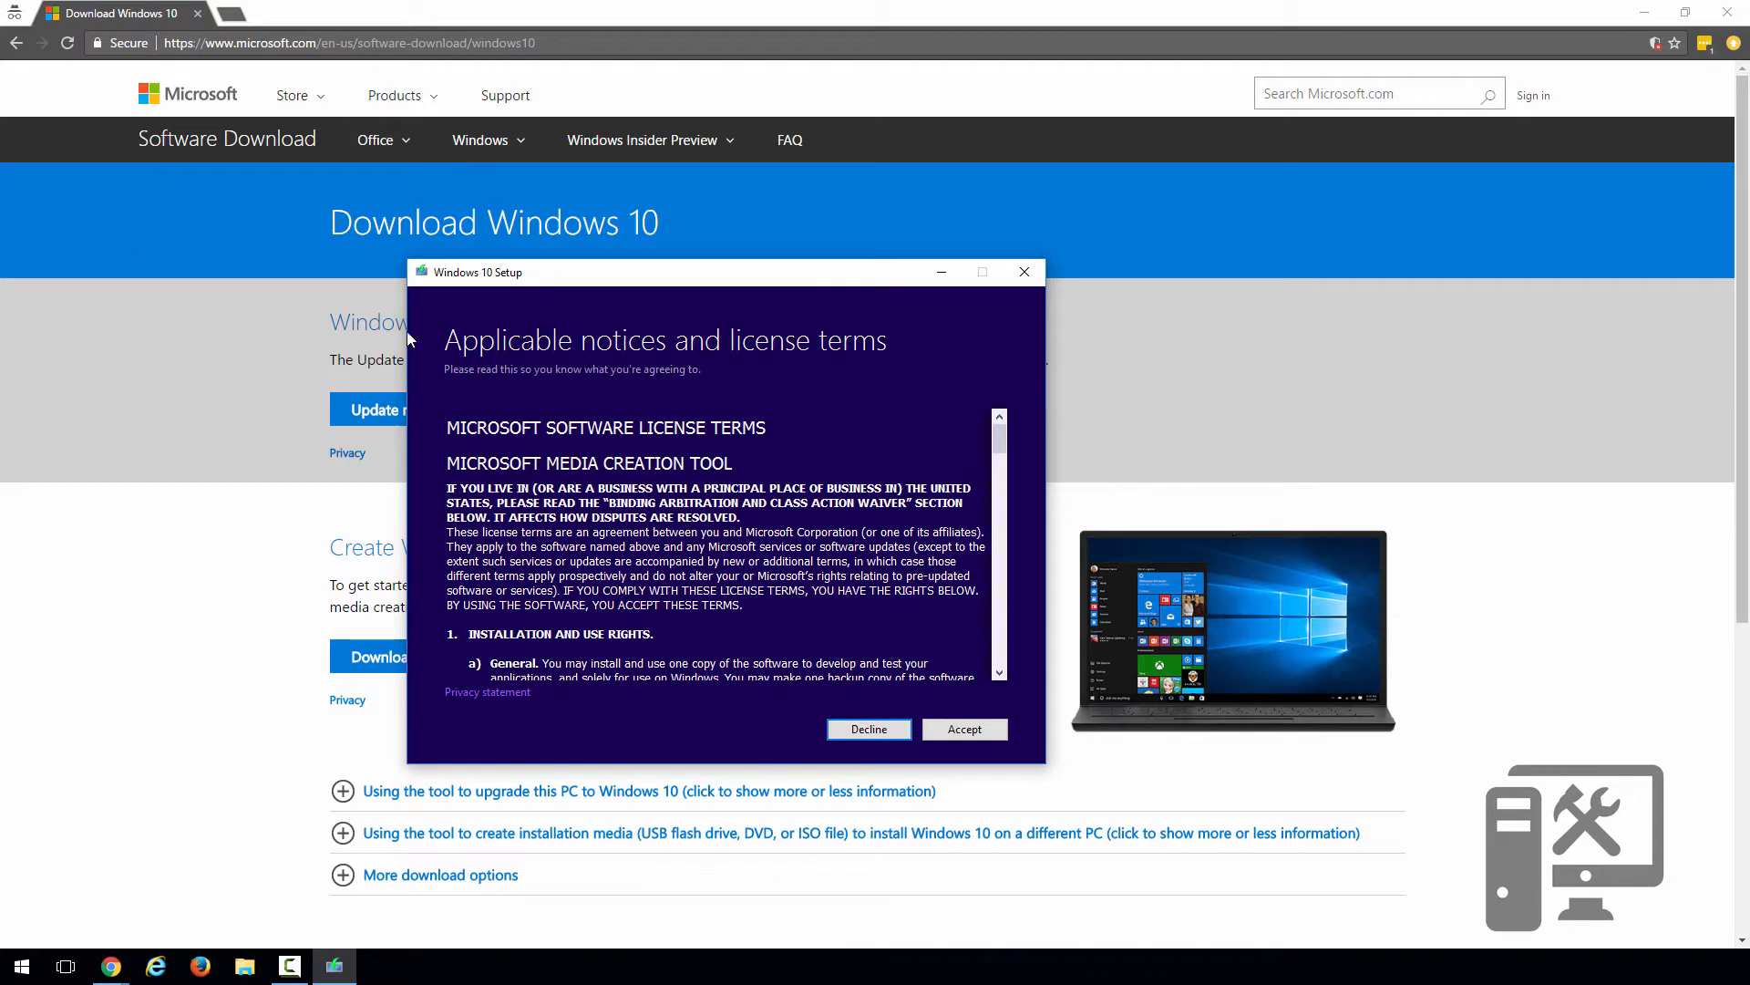
Step: Accept the license terms and choose 'Create installation media for another PC'
click(962, 727)
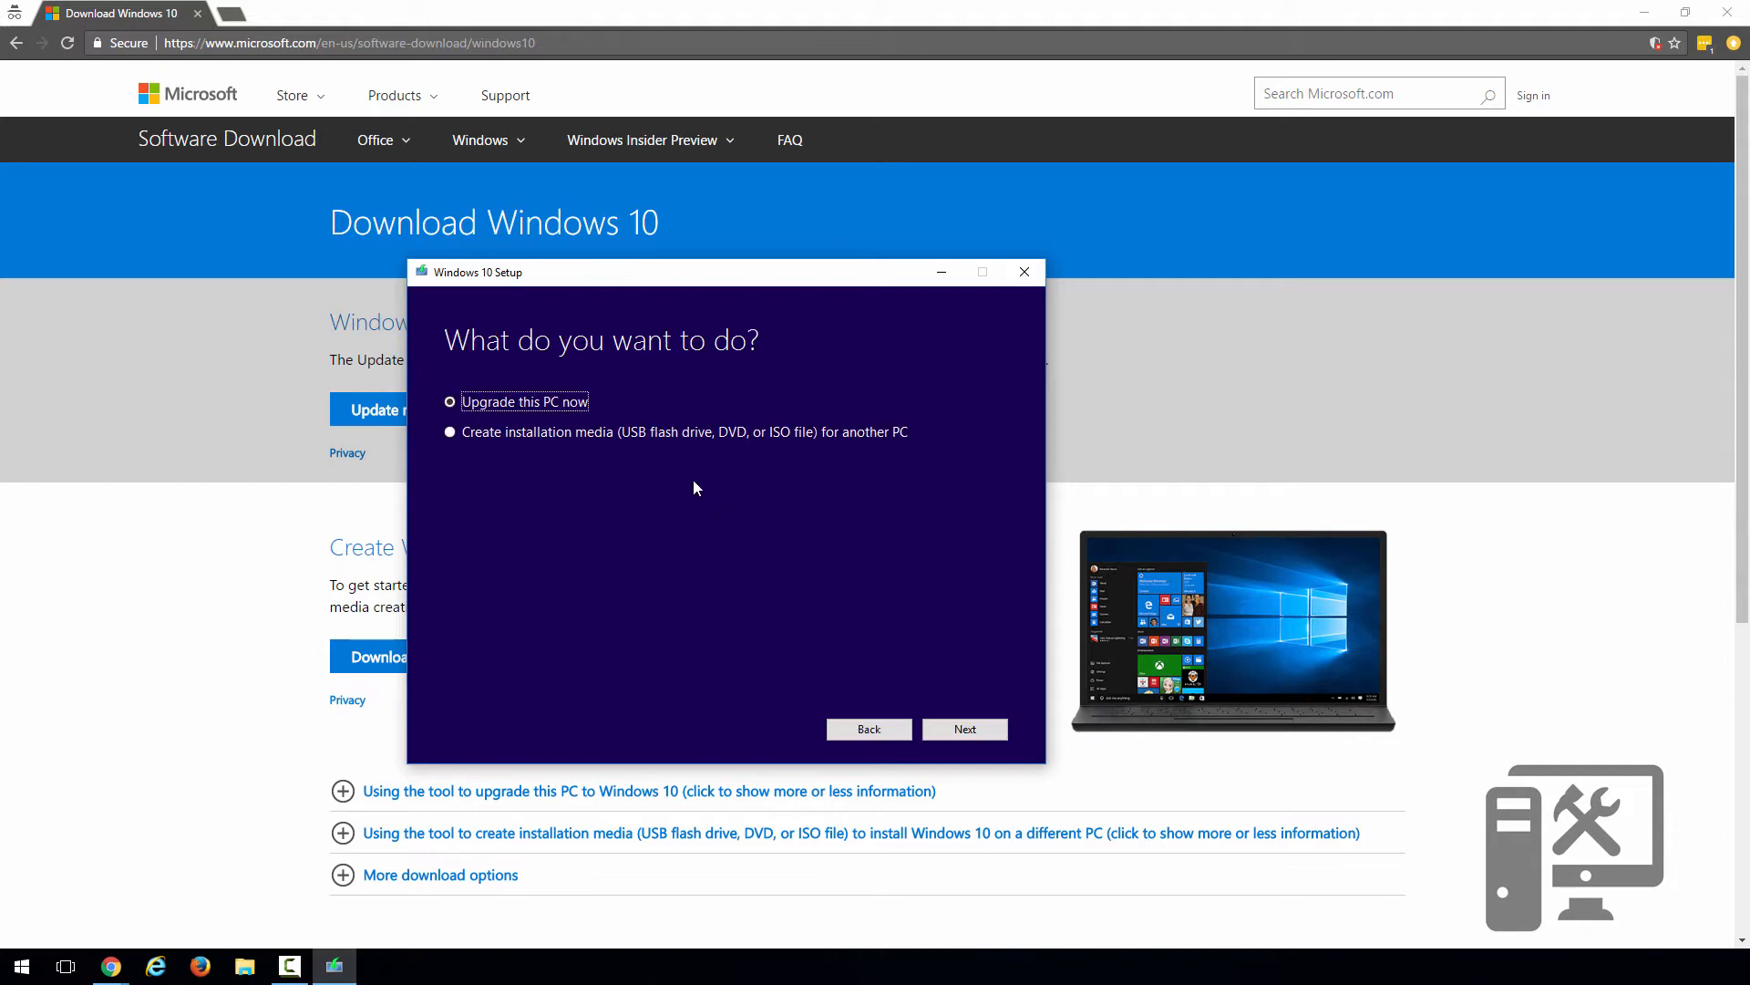
mouse_move(589, 445)
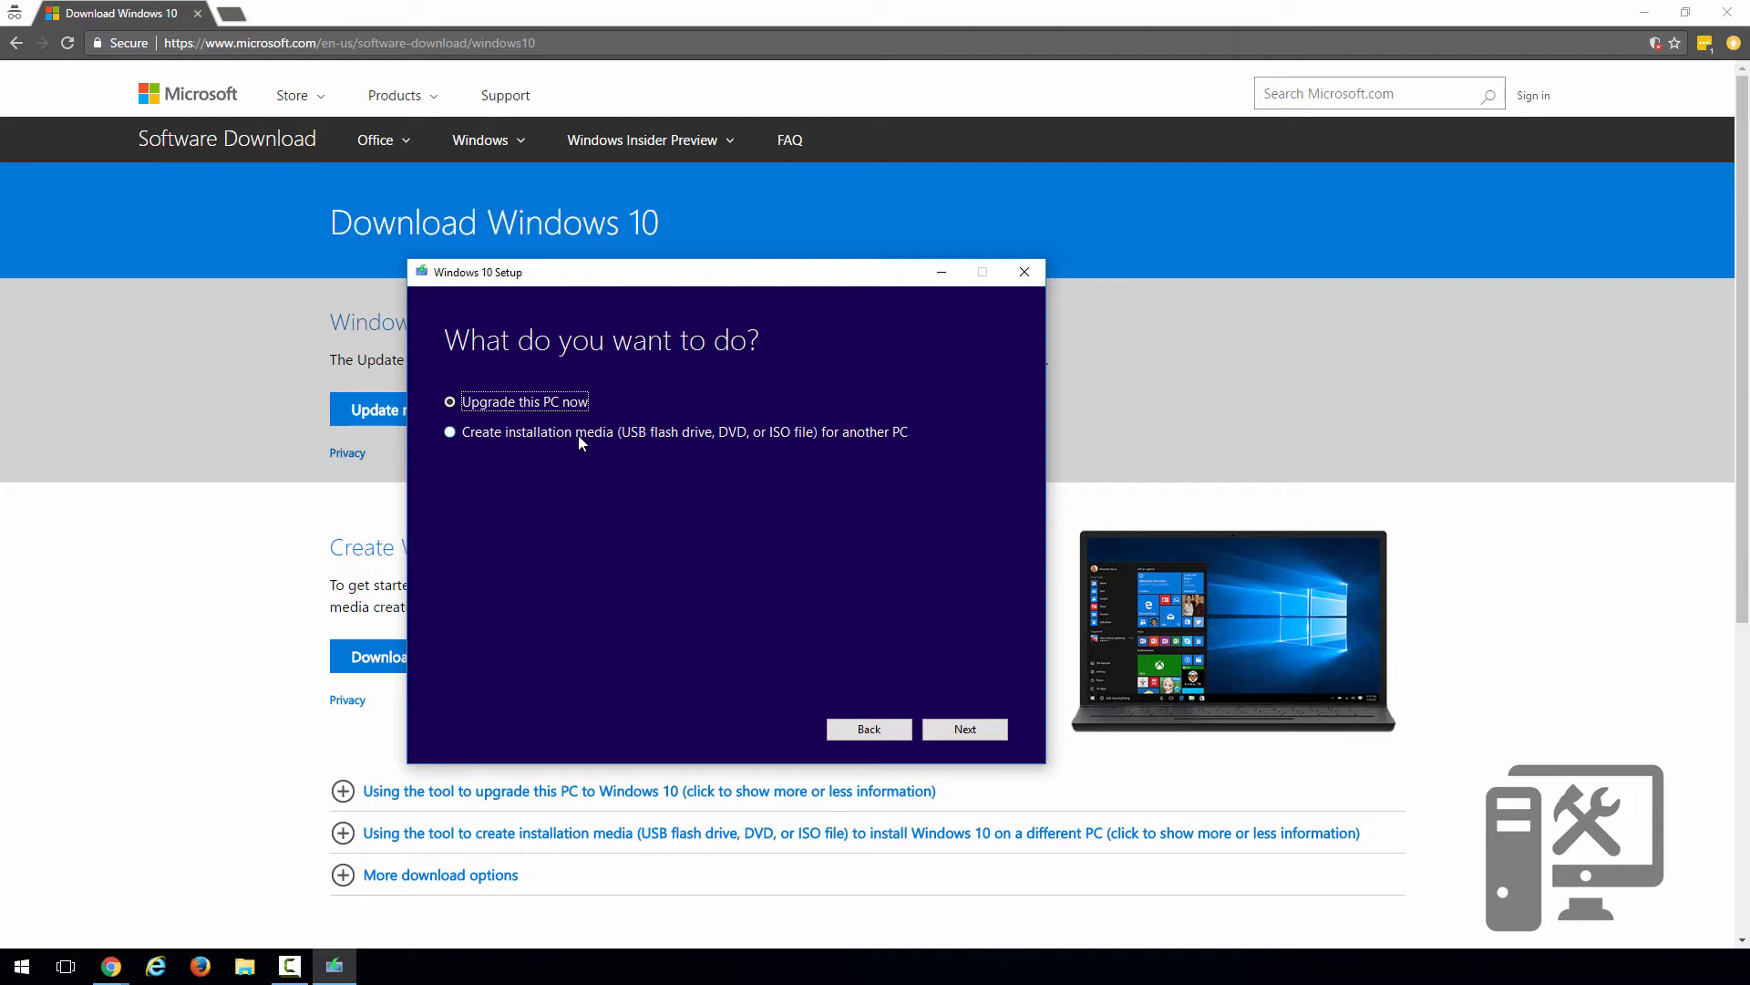
click(450, 432)
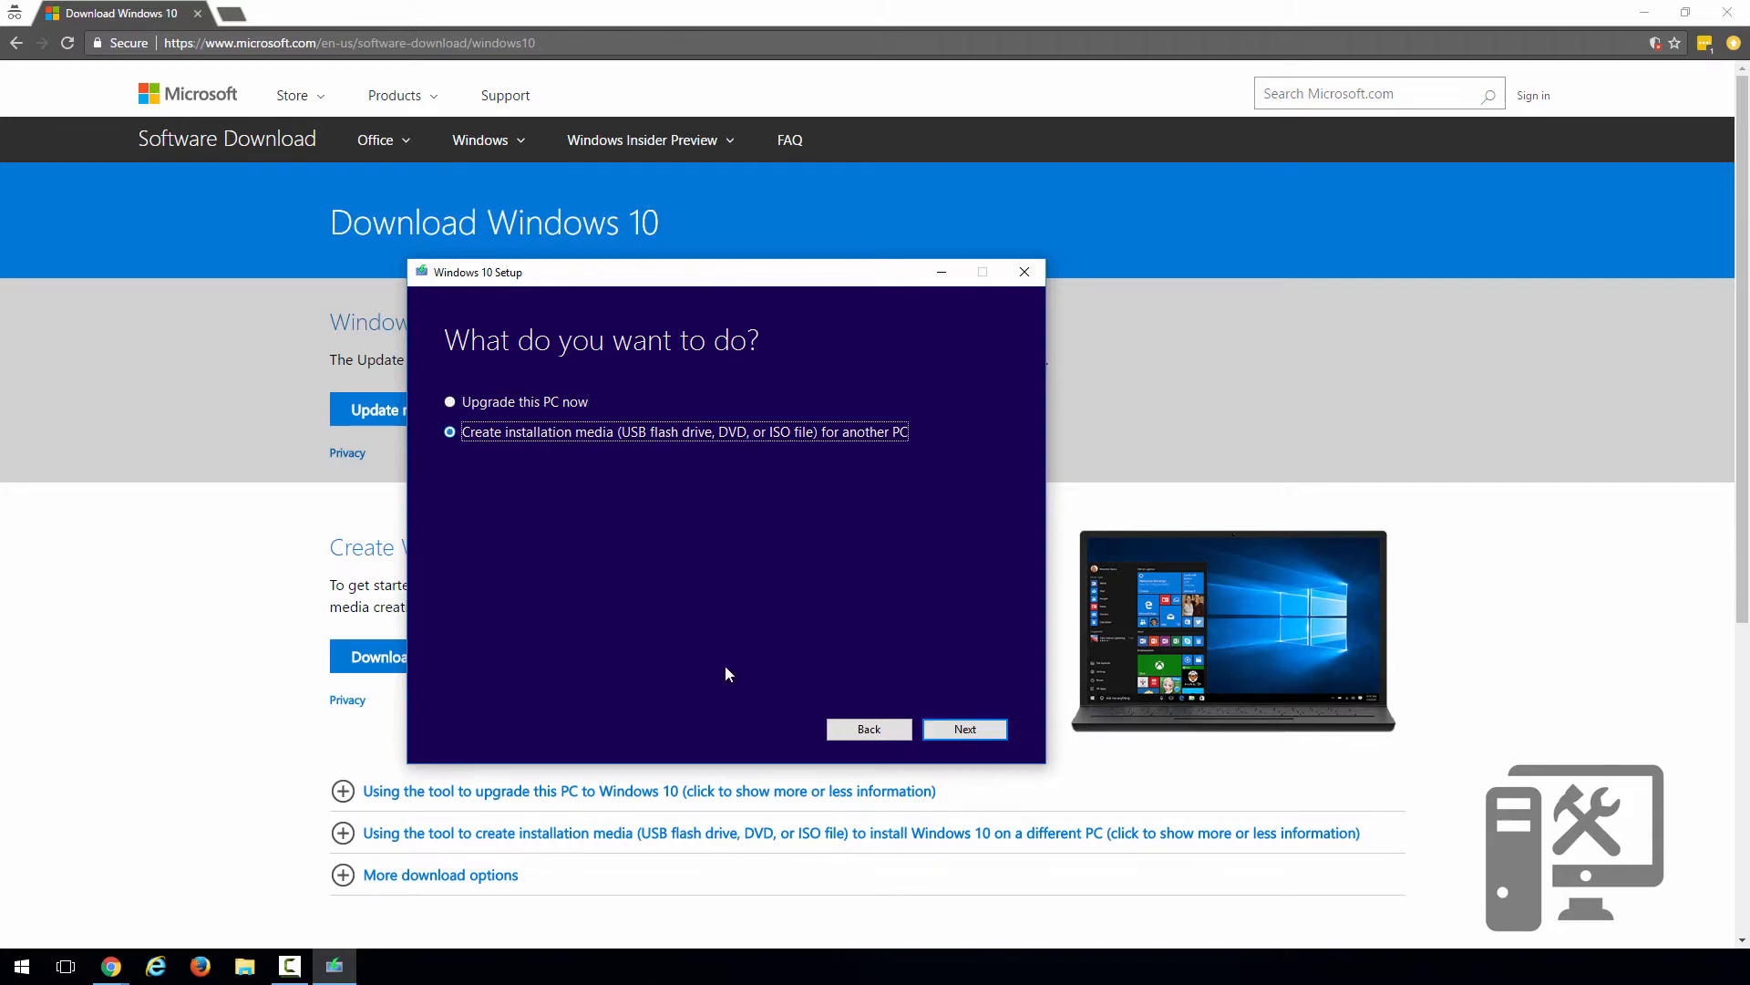
click(962, 729)
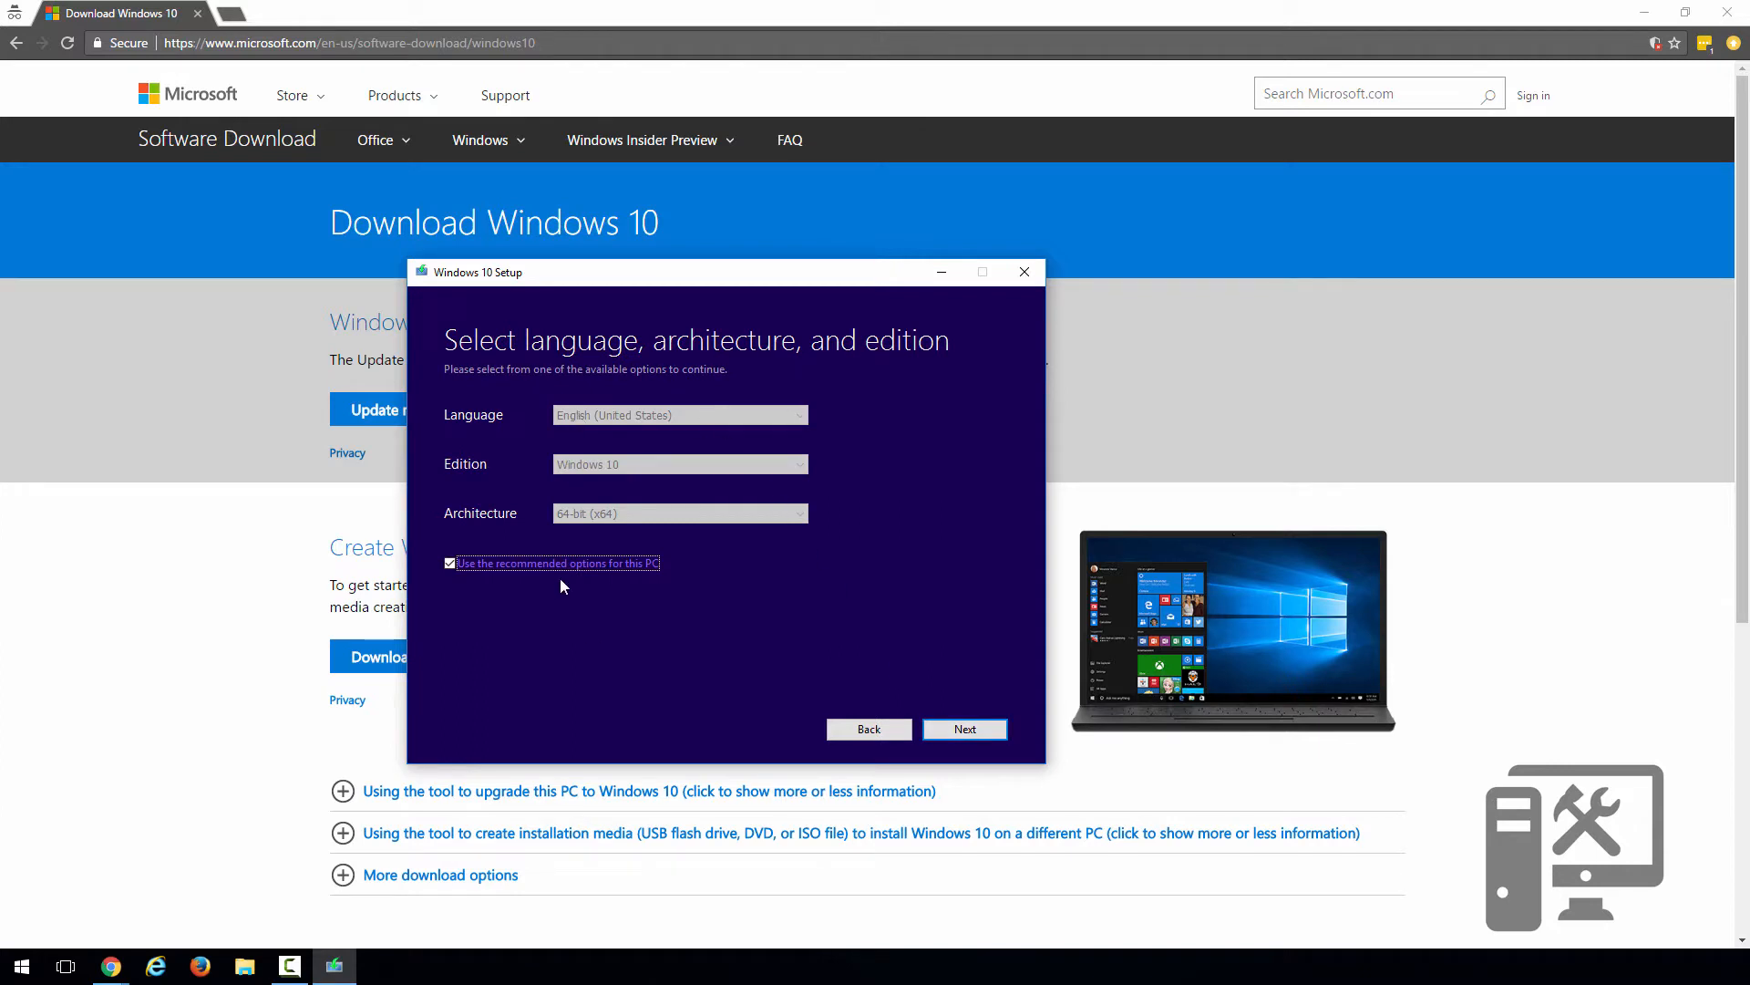
Step: Turn off recommended options and set Architecture to Both, keeping English and Windows 10
click(448, 563)
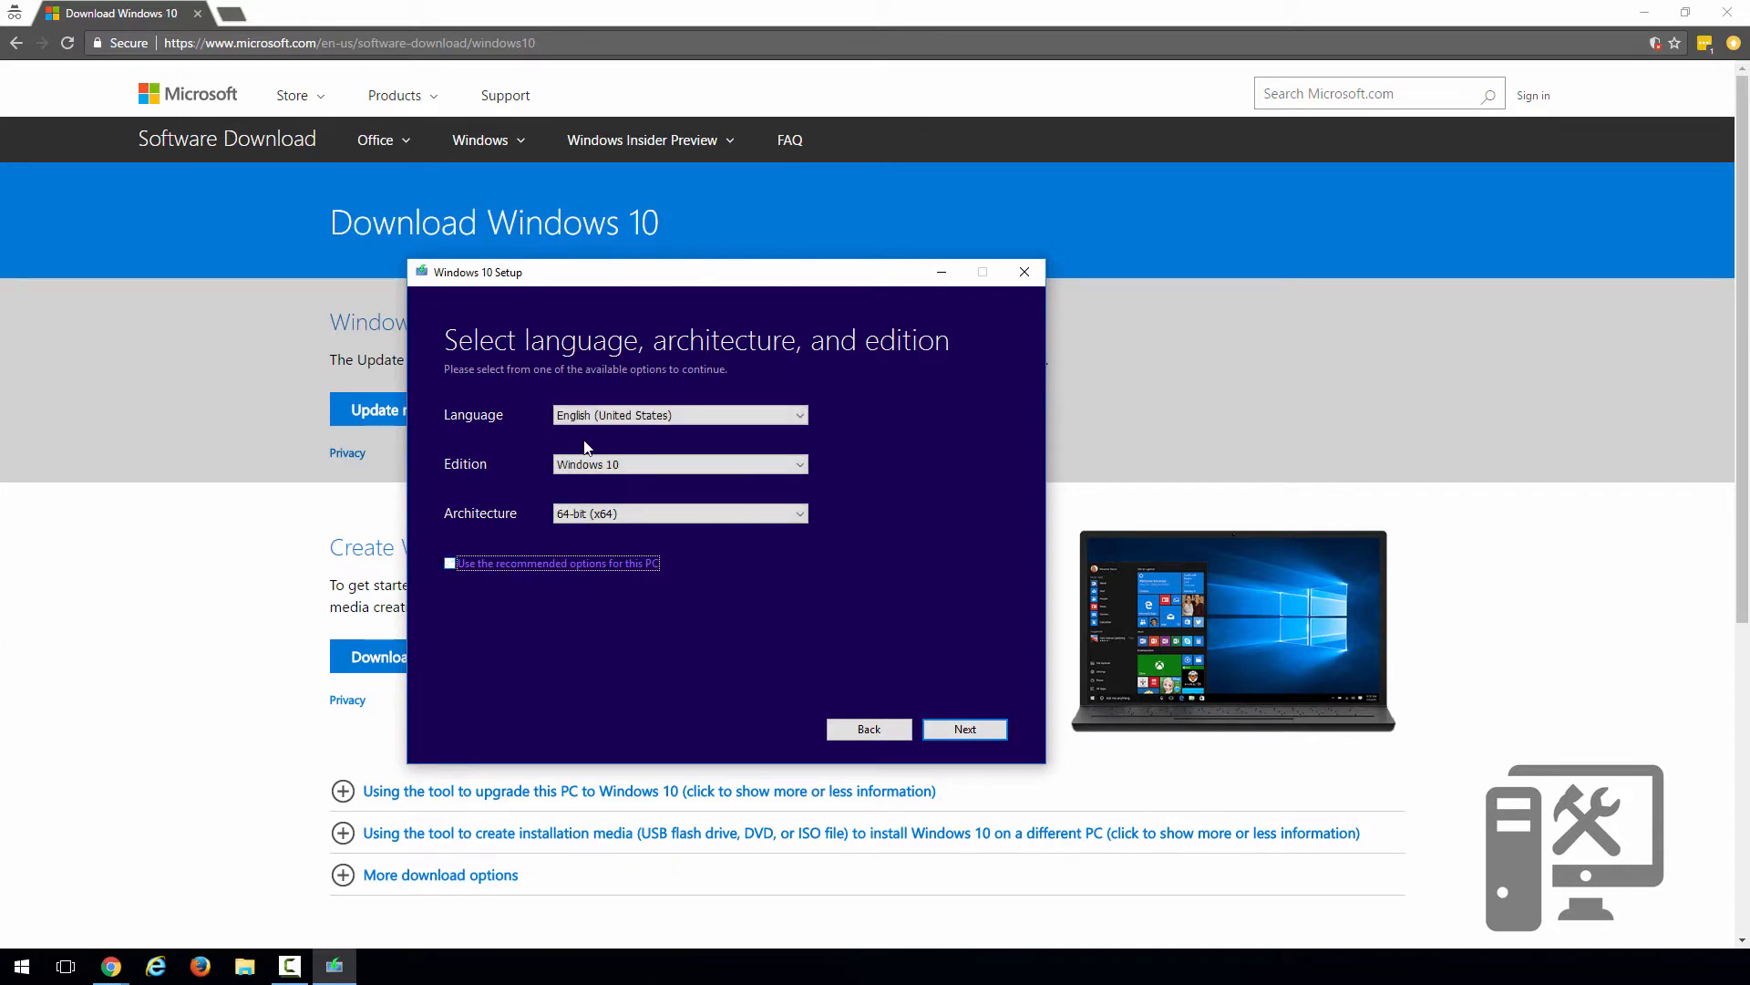
click(679, 513)
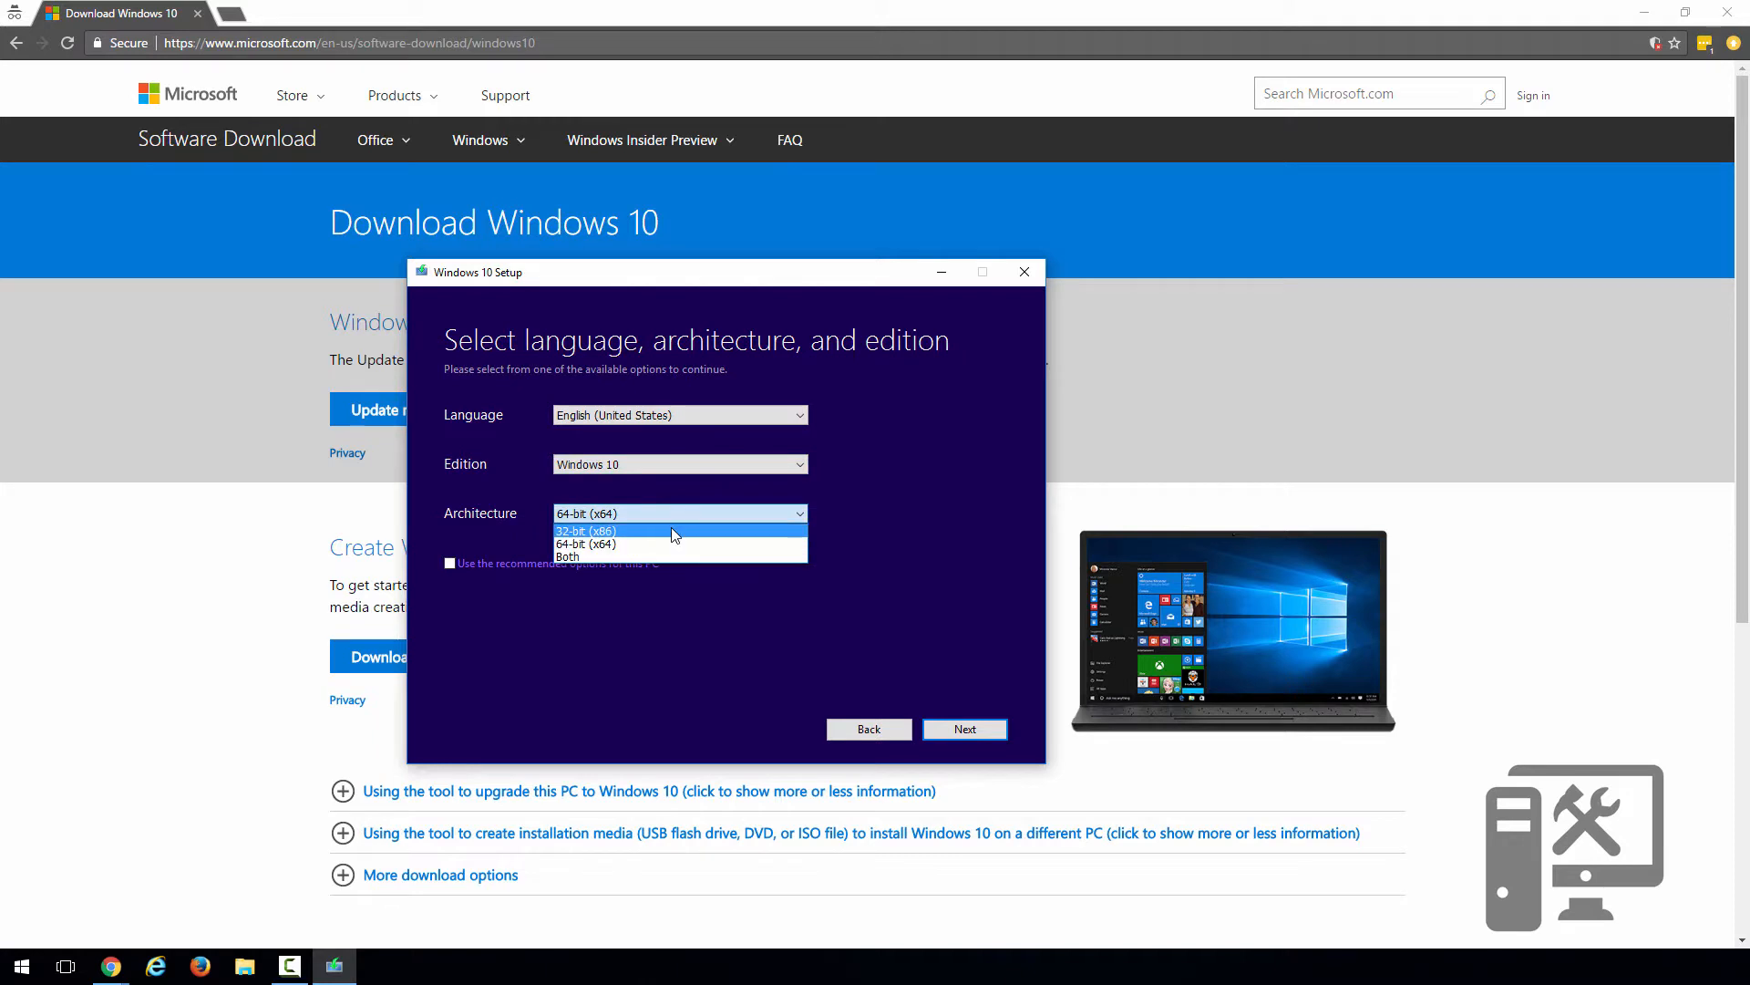
click(569, 557)
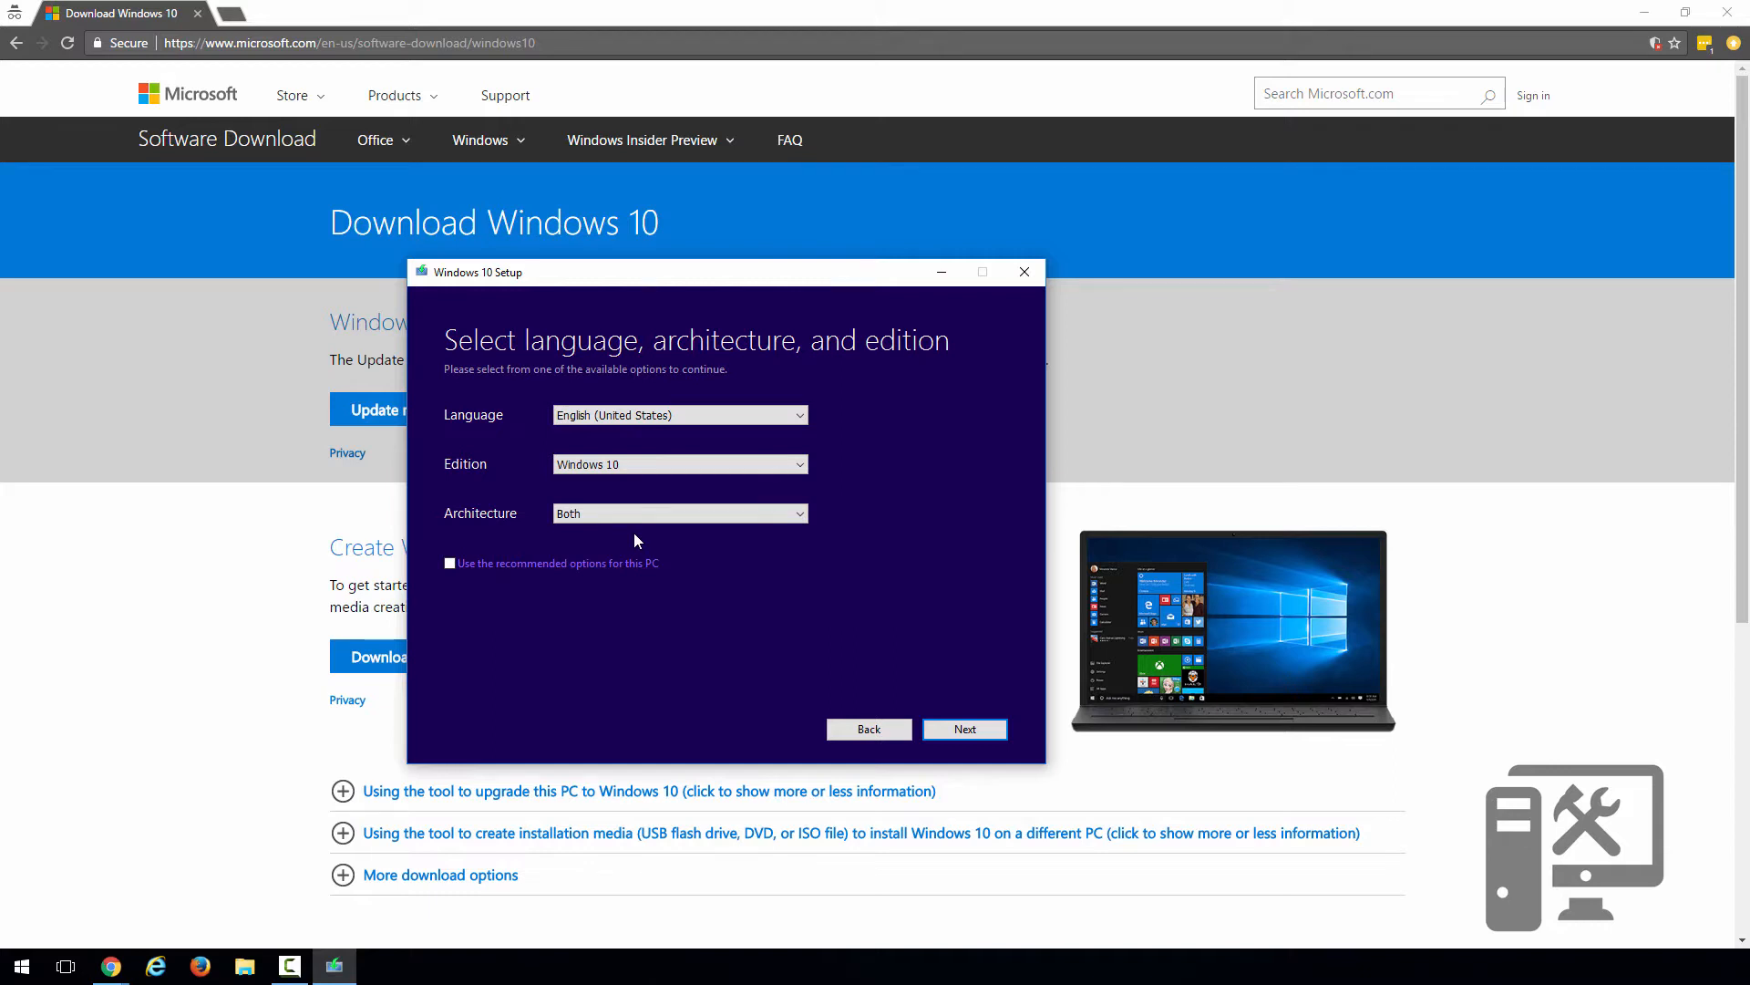
mouse_move(963, 727)
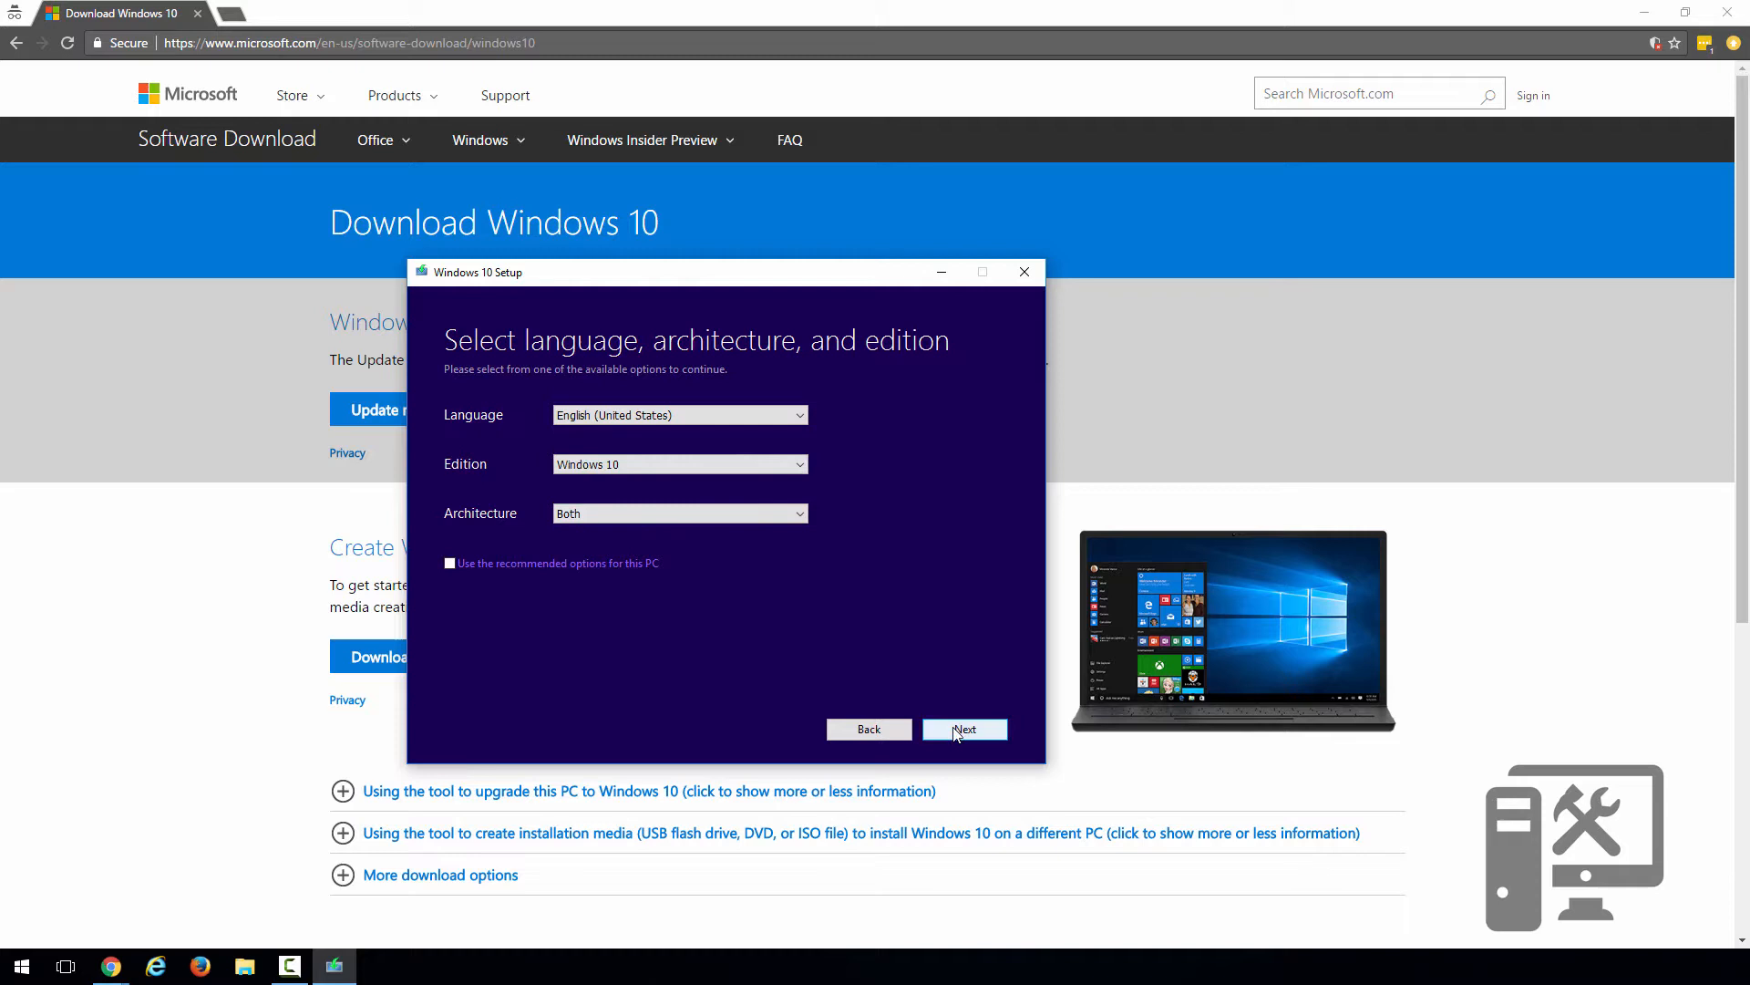
click(963, 728)
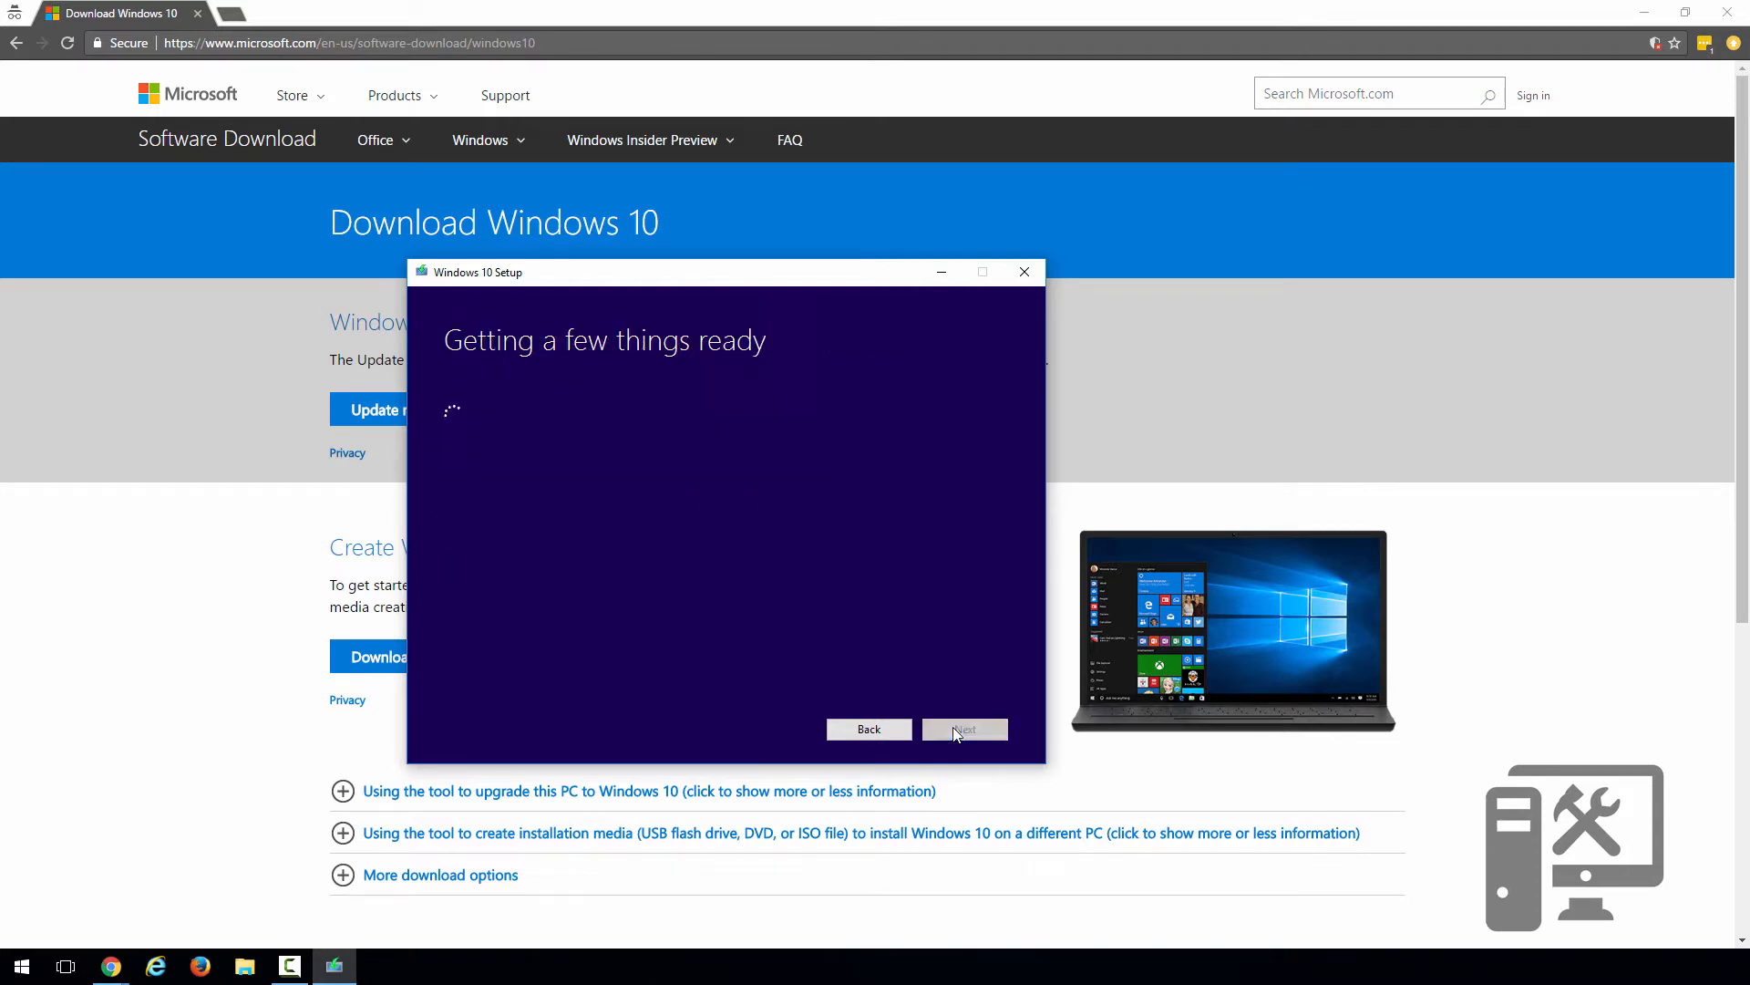
Step: Choose USB flash drive as media and start writing Windows 10 to D: (ESD-USB)
click(962, 730)
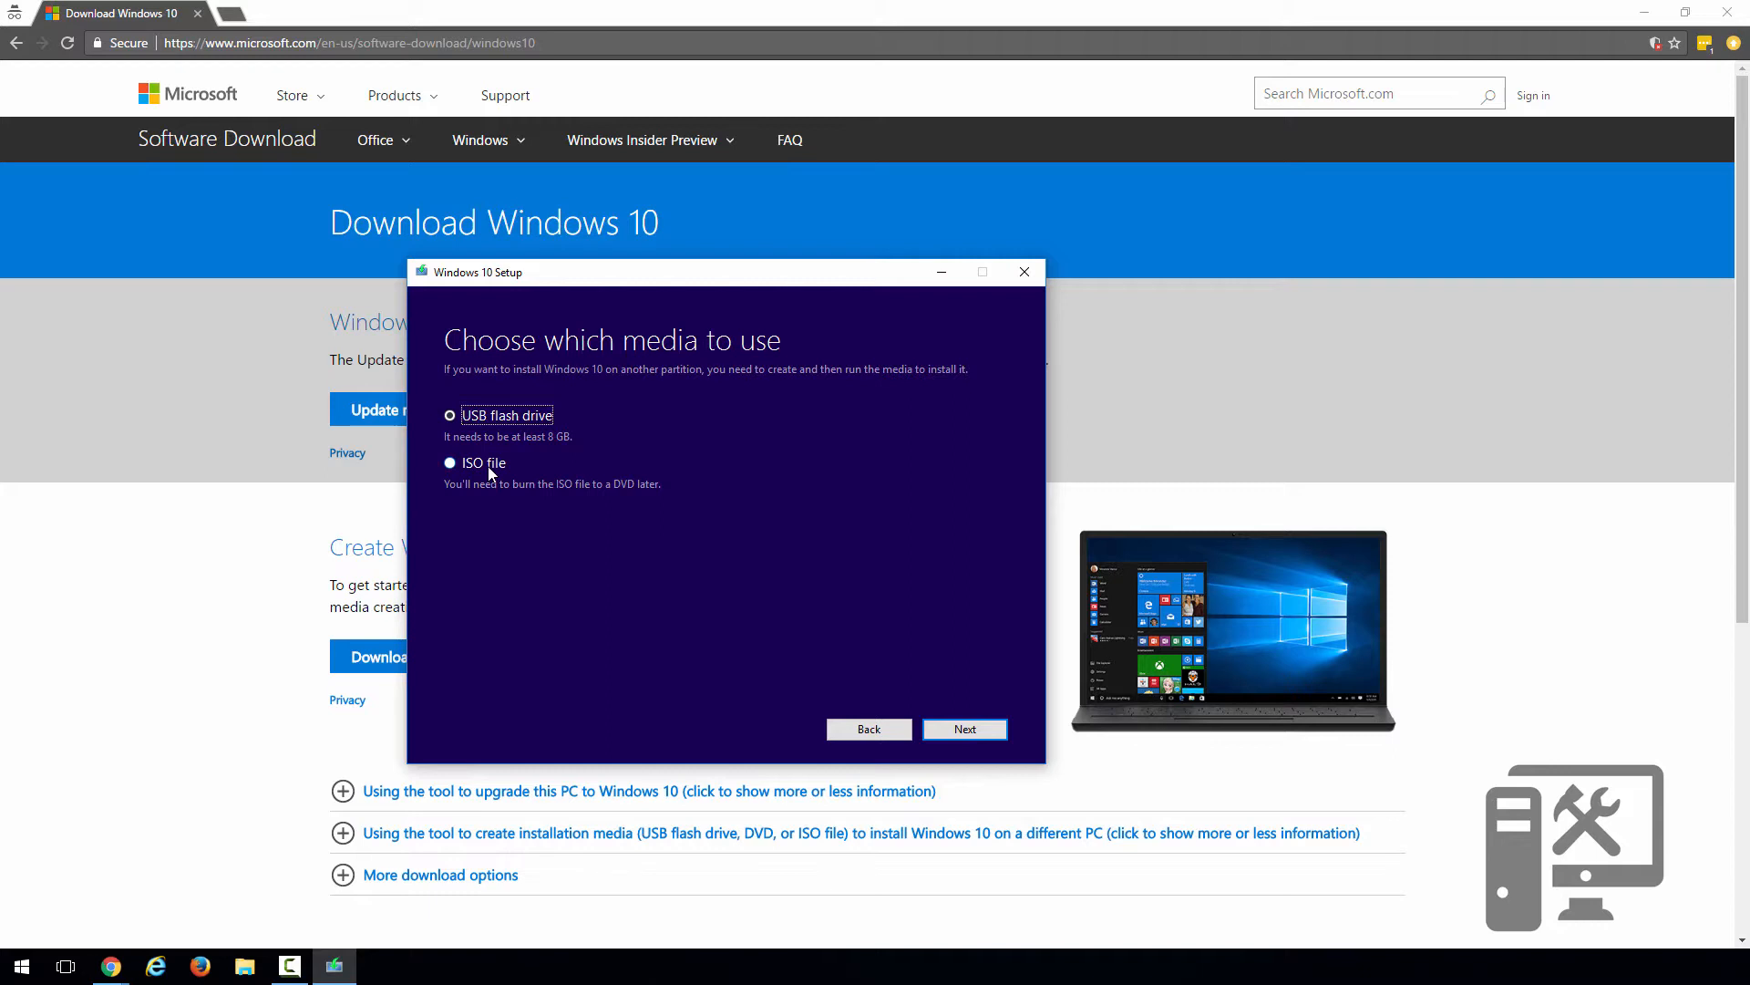
mouse_move(494, 438)
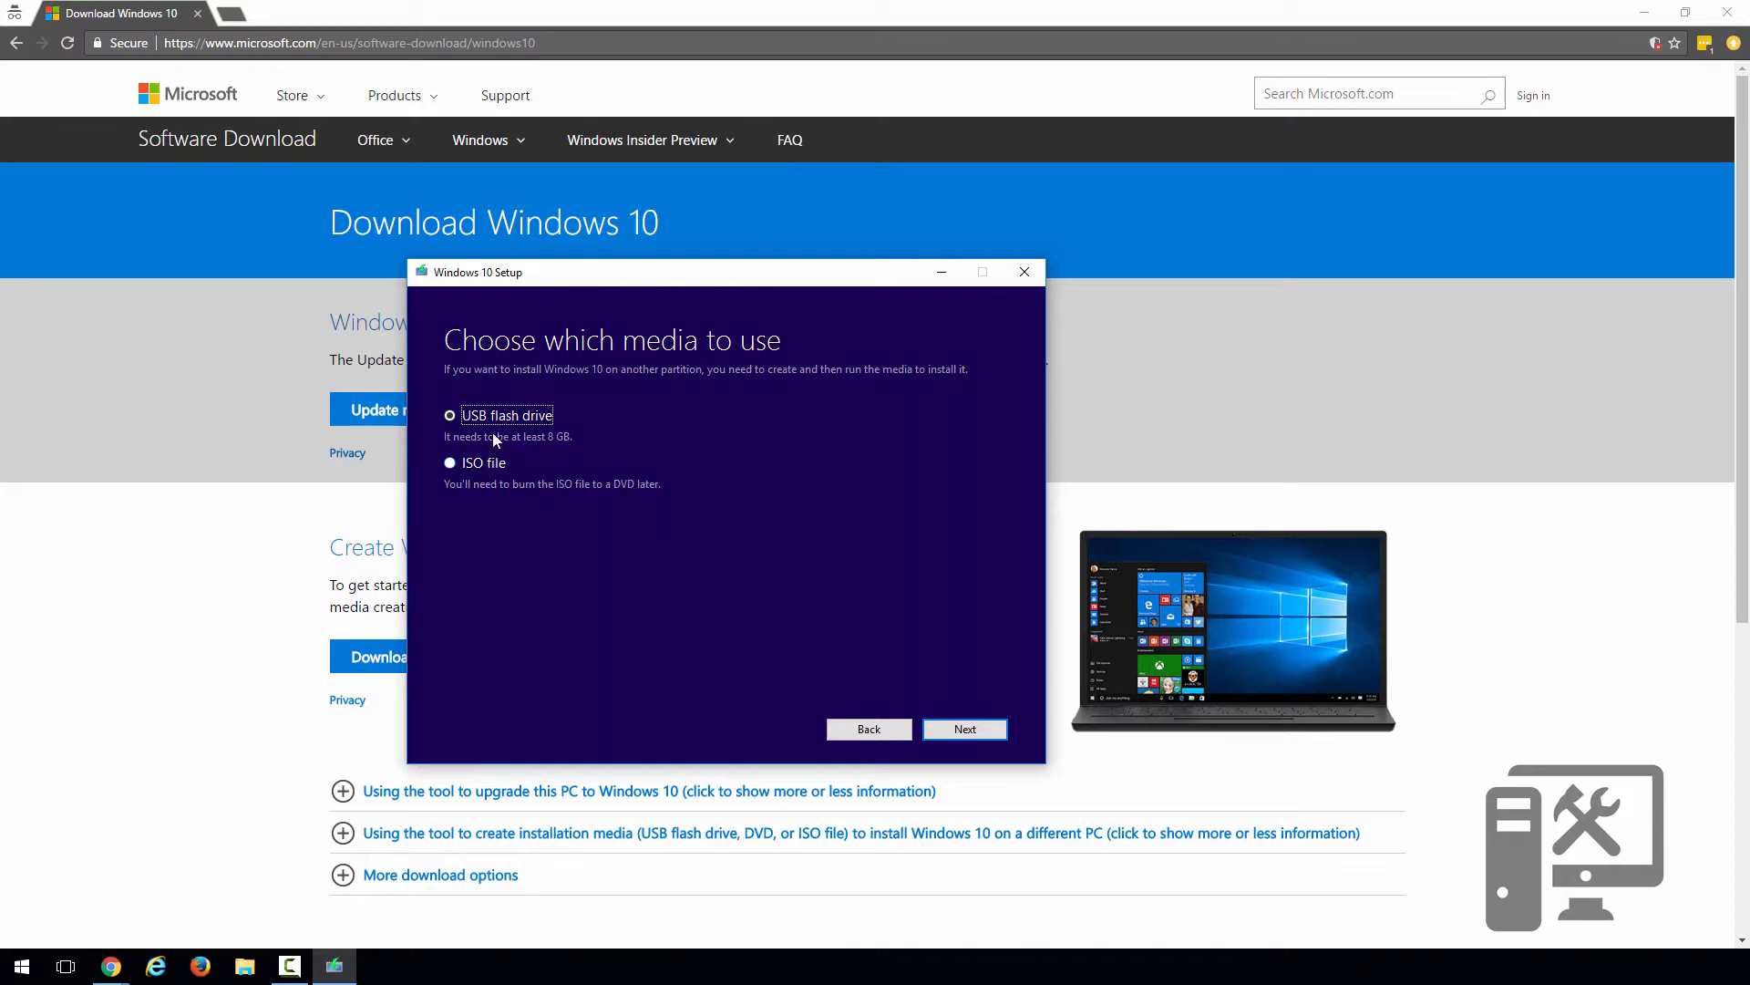
click(962, 727)
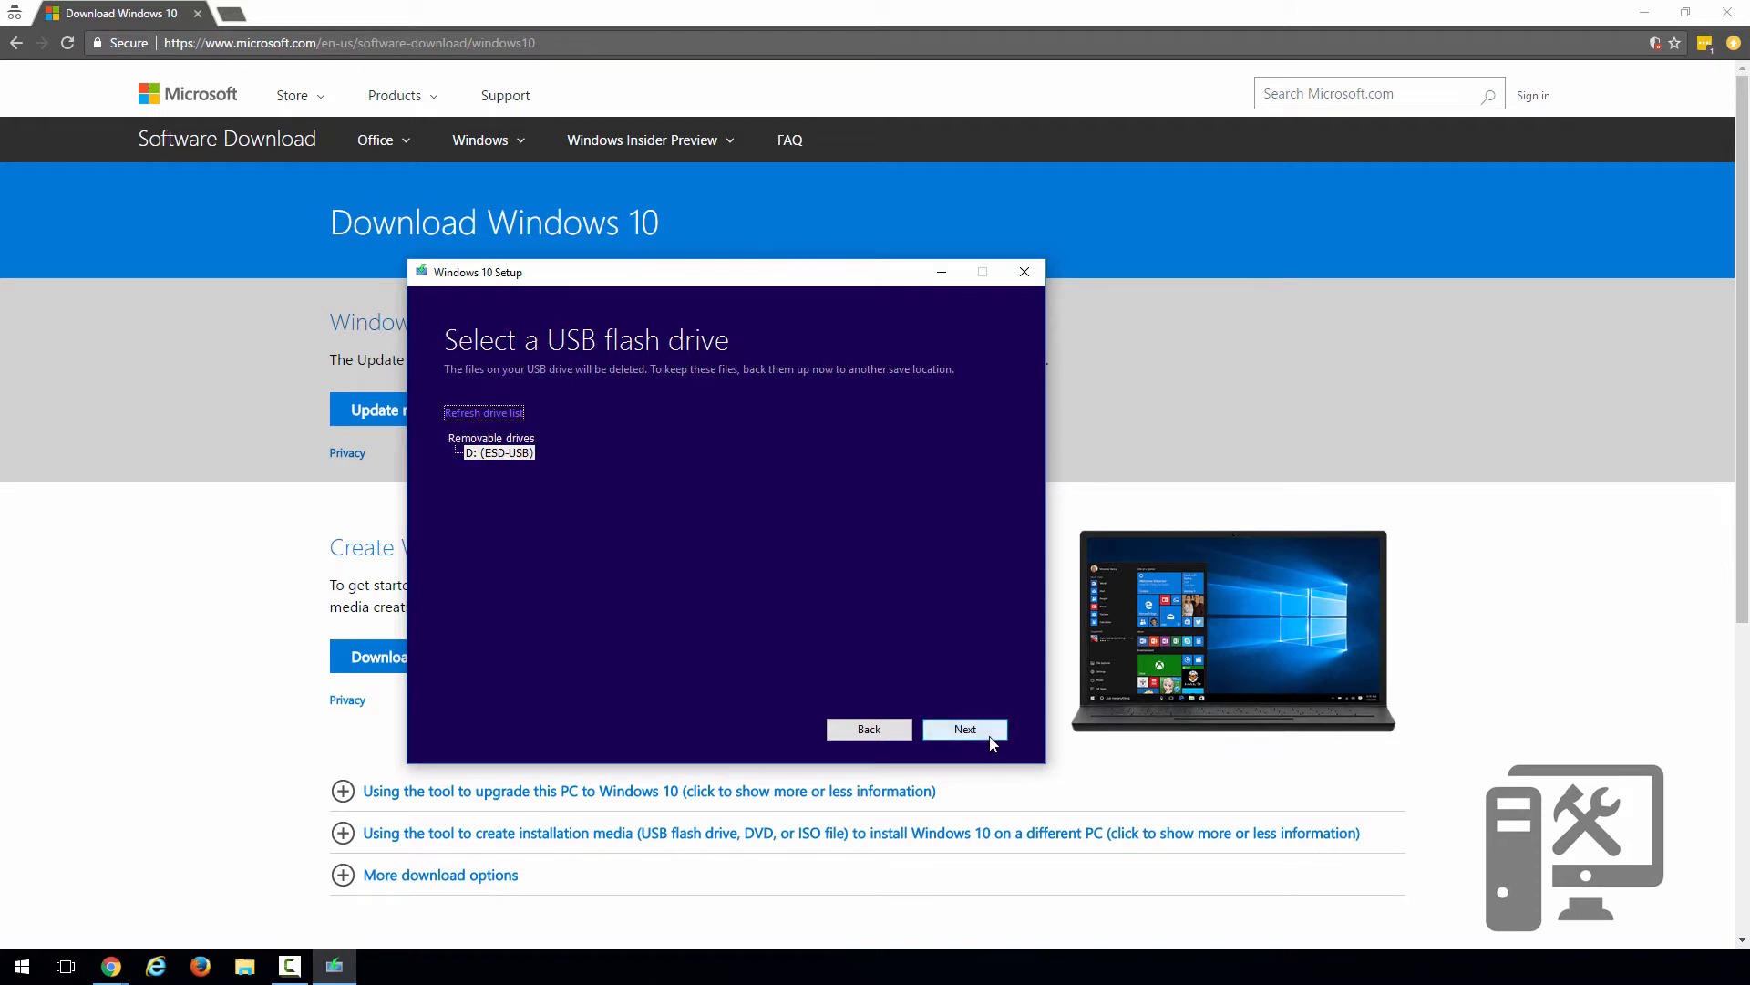
mouse_move(500, 452)
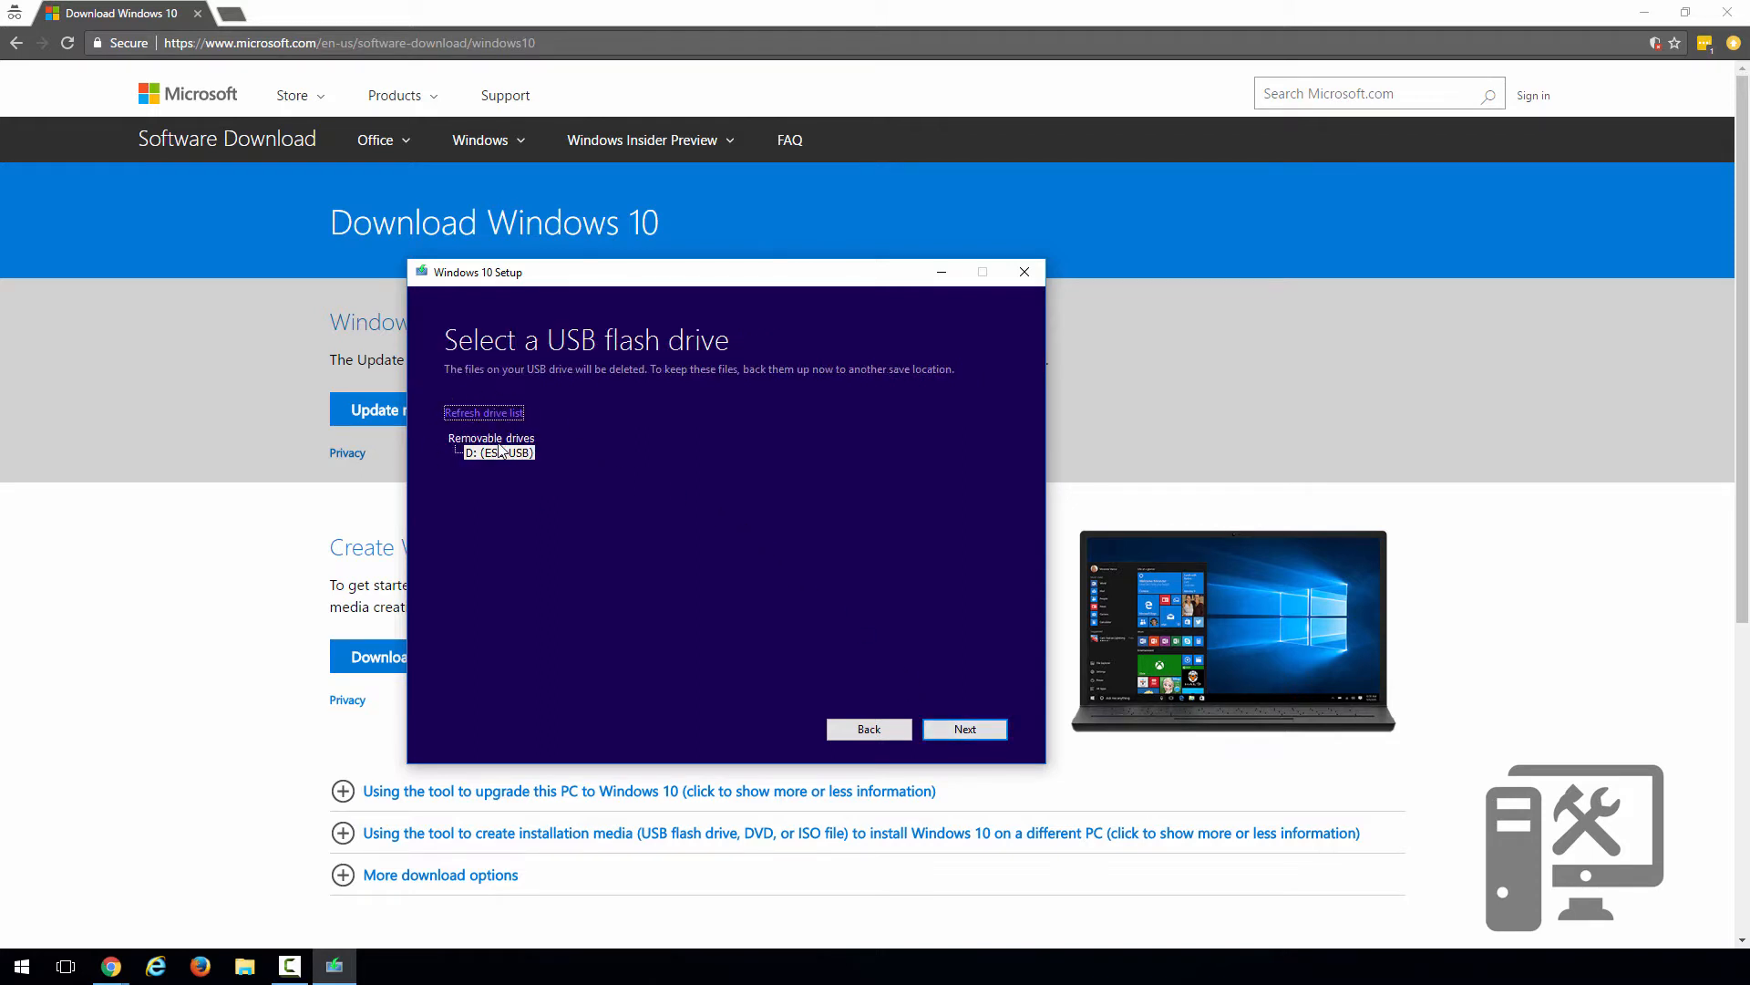
mouse_move(529, 468)
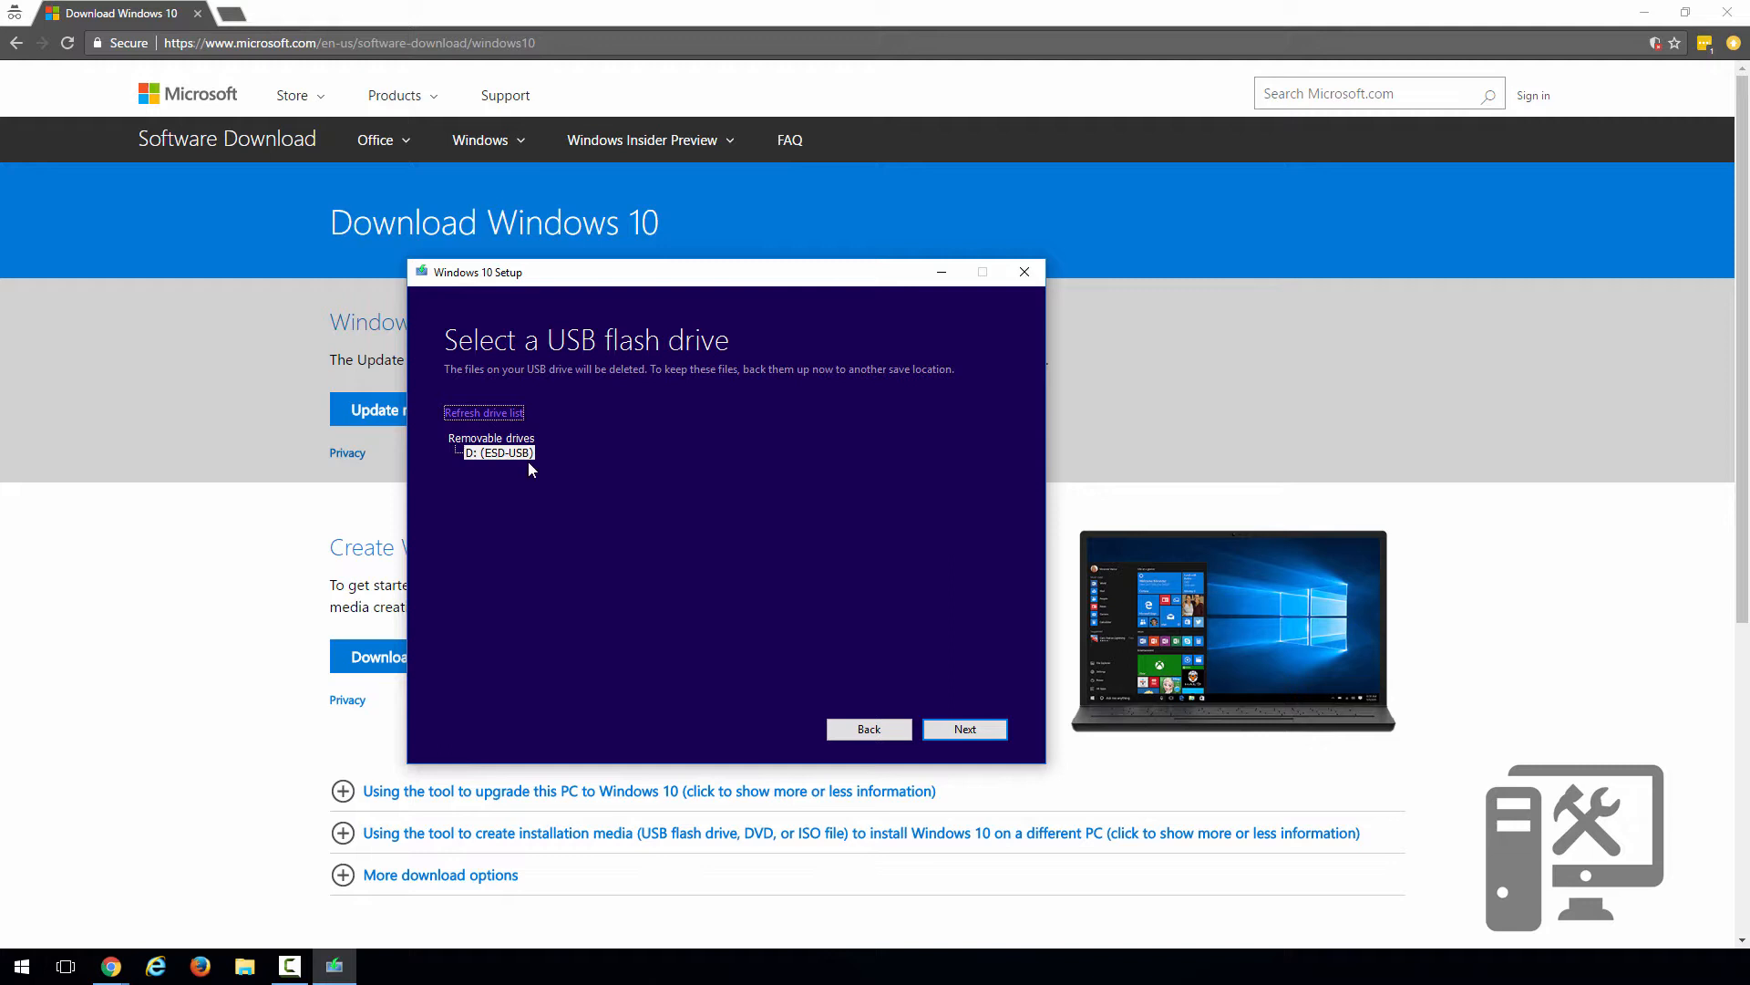
mouse_move(514, 463)
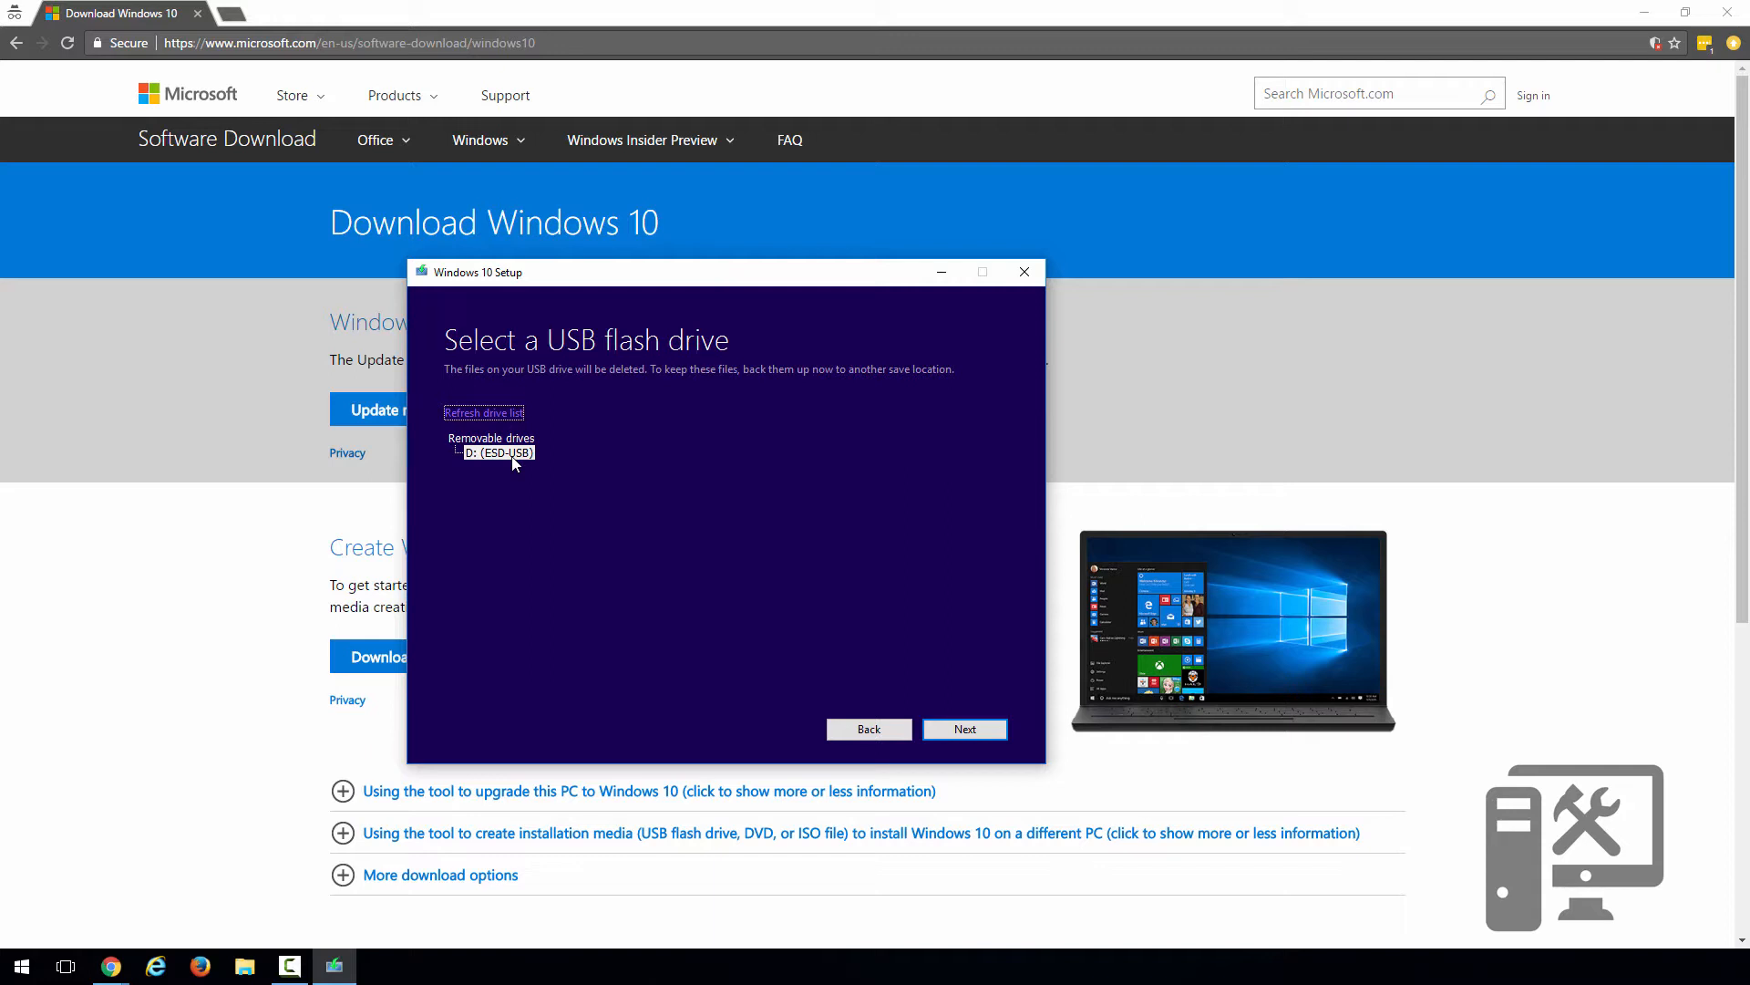
mouse_move(540, 462)
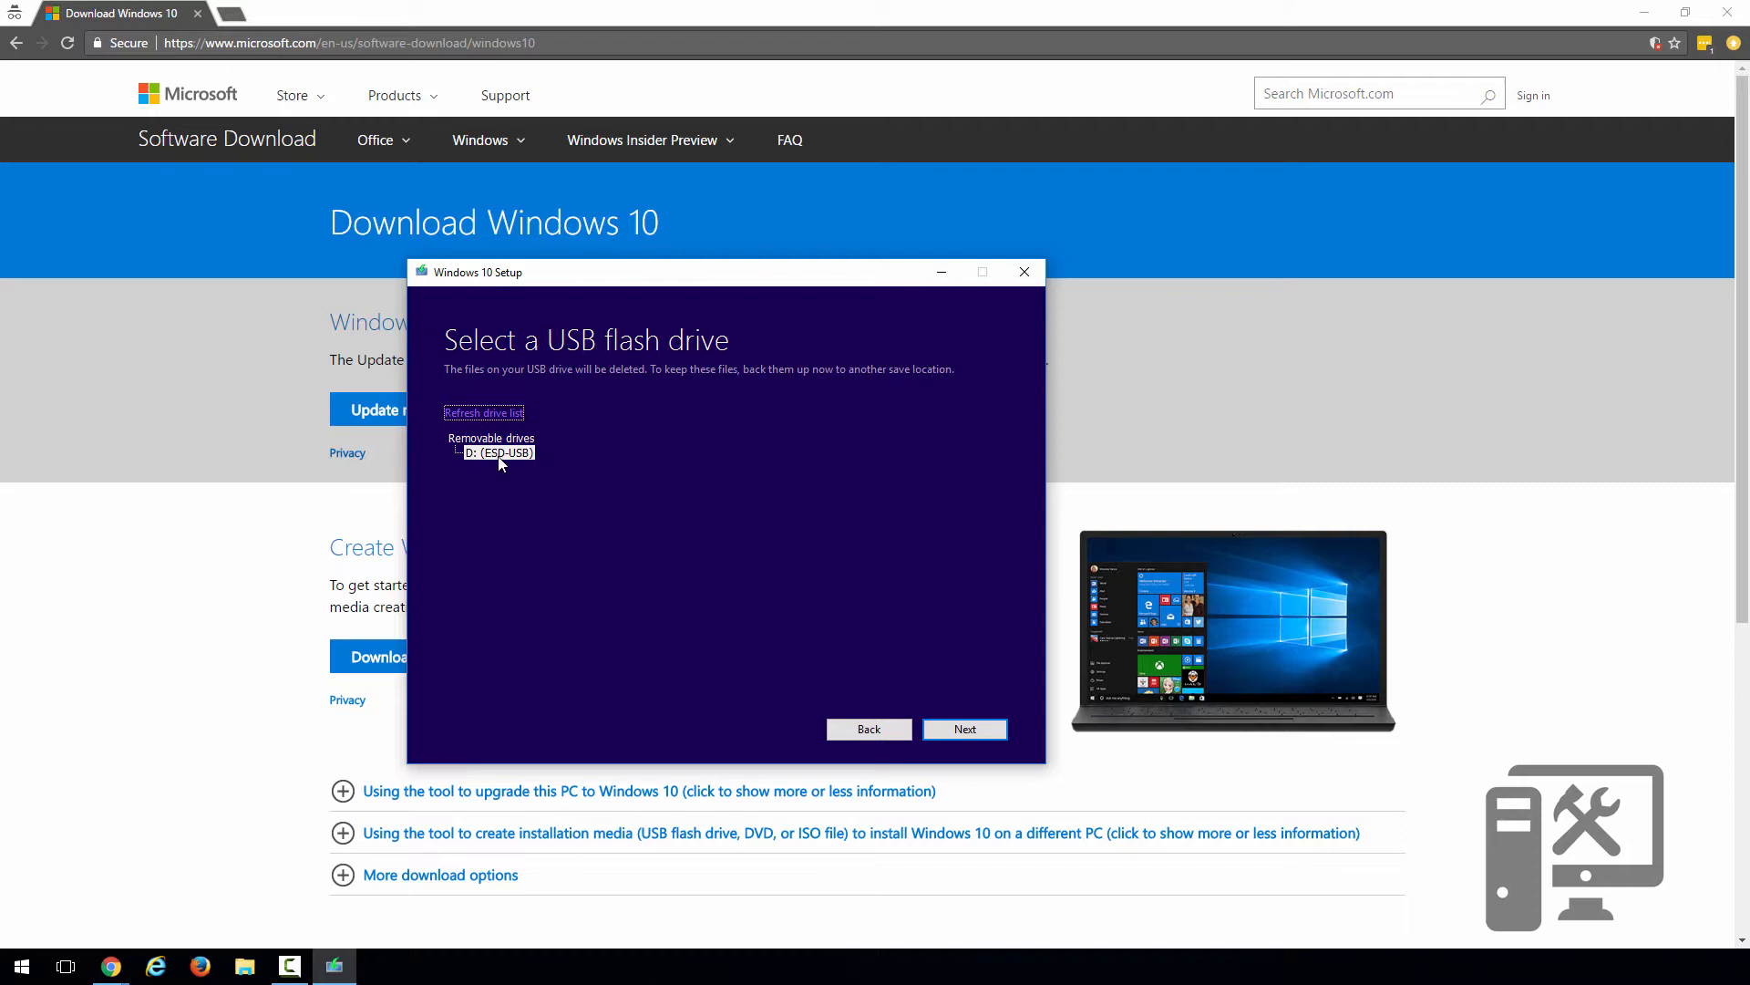
click(963, 728)
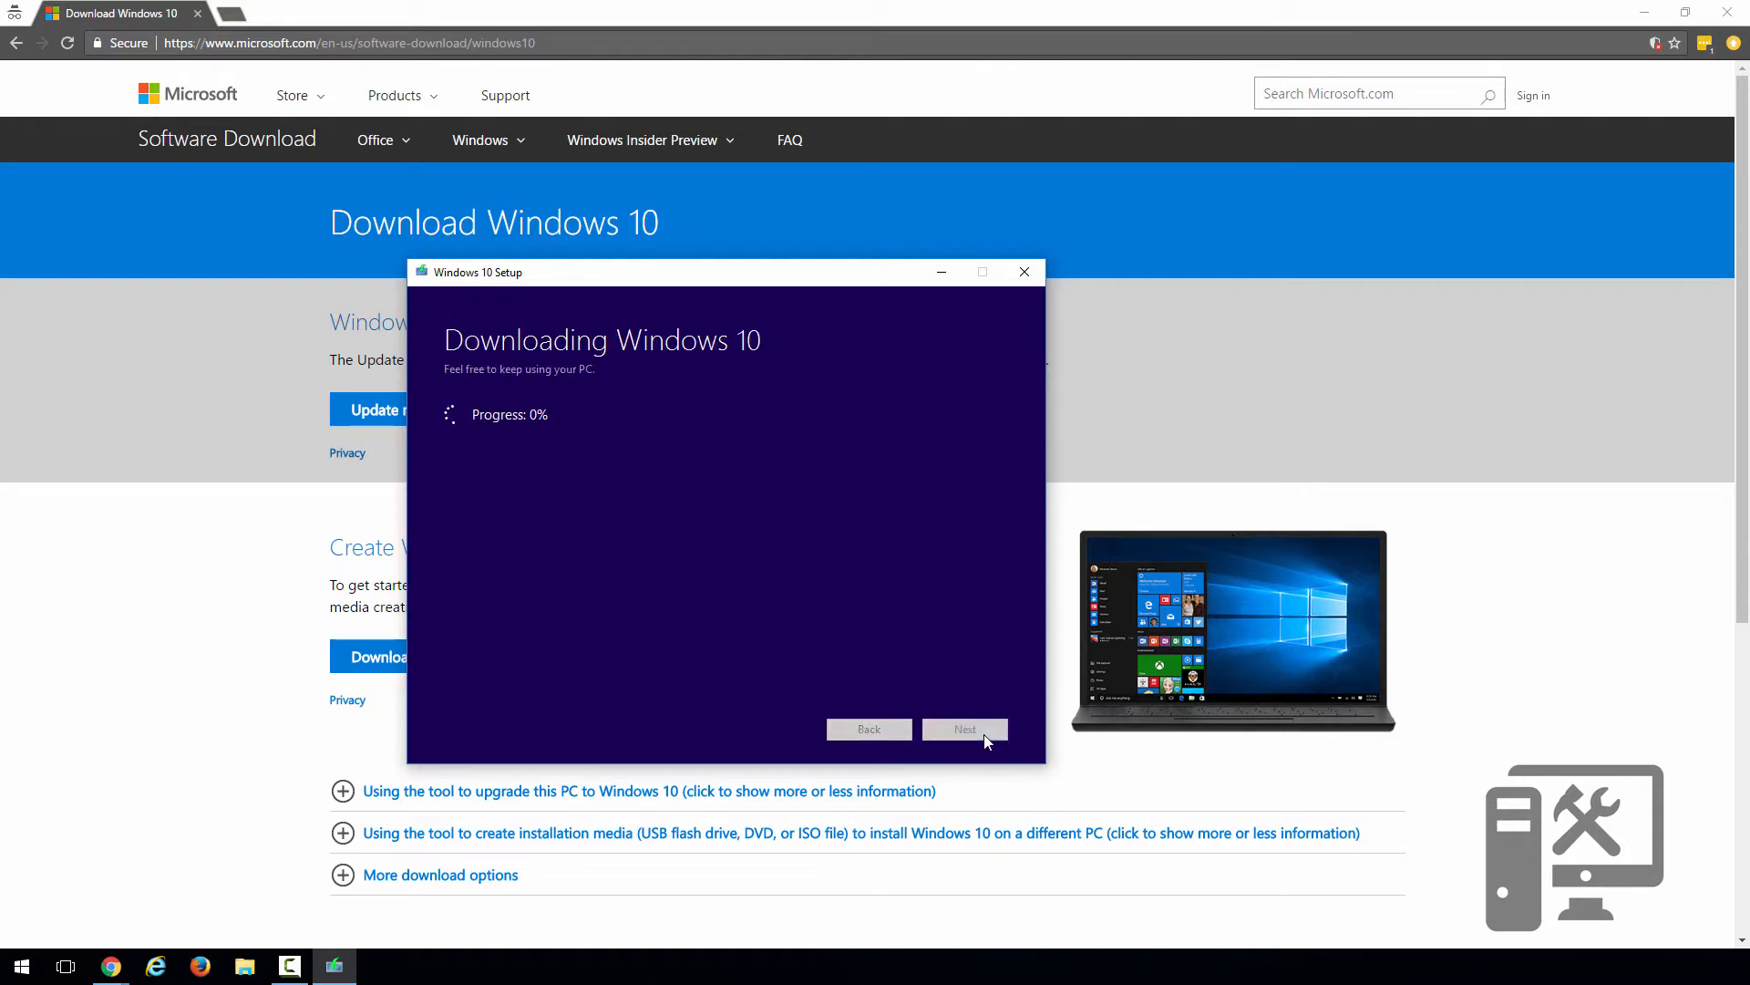
mouse_move(887, 662)
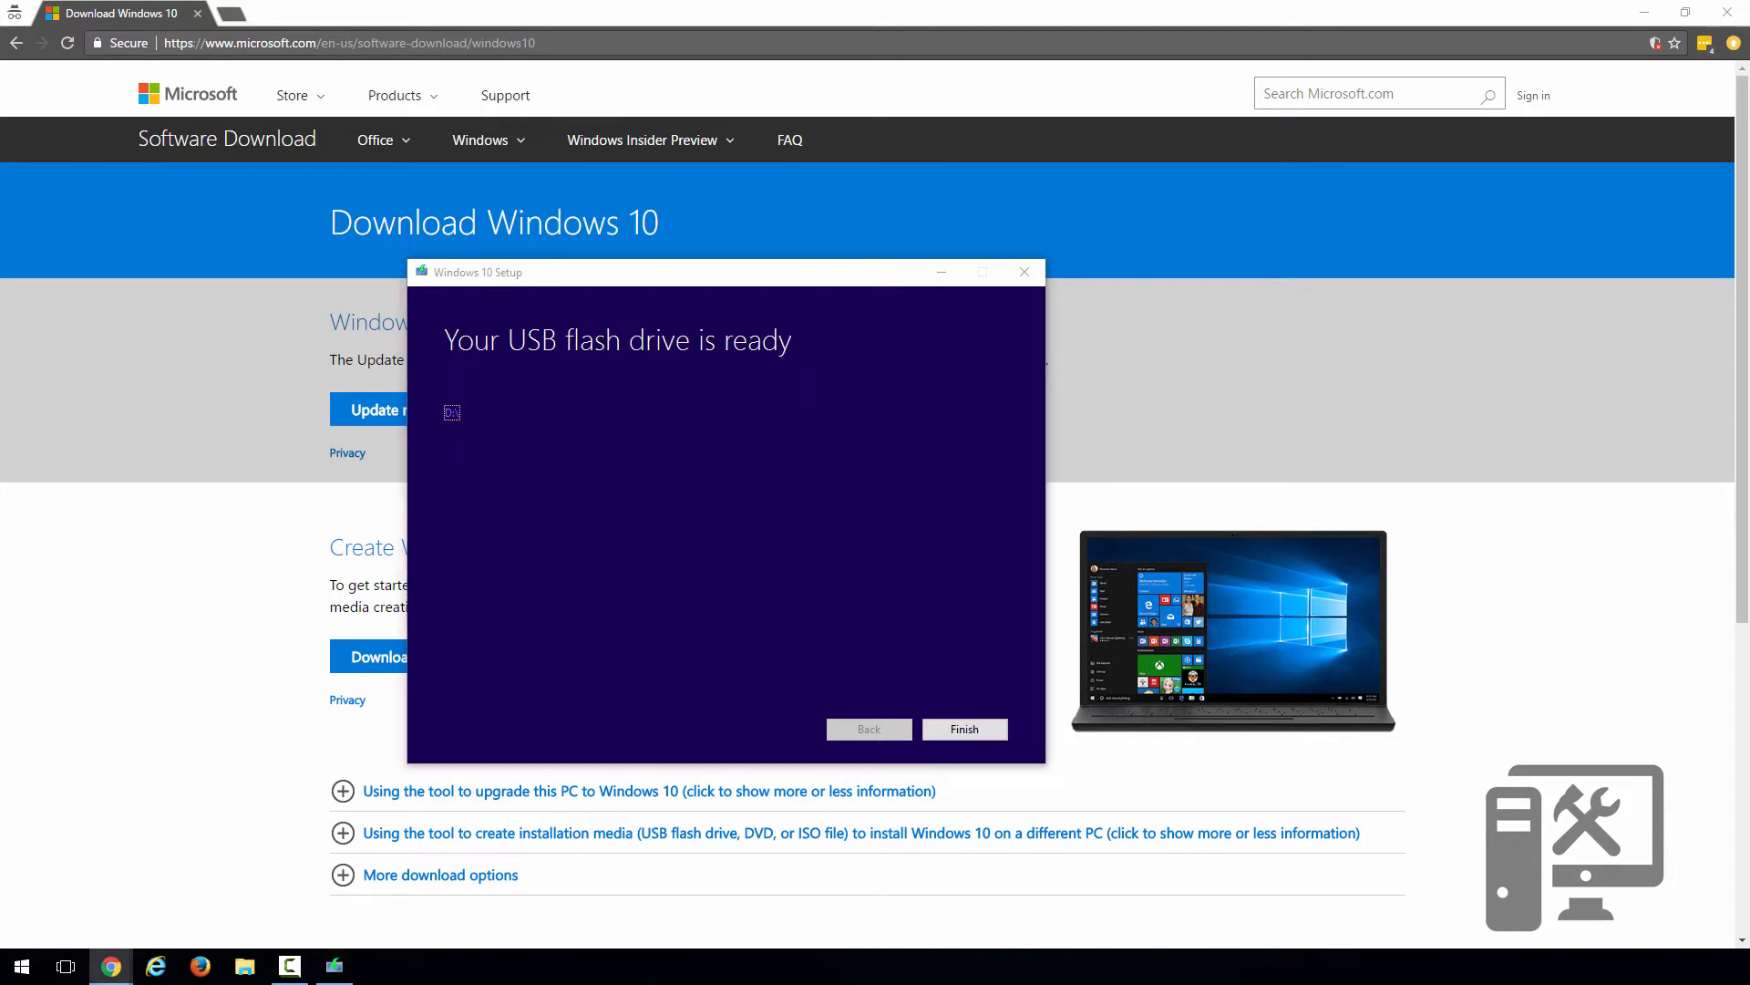
mouse_move(868, 729)
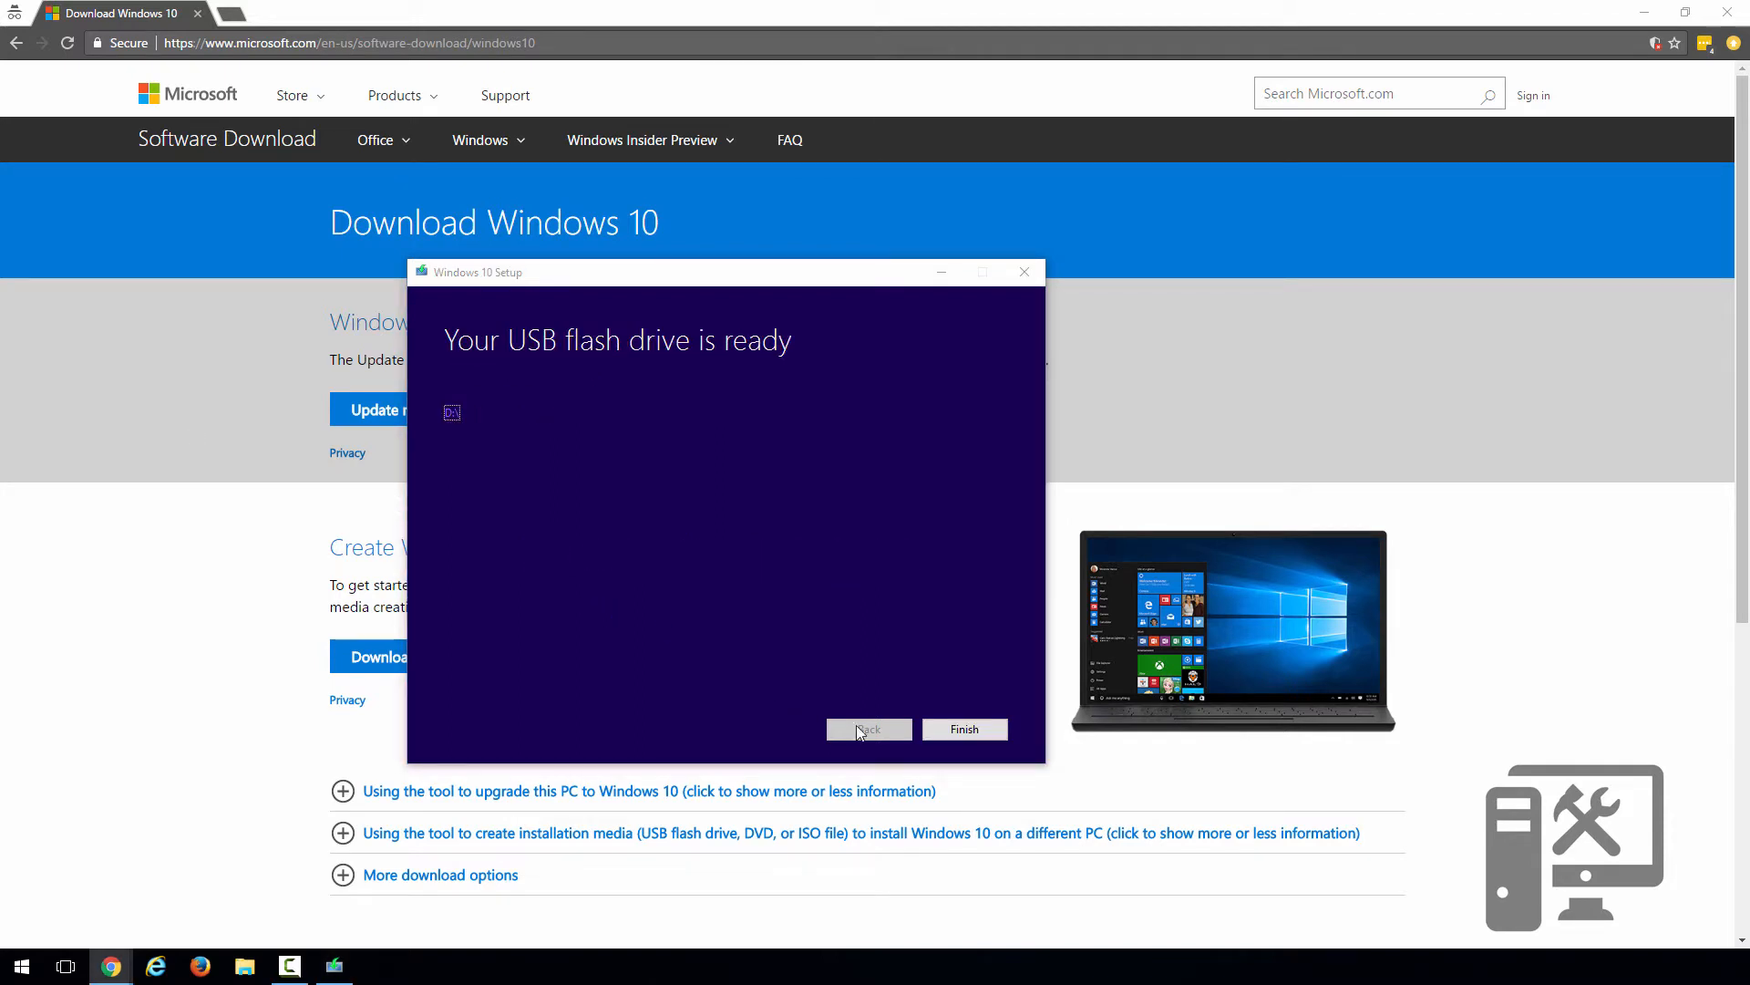
Step: Finish the Media Creation Tool once the USB flash drive is ready
click(963, 729)
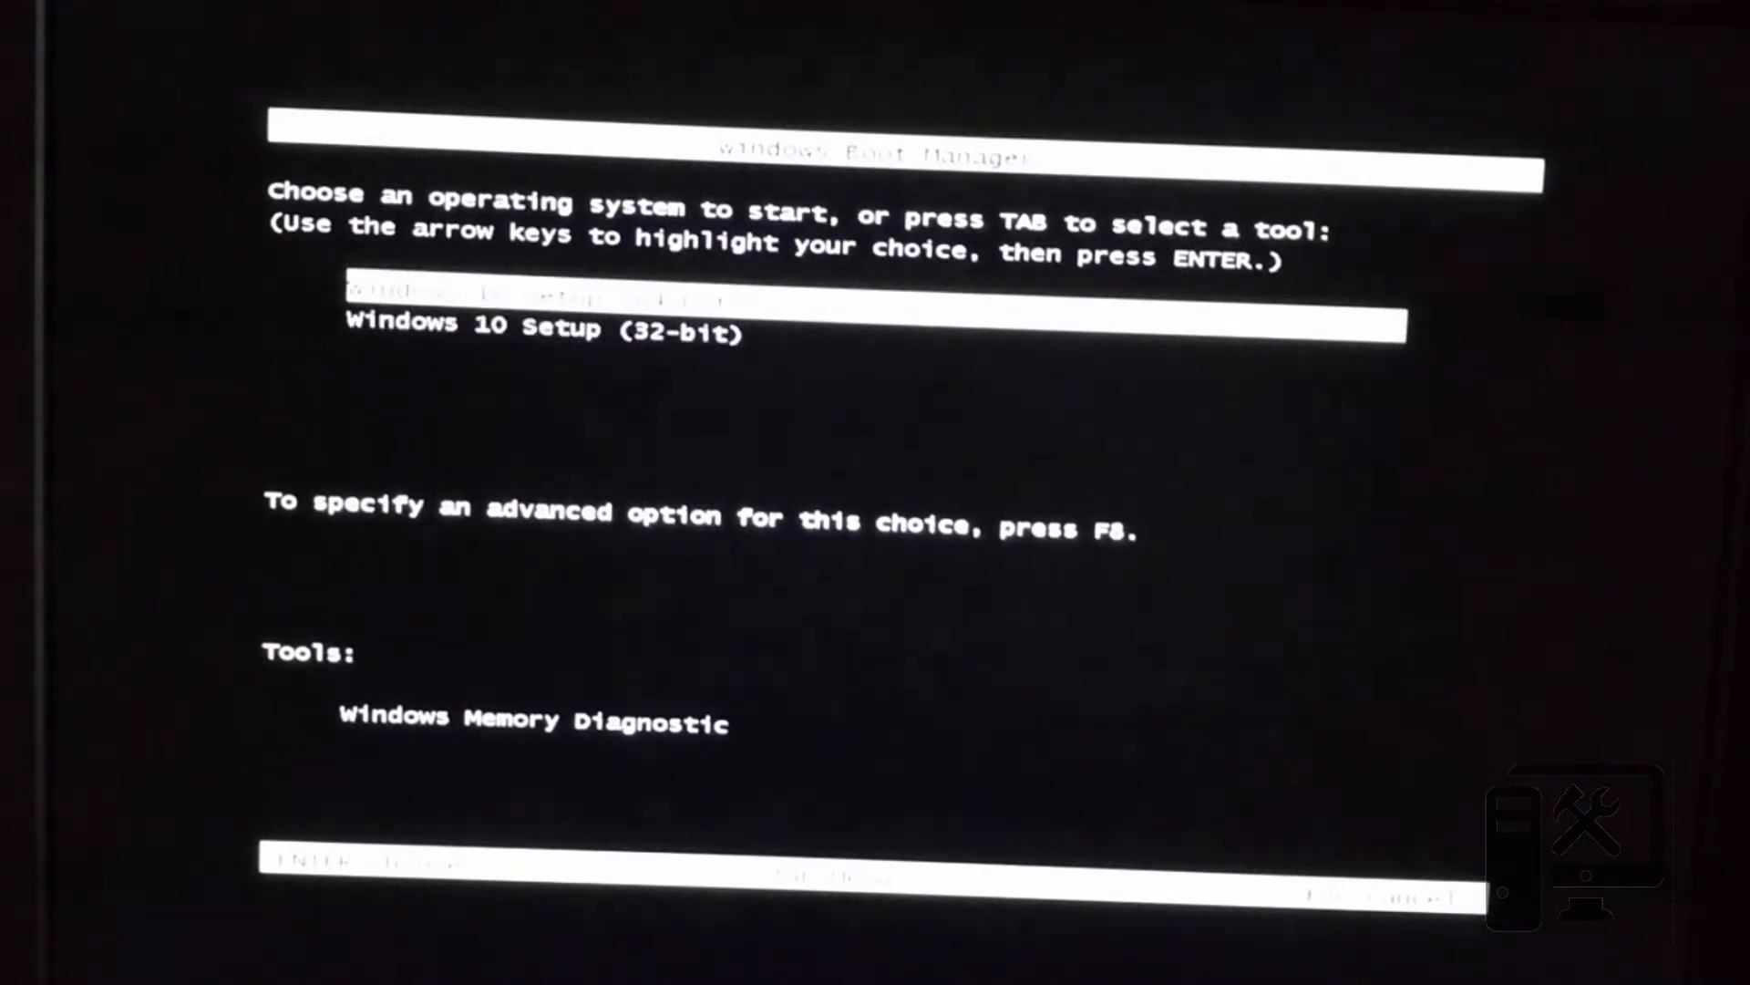
Step: Select a Windows 10 Setup entry in Boot Manager and boot into it
key(up)
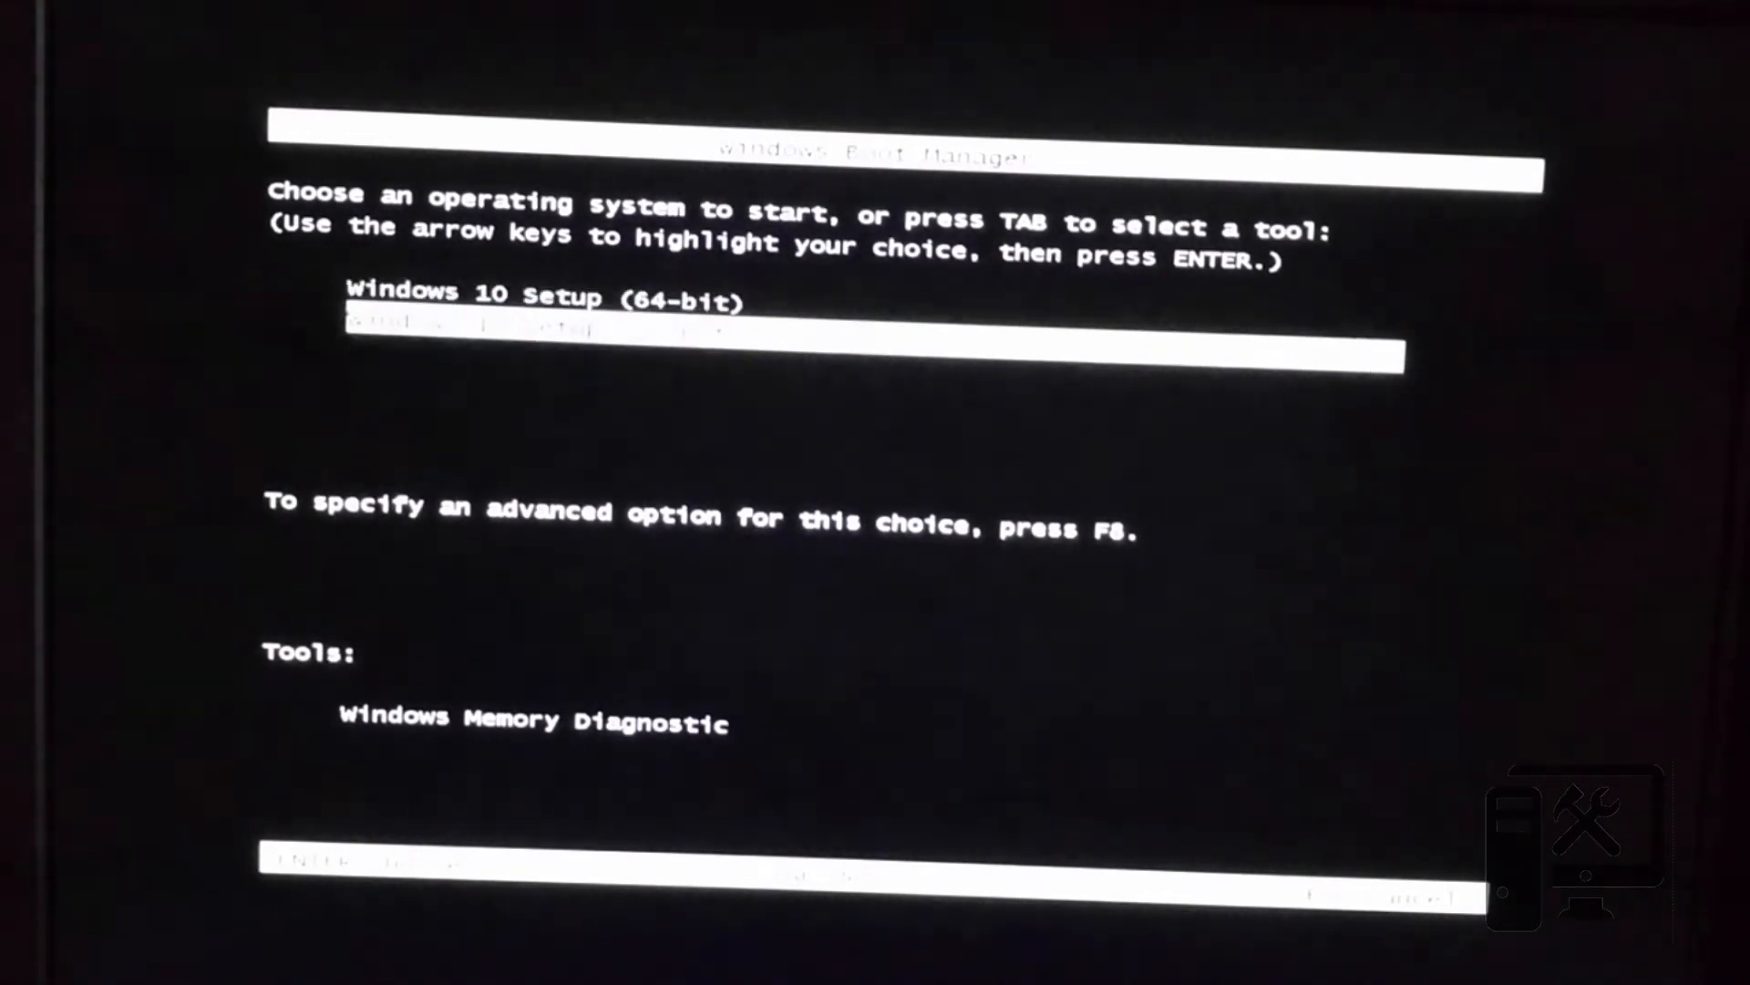
key(Down)
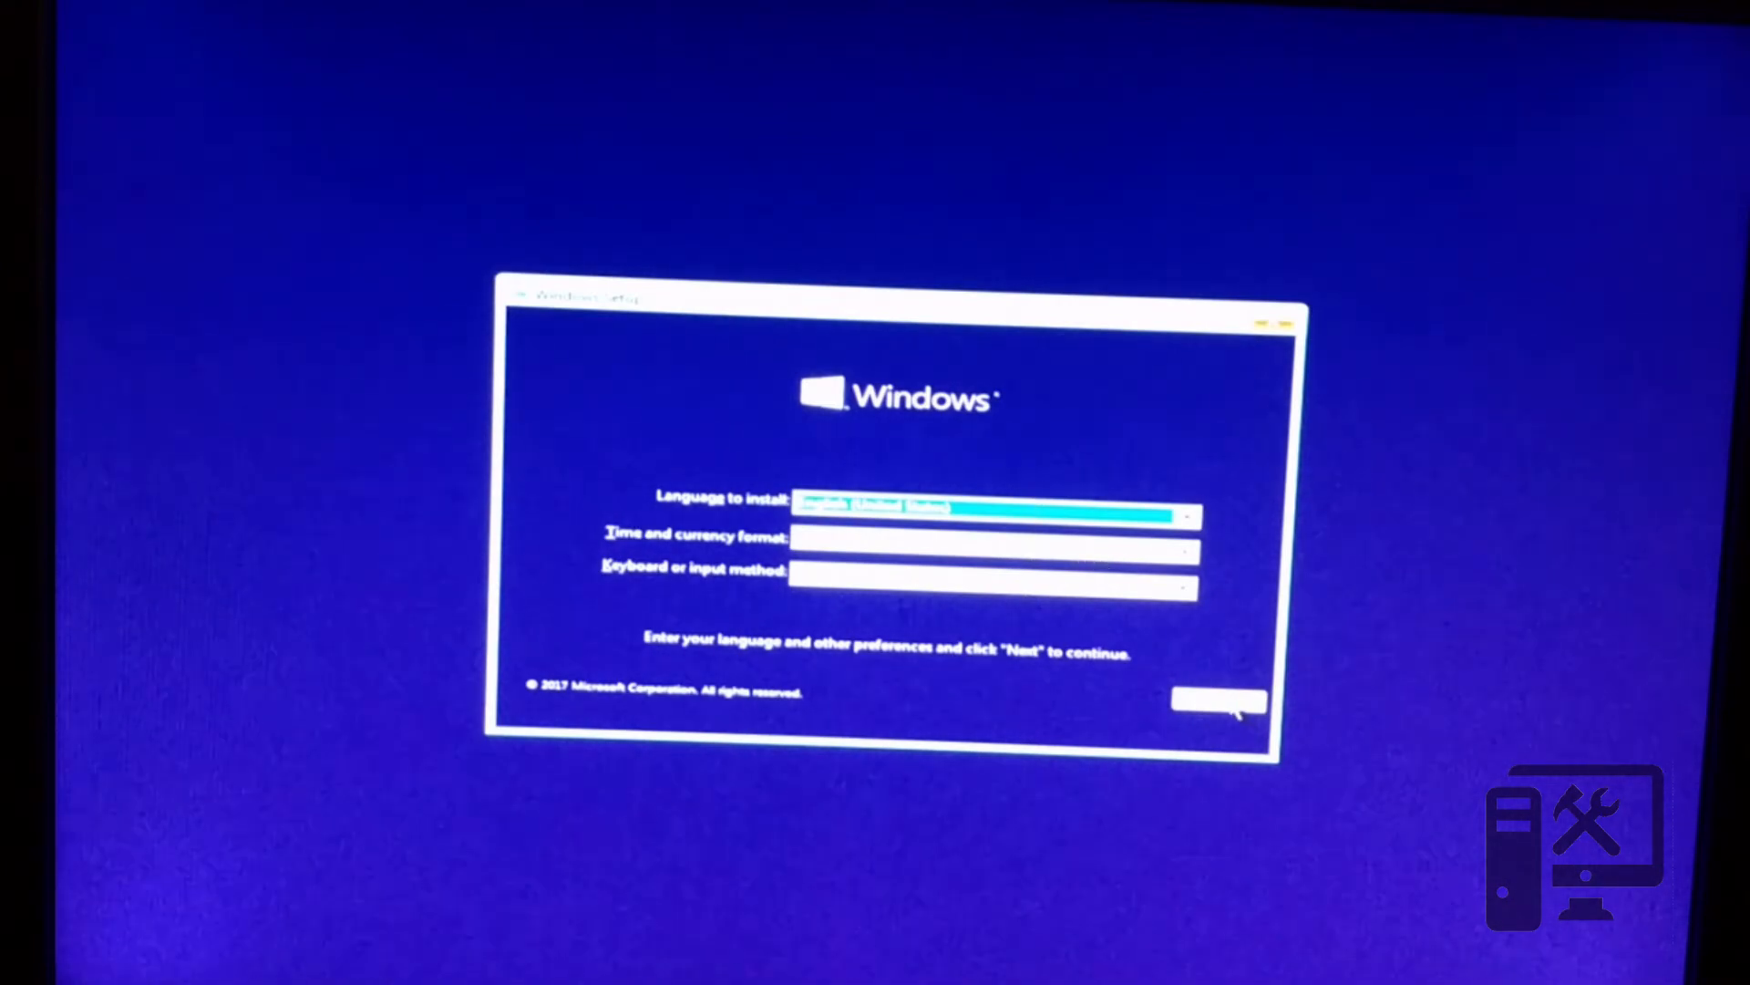
Step: Keep the default language, choose Install now and continue without a product key
click(1220, 700)
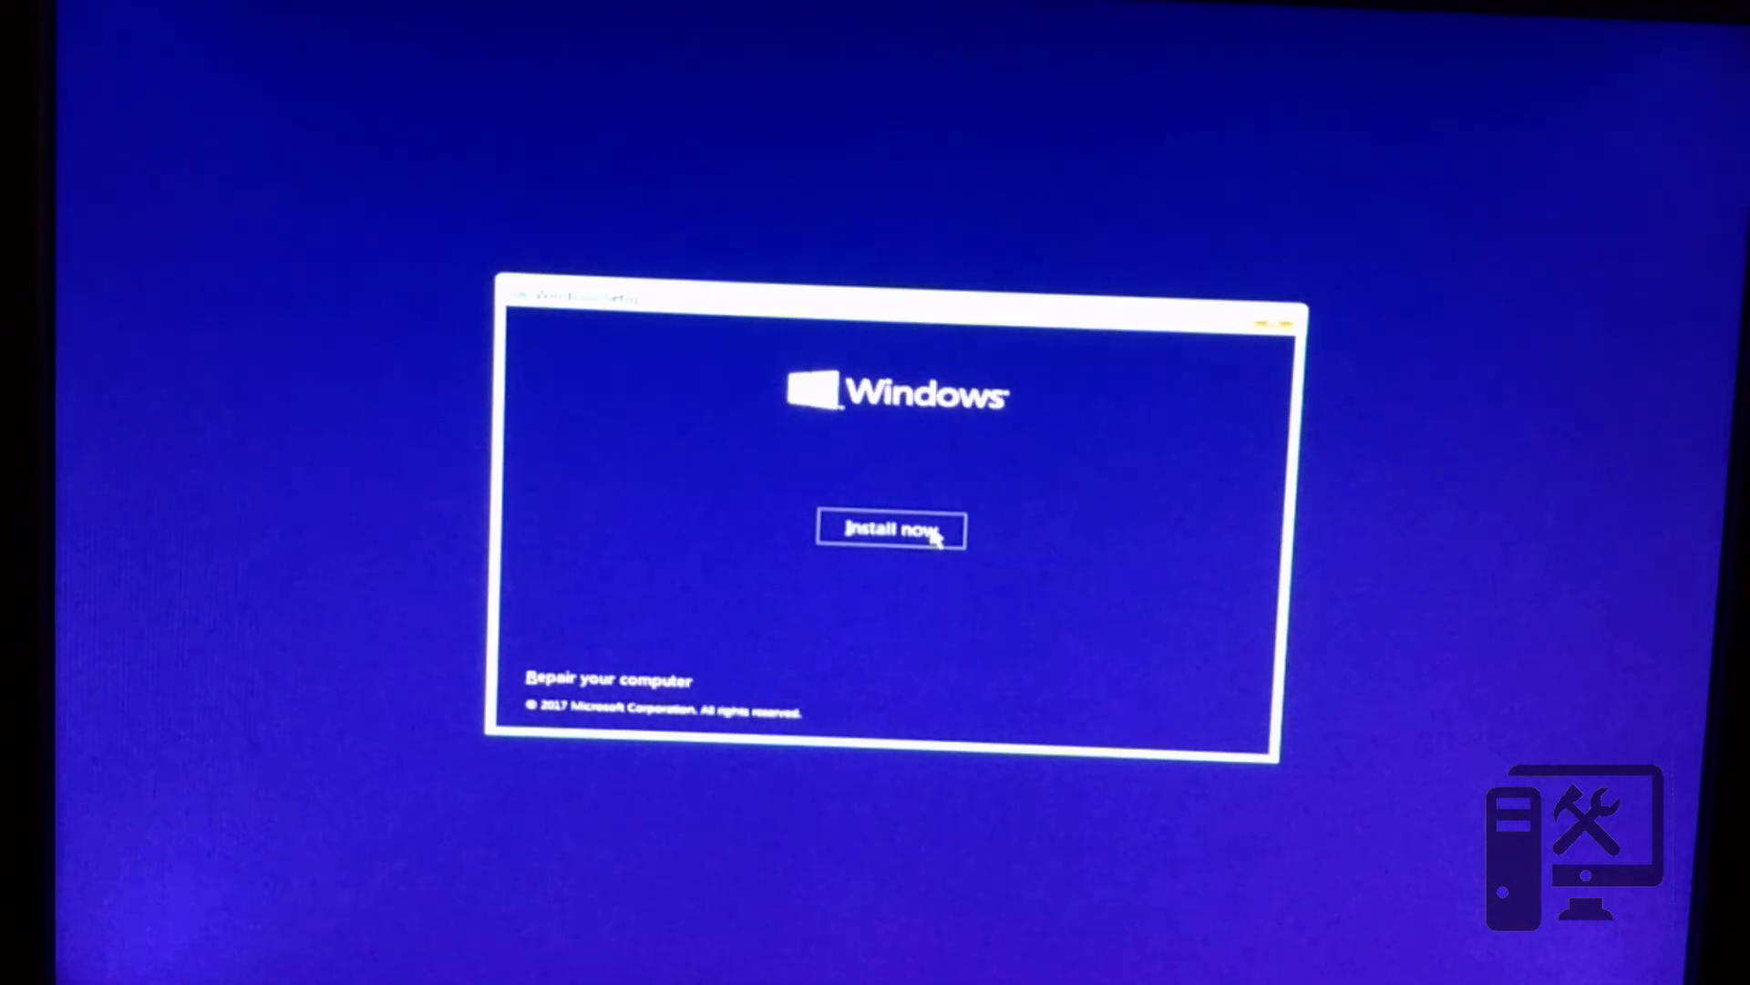
click(892, 531)
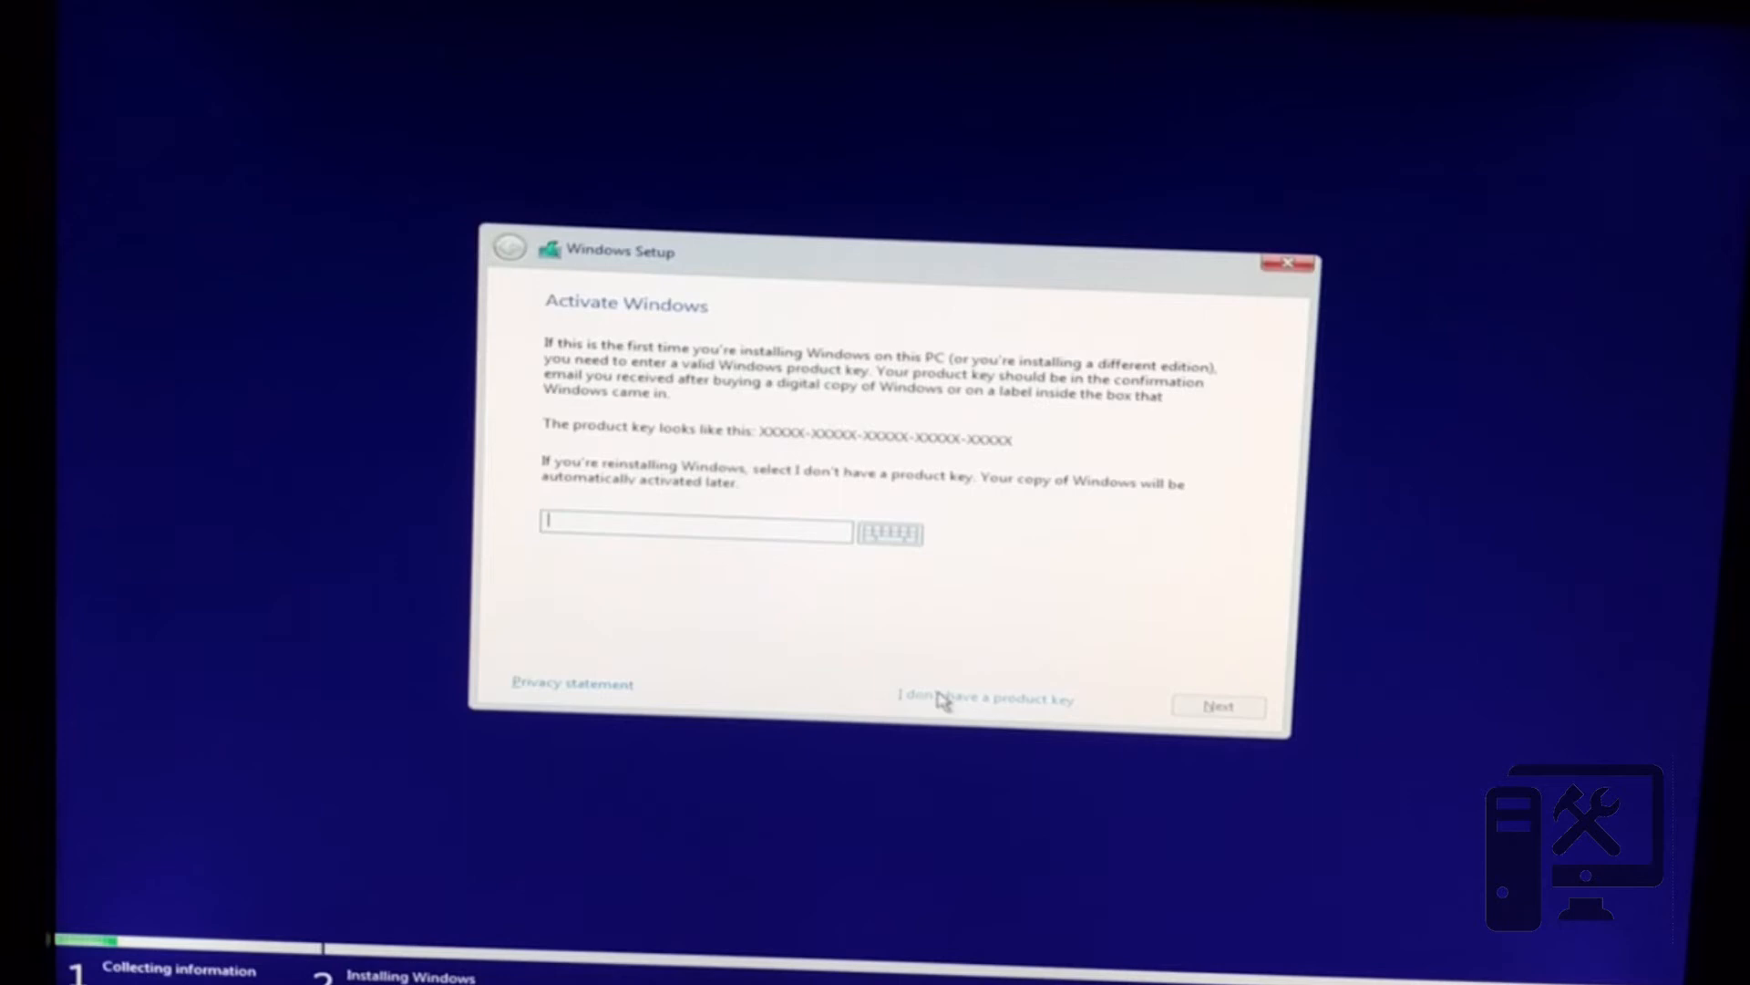
click(983, 699)
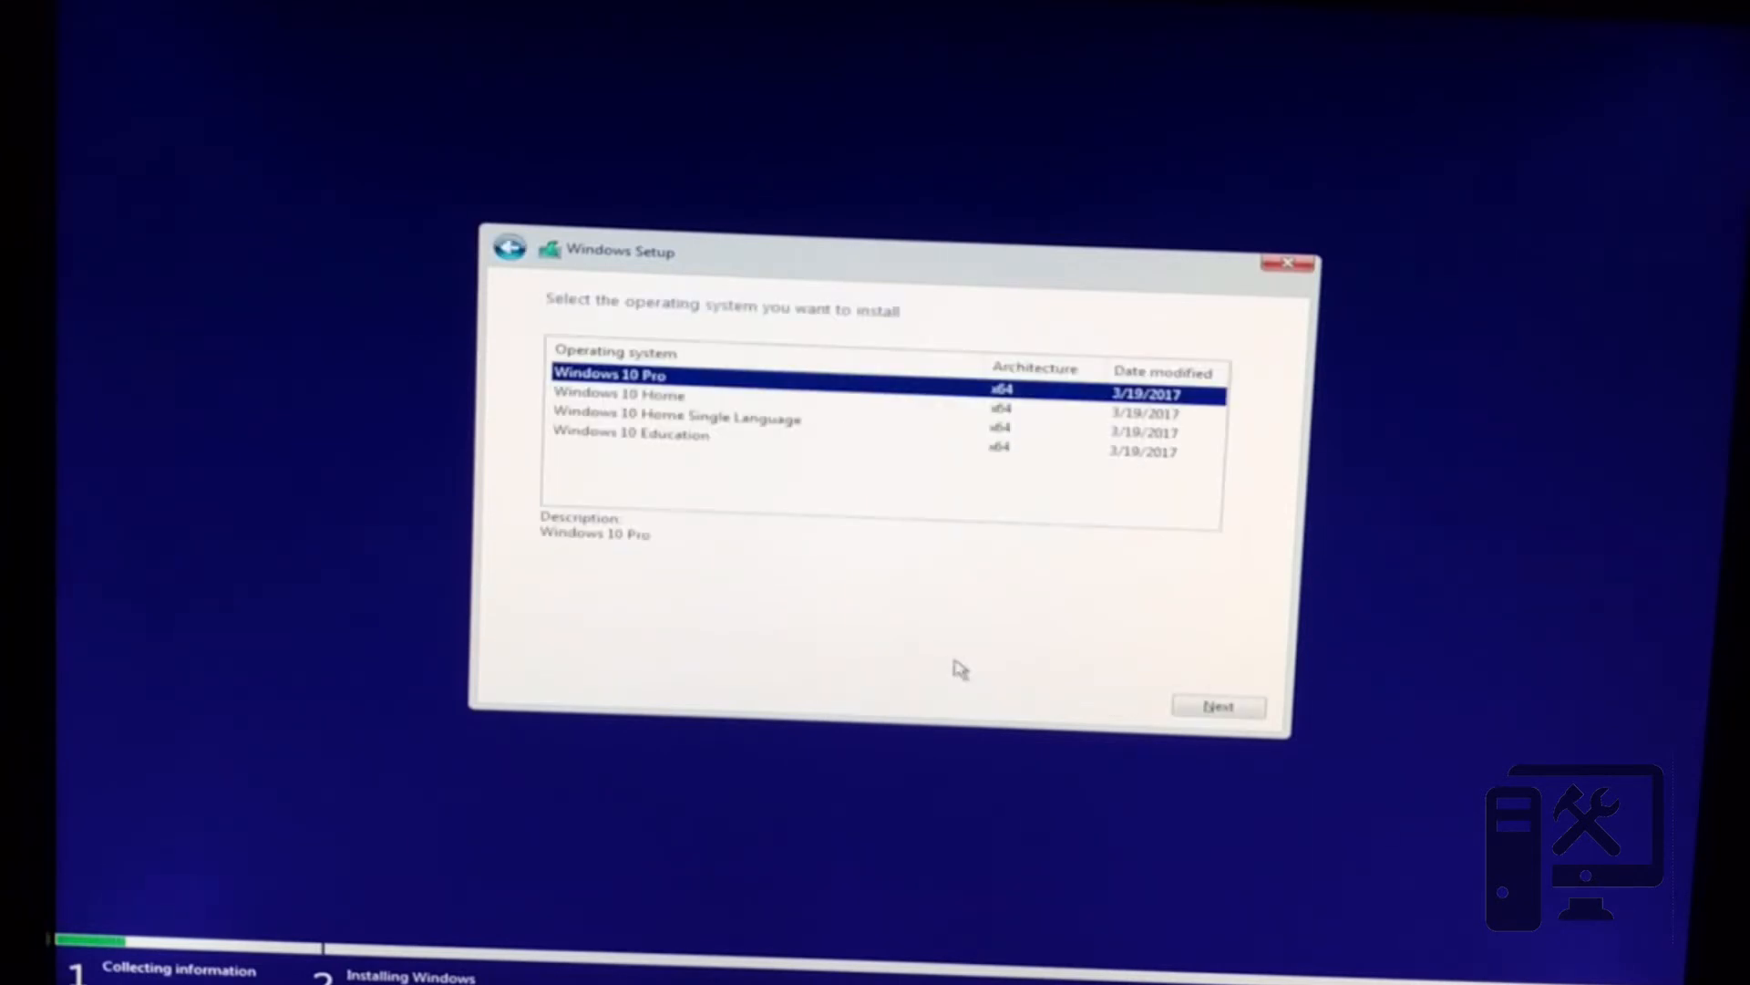
mouse_move(964, 625)
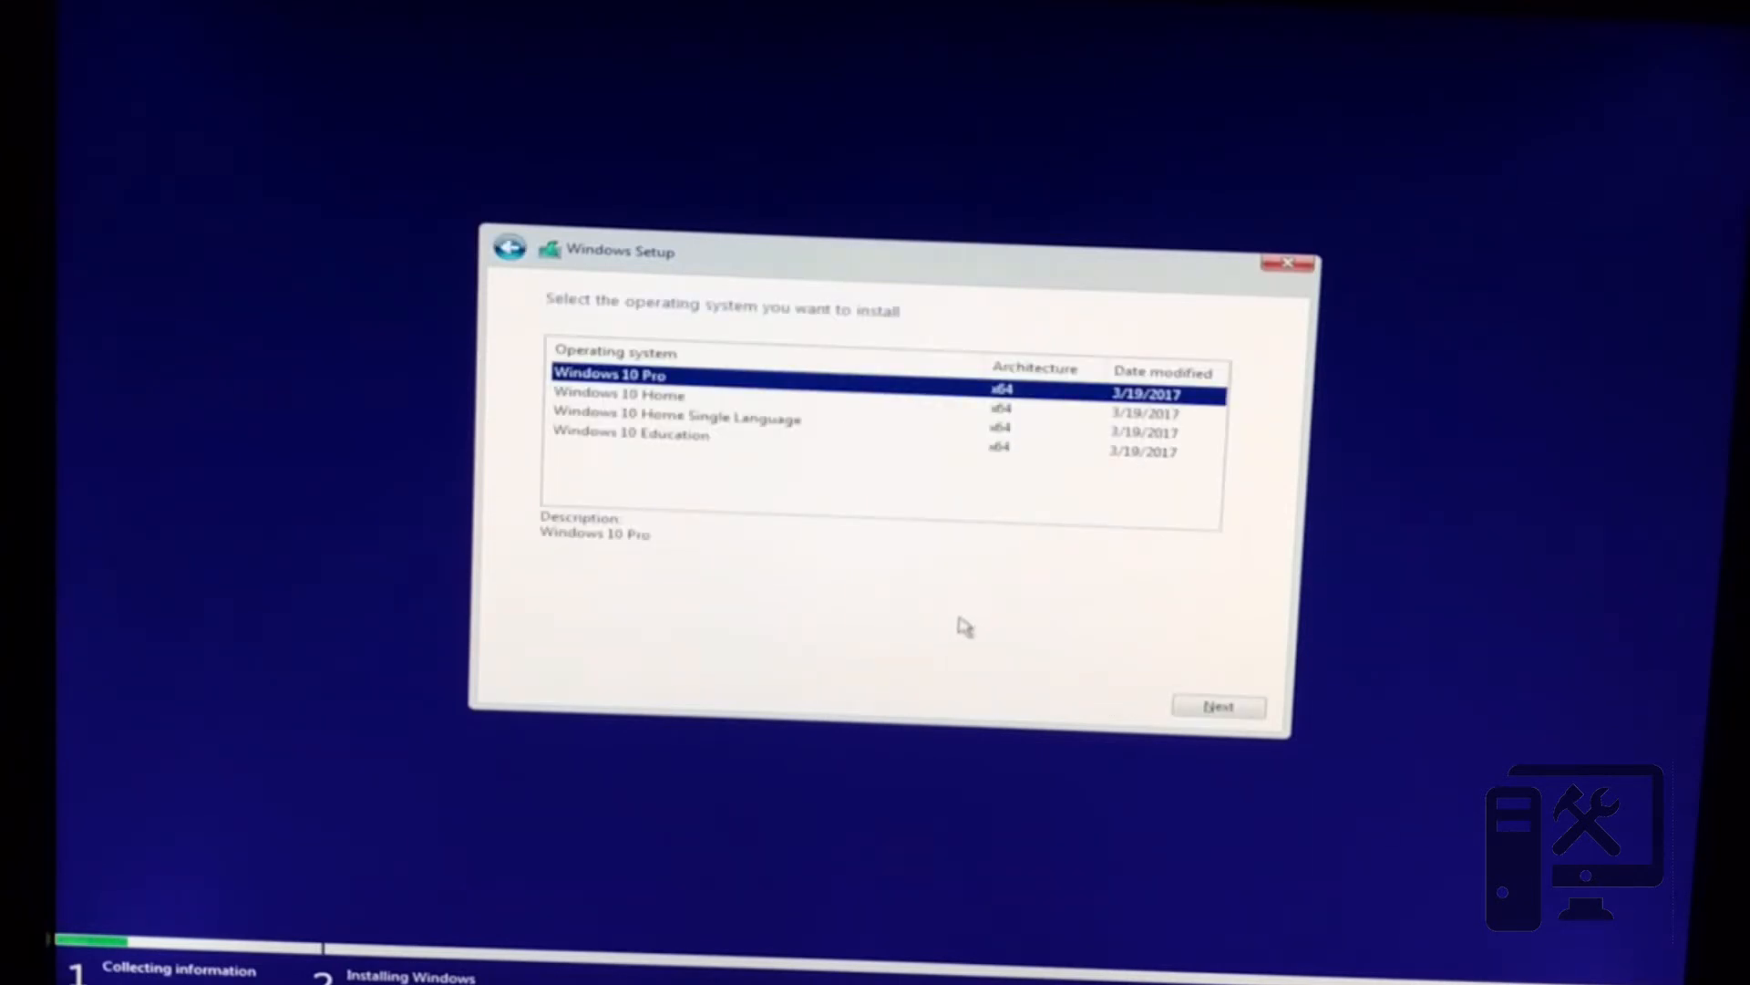
mouse_move(977, 580)
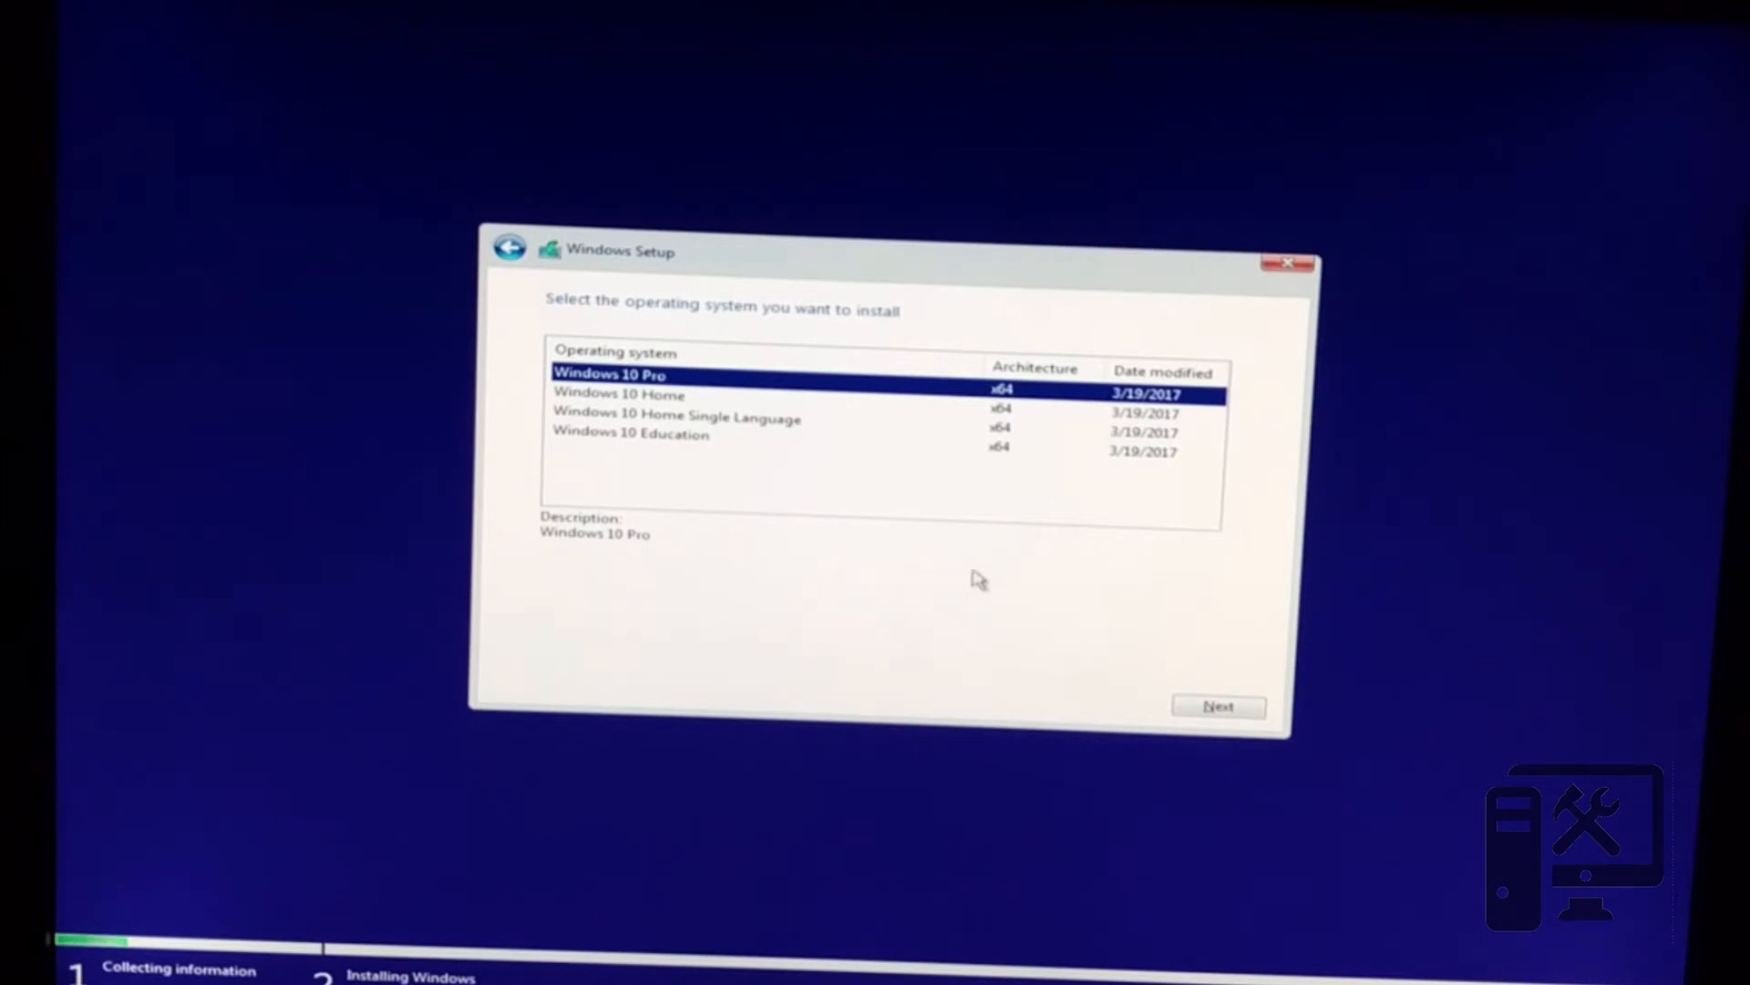
mouse_move(1103, 603)
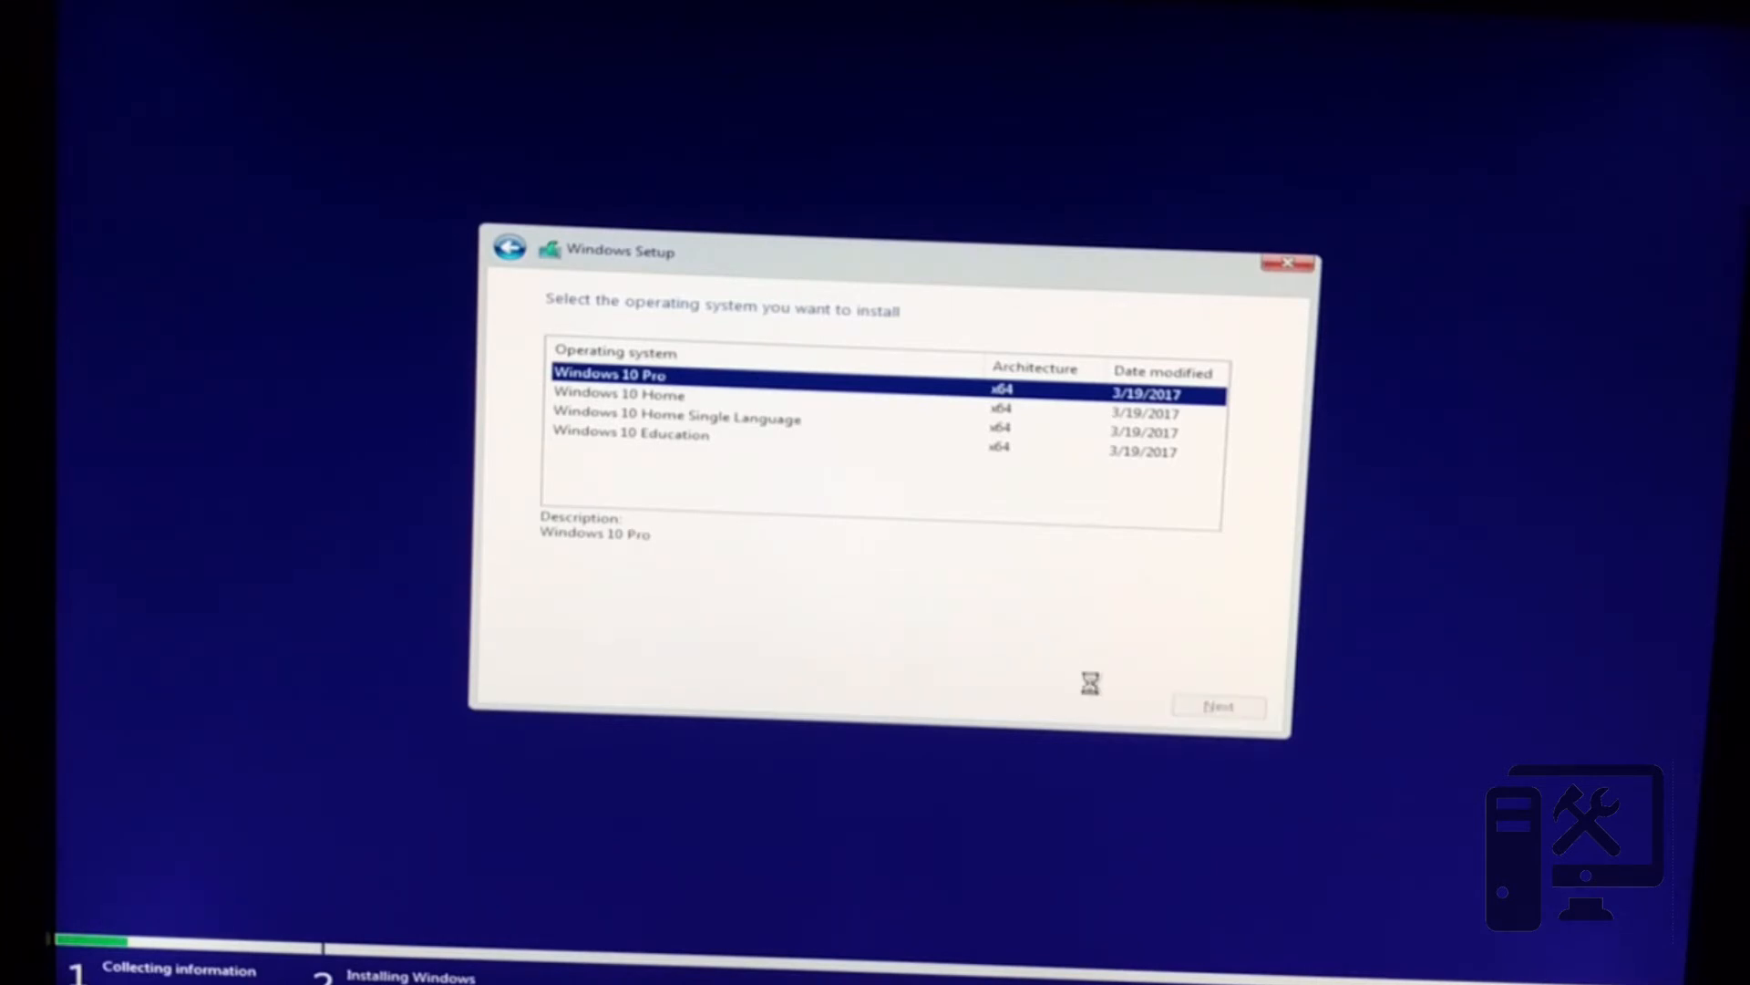
Step: Select Windows 10 Pro as the edition to install
click(1216, 705)
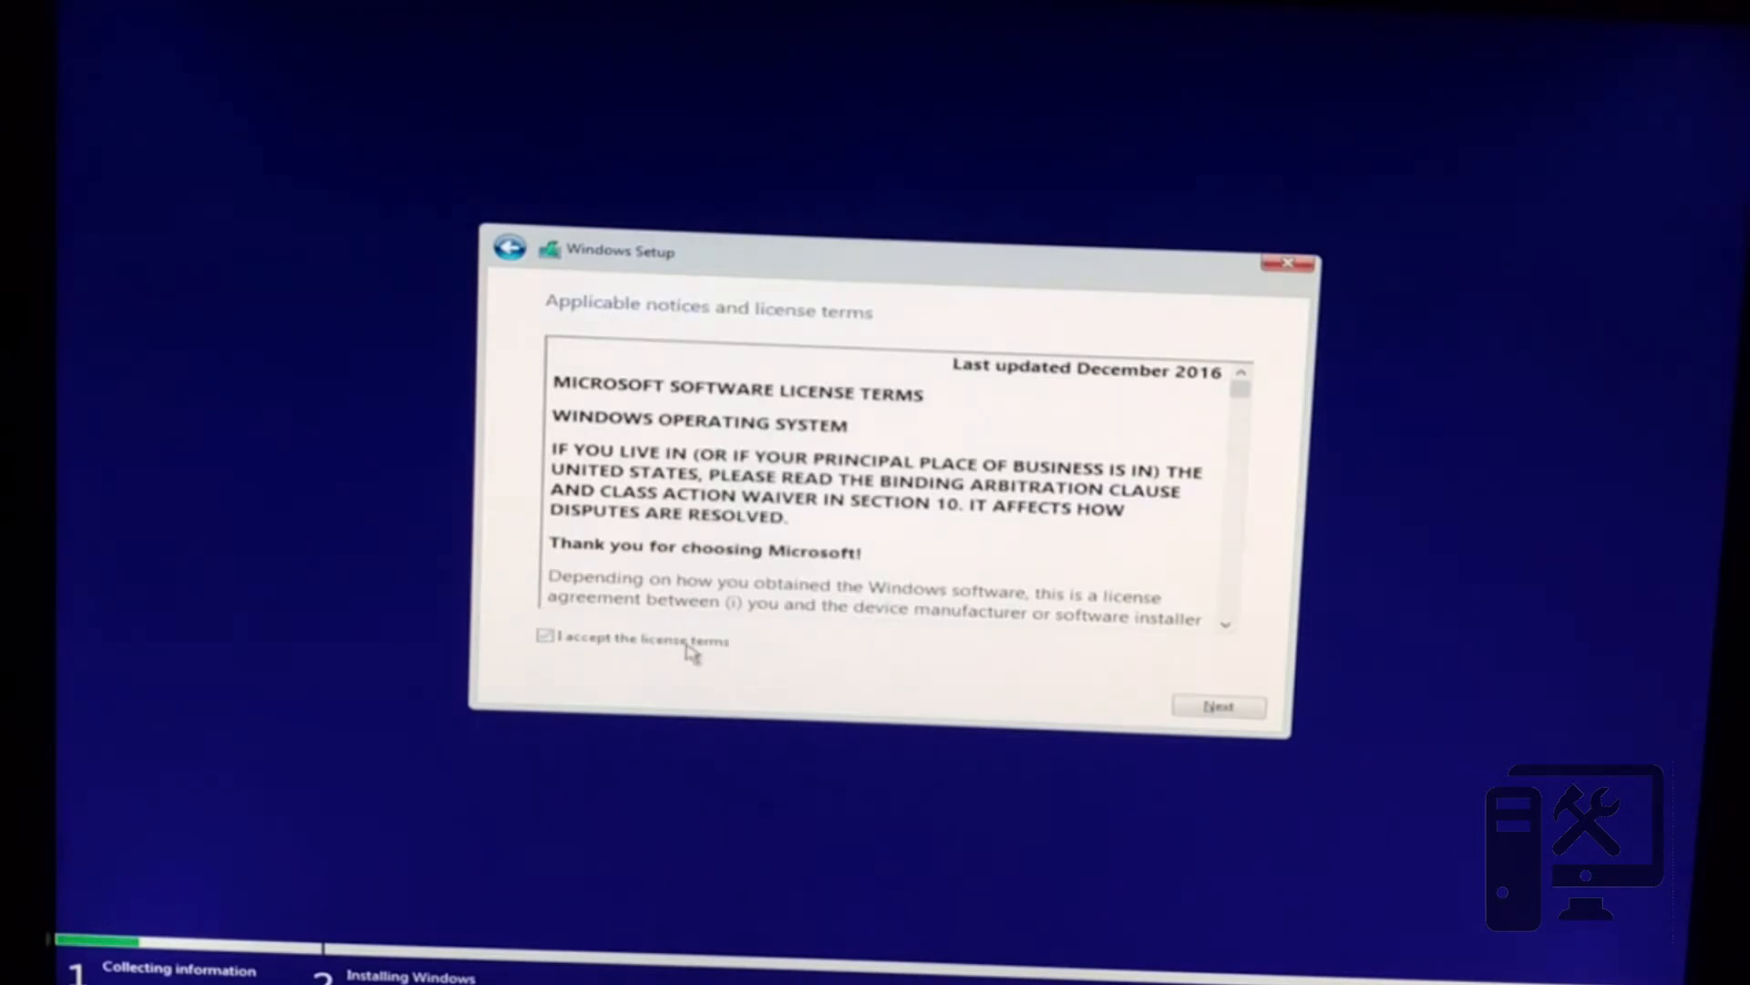
Step: Accept the license, choose Custom install and select Drive 0's 223.6 GB unallocated space
click(1218, 706)
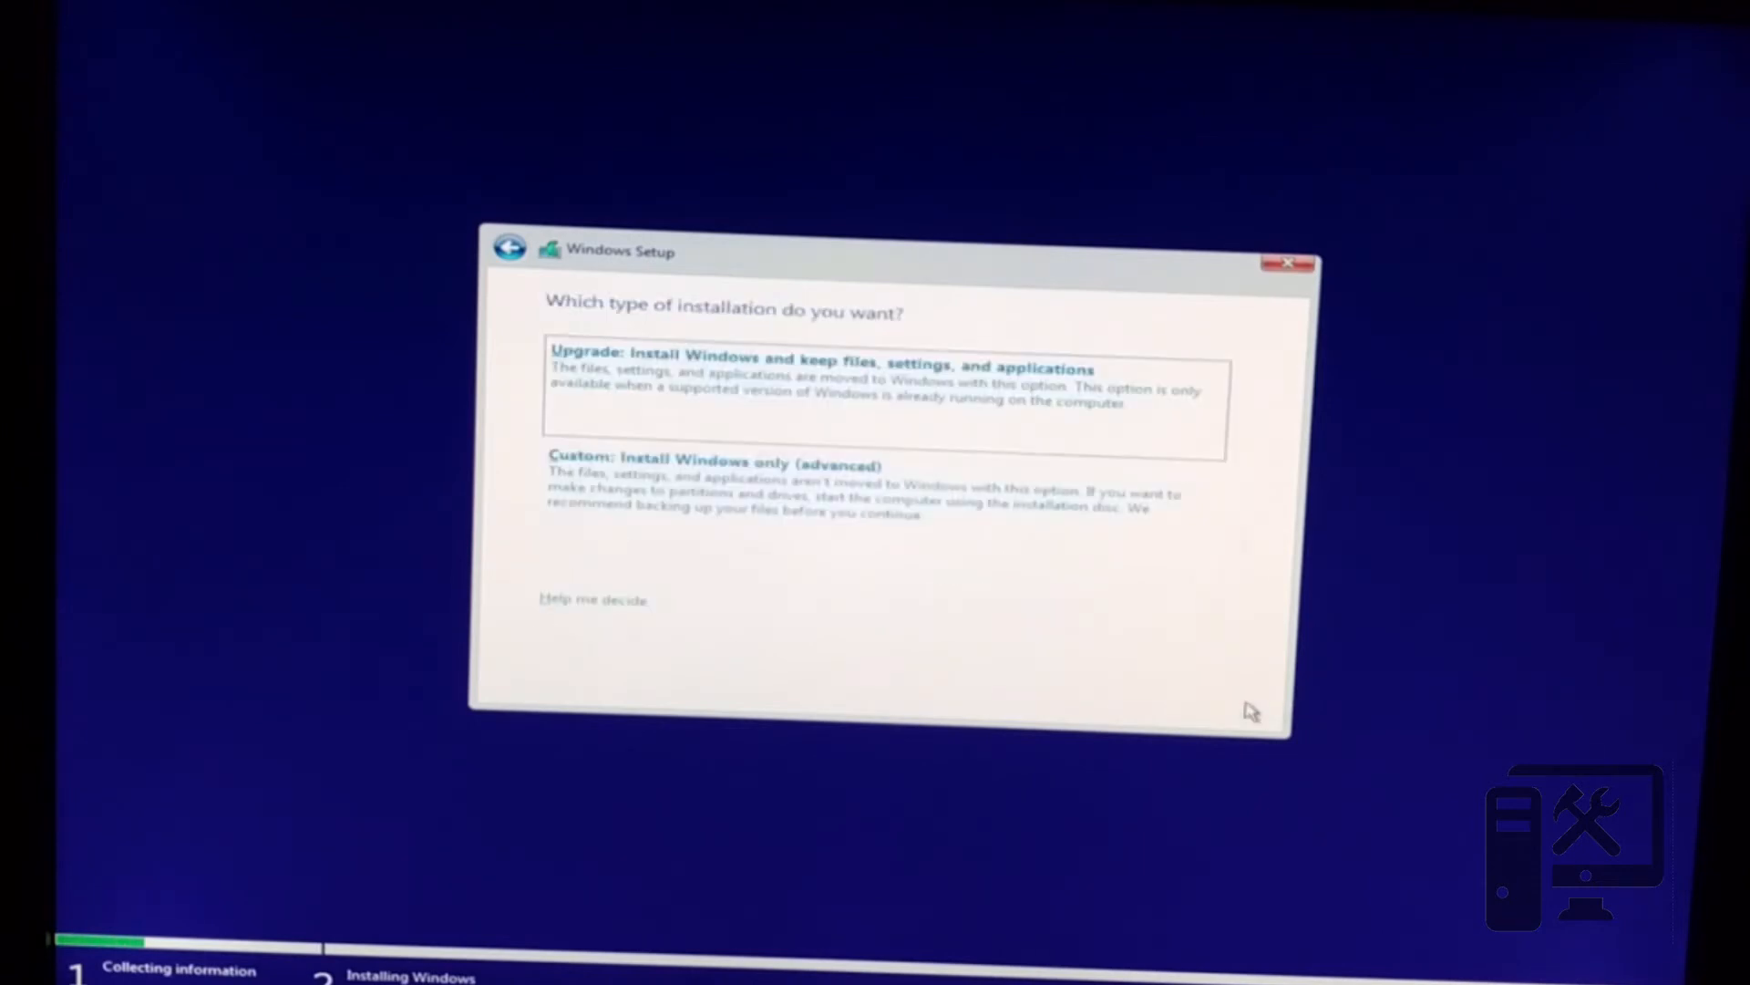
mouse_move(1130, 559)
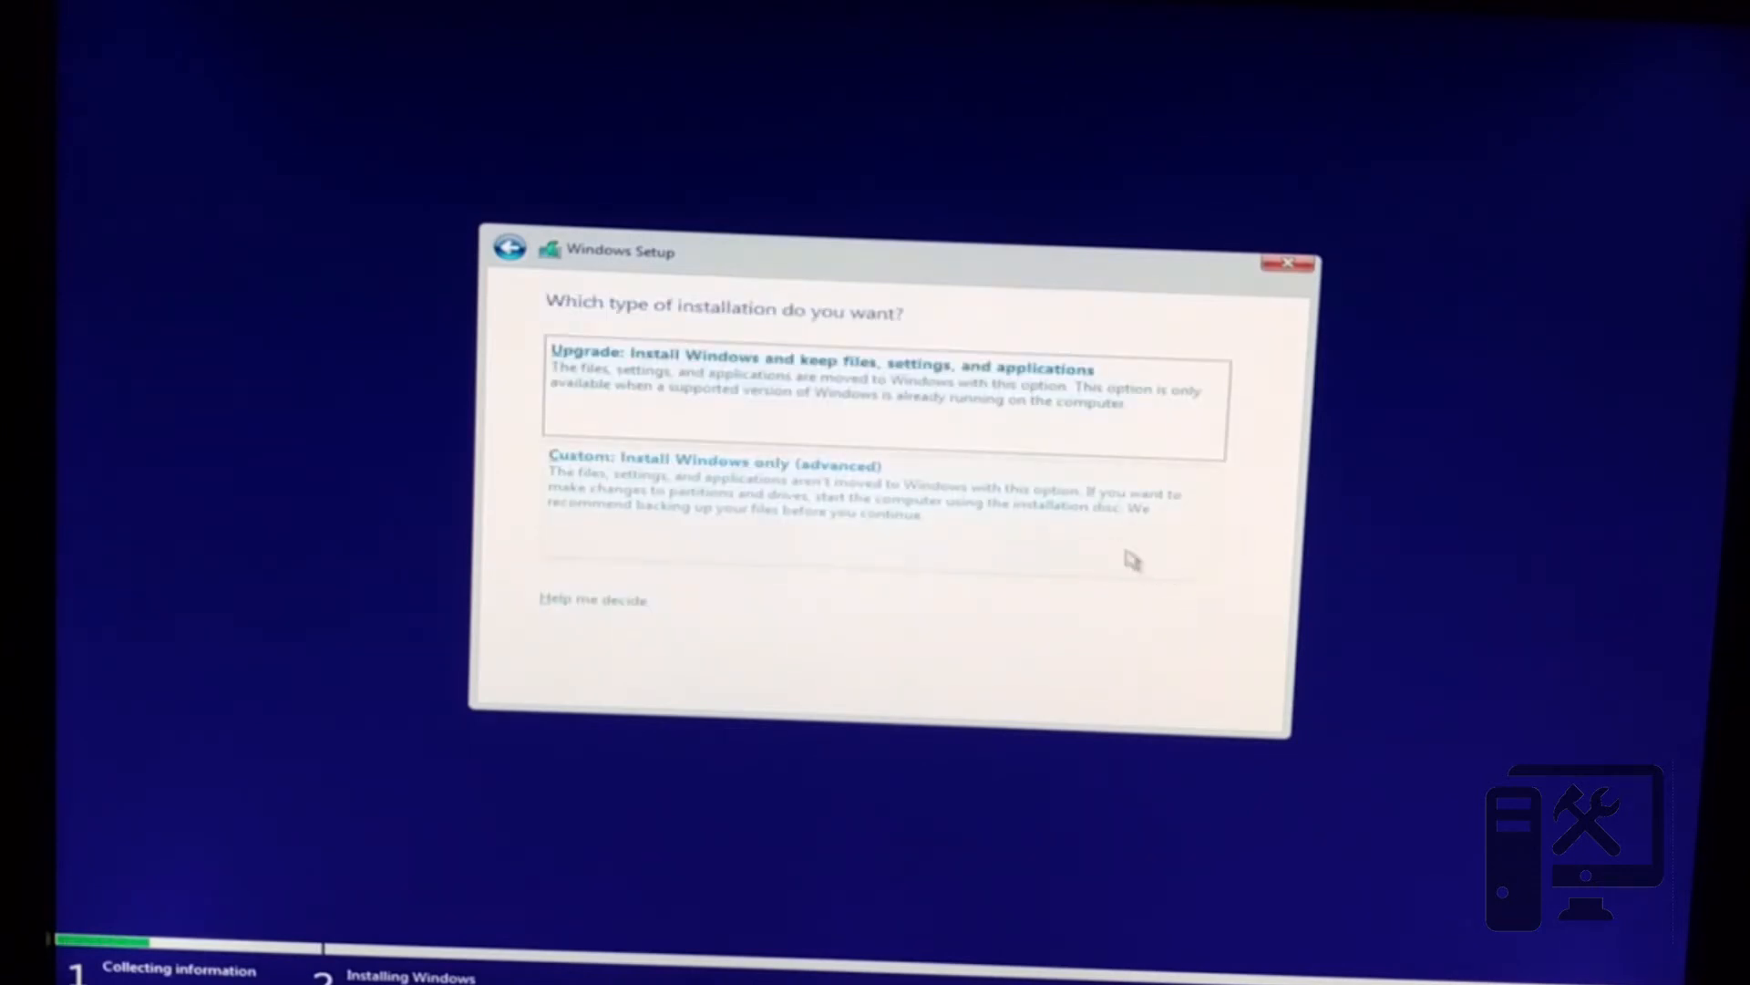
mouse_move(1032, 419)
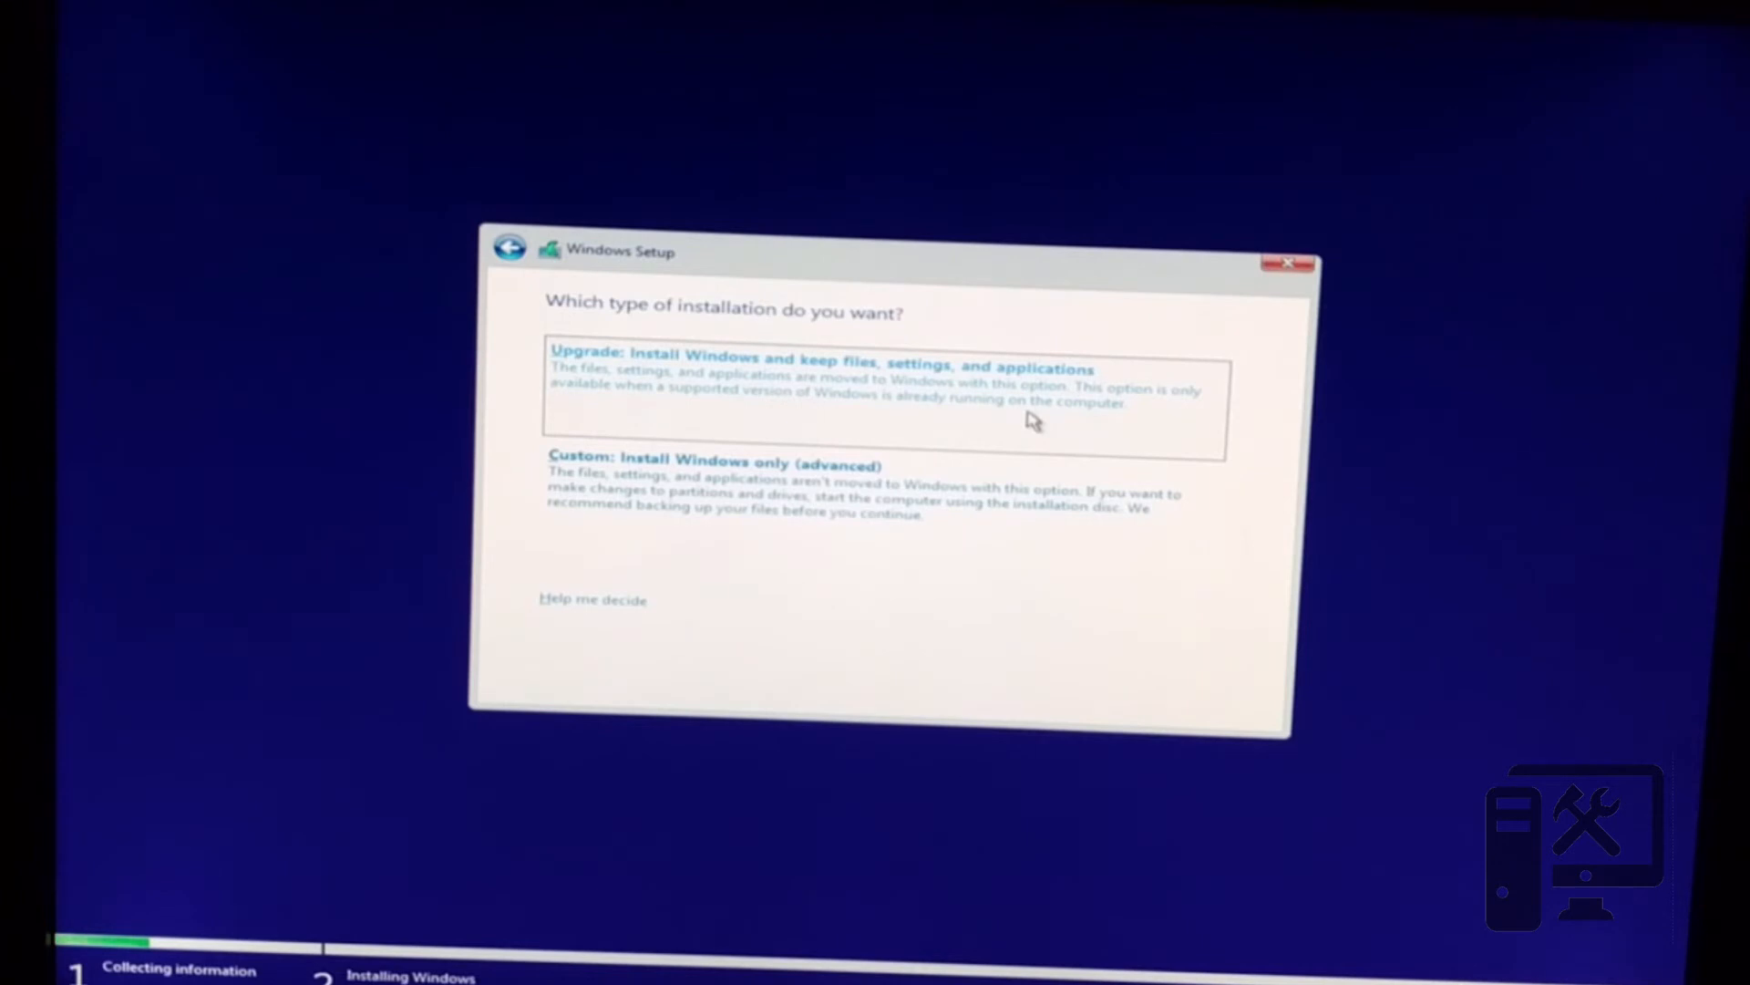
mouse_move(1014, 505)
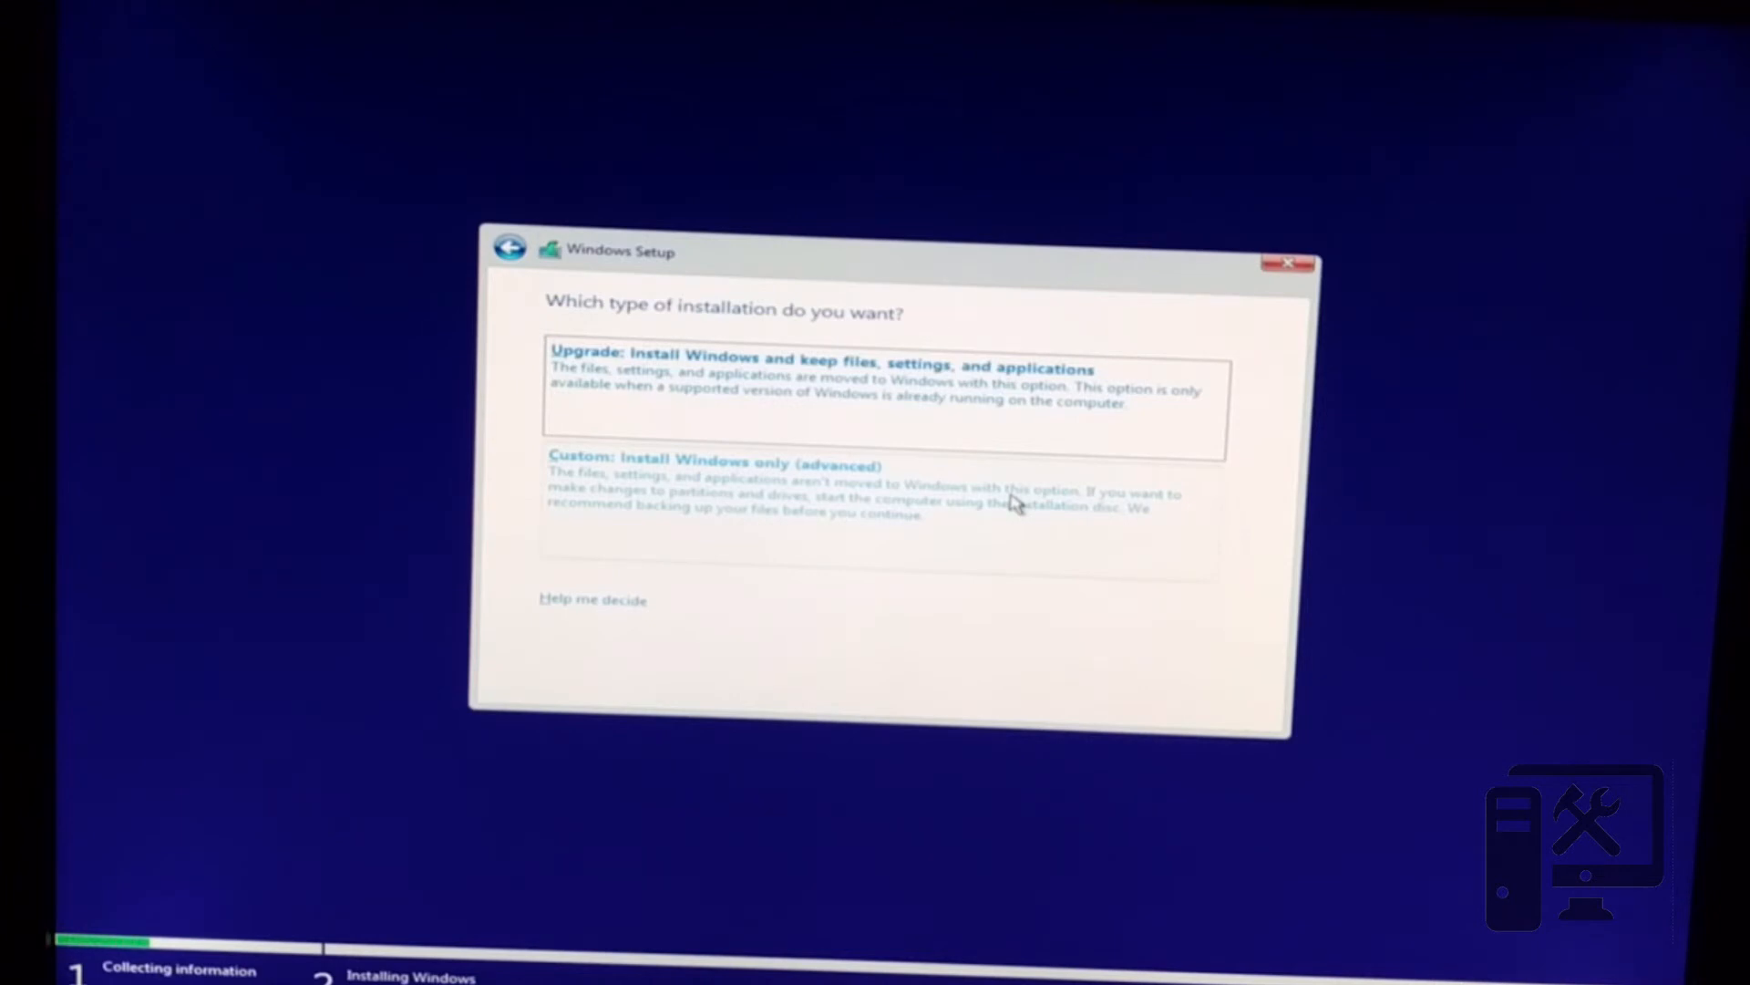
click(704, 465)
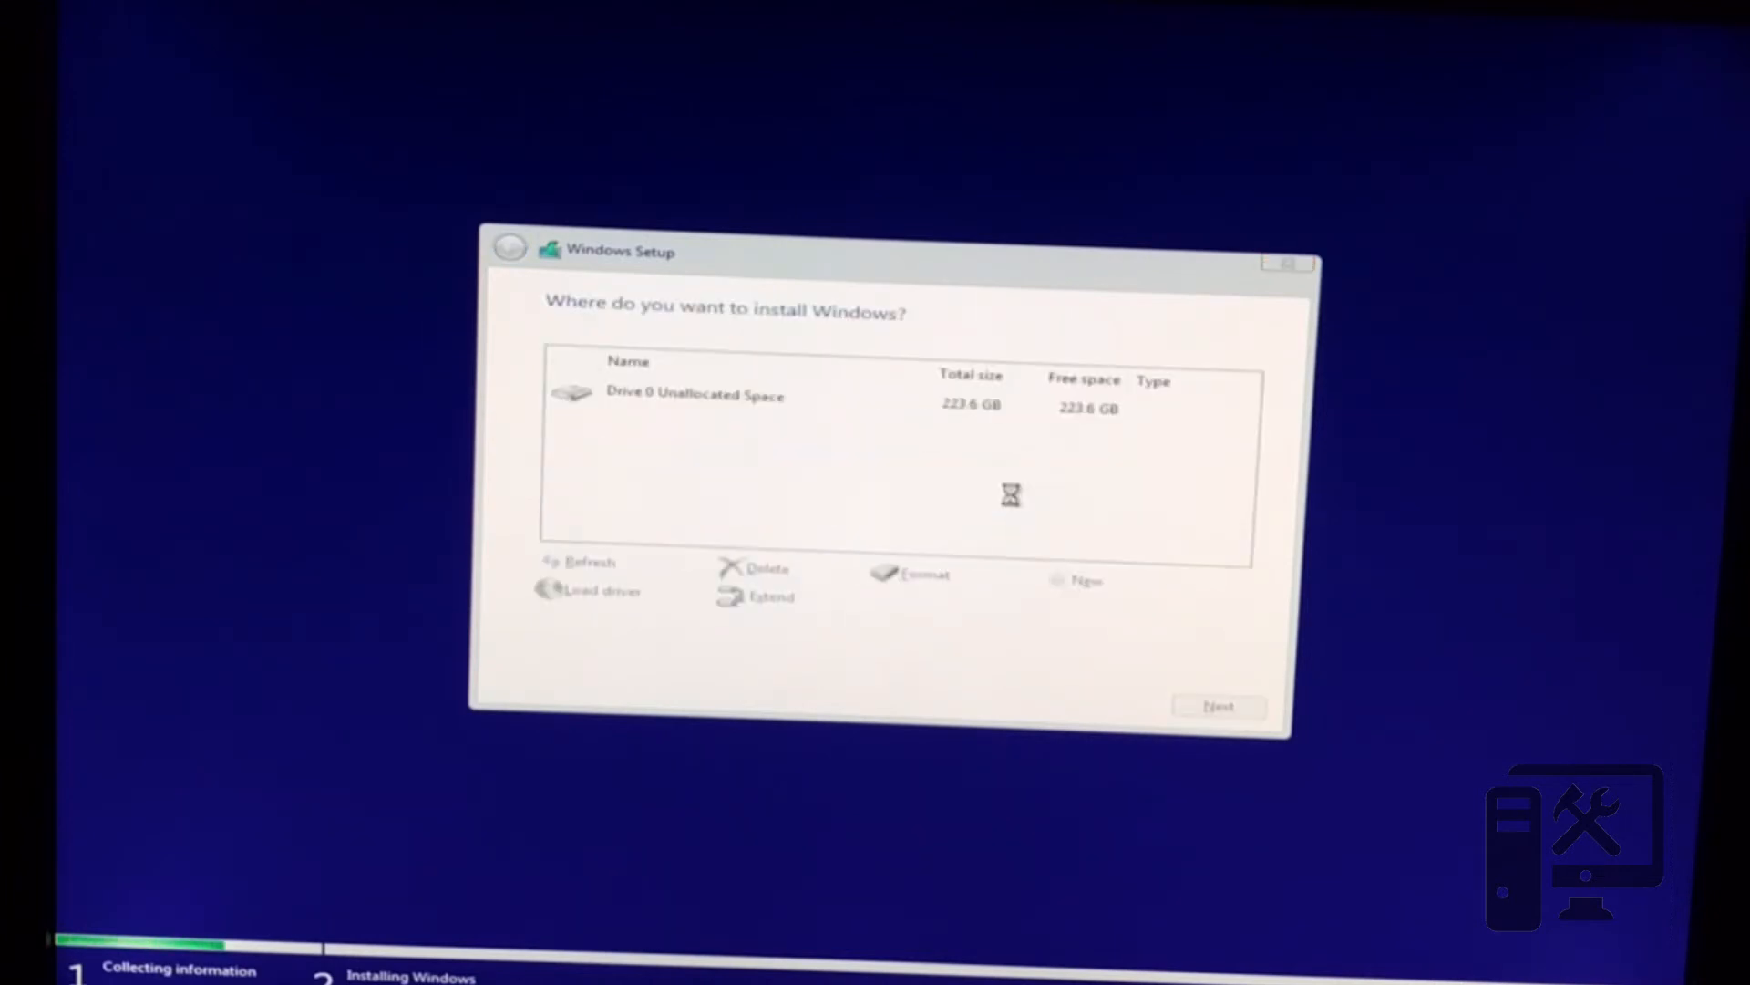
click(692, 394)
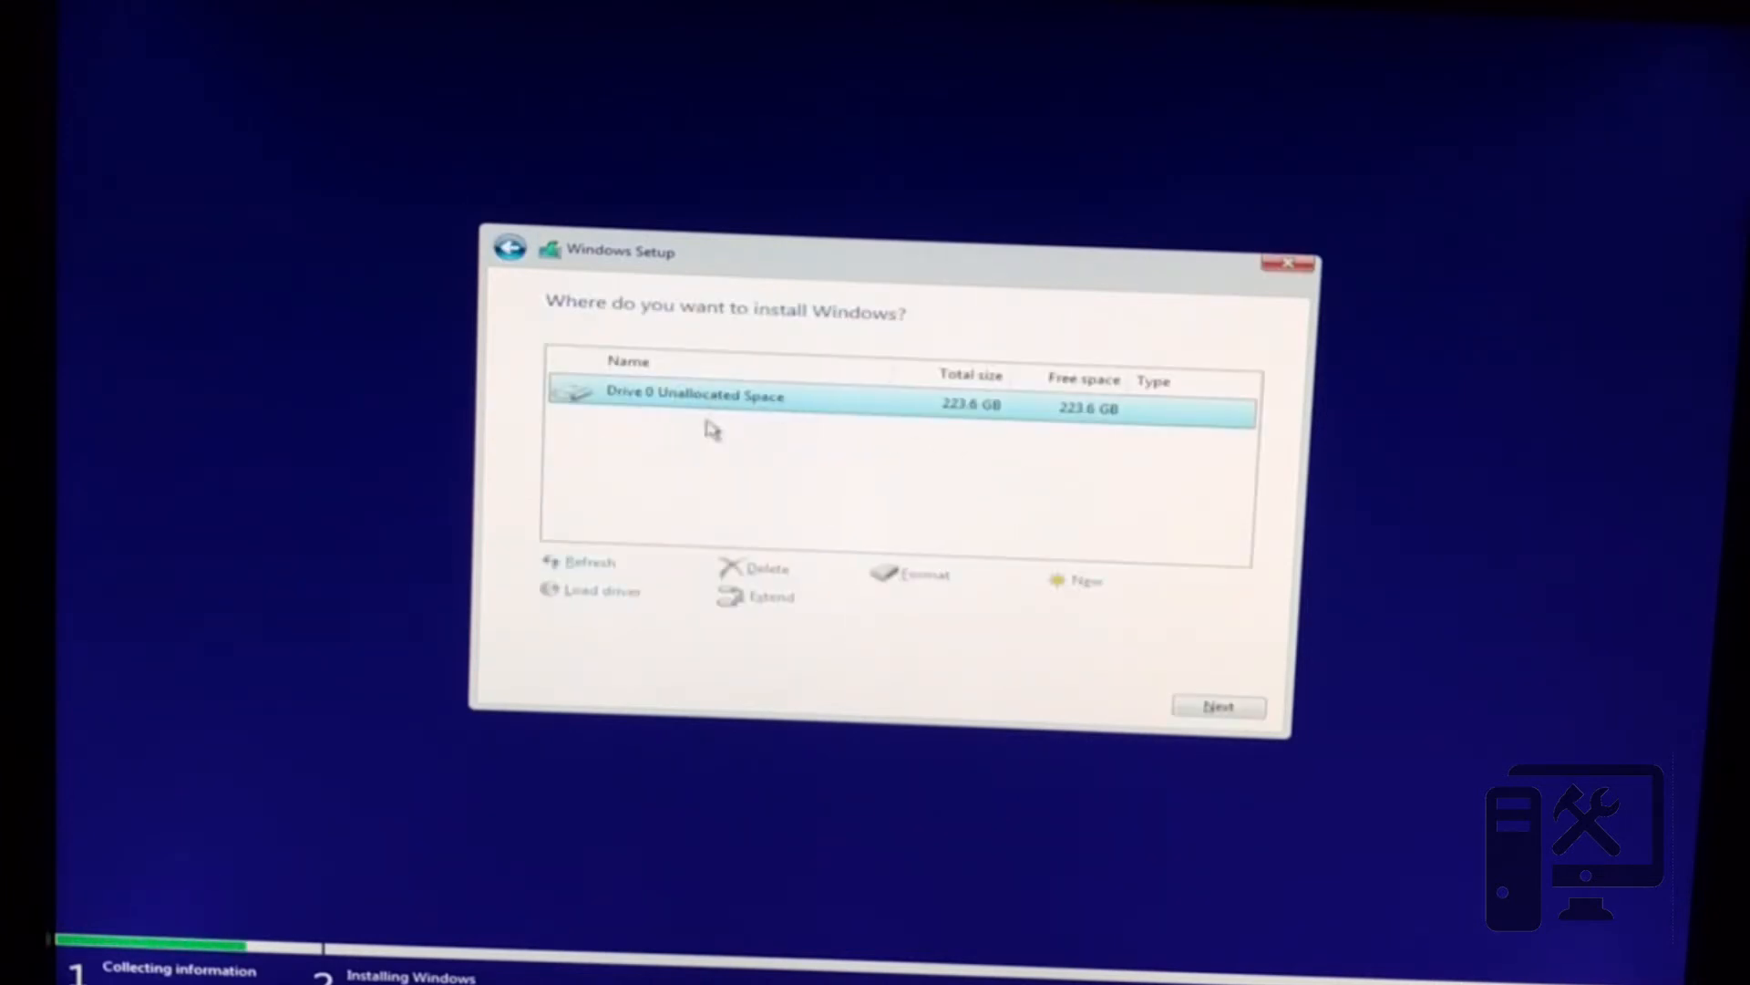
mouse_move(725, 420)
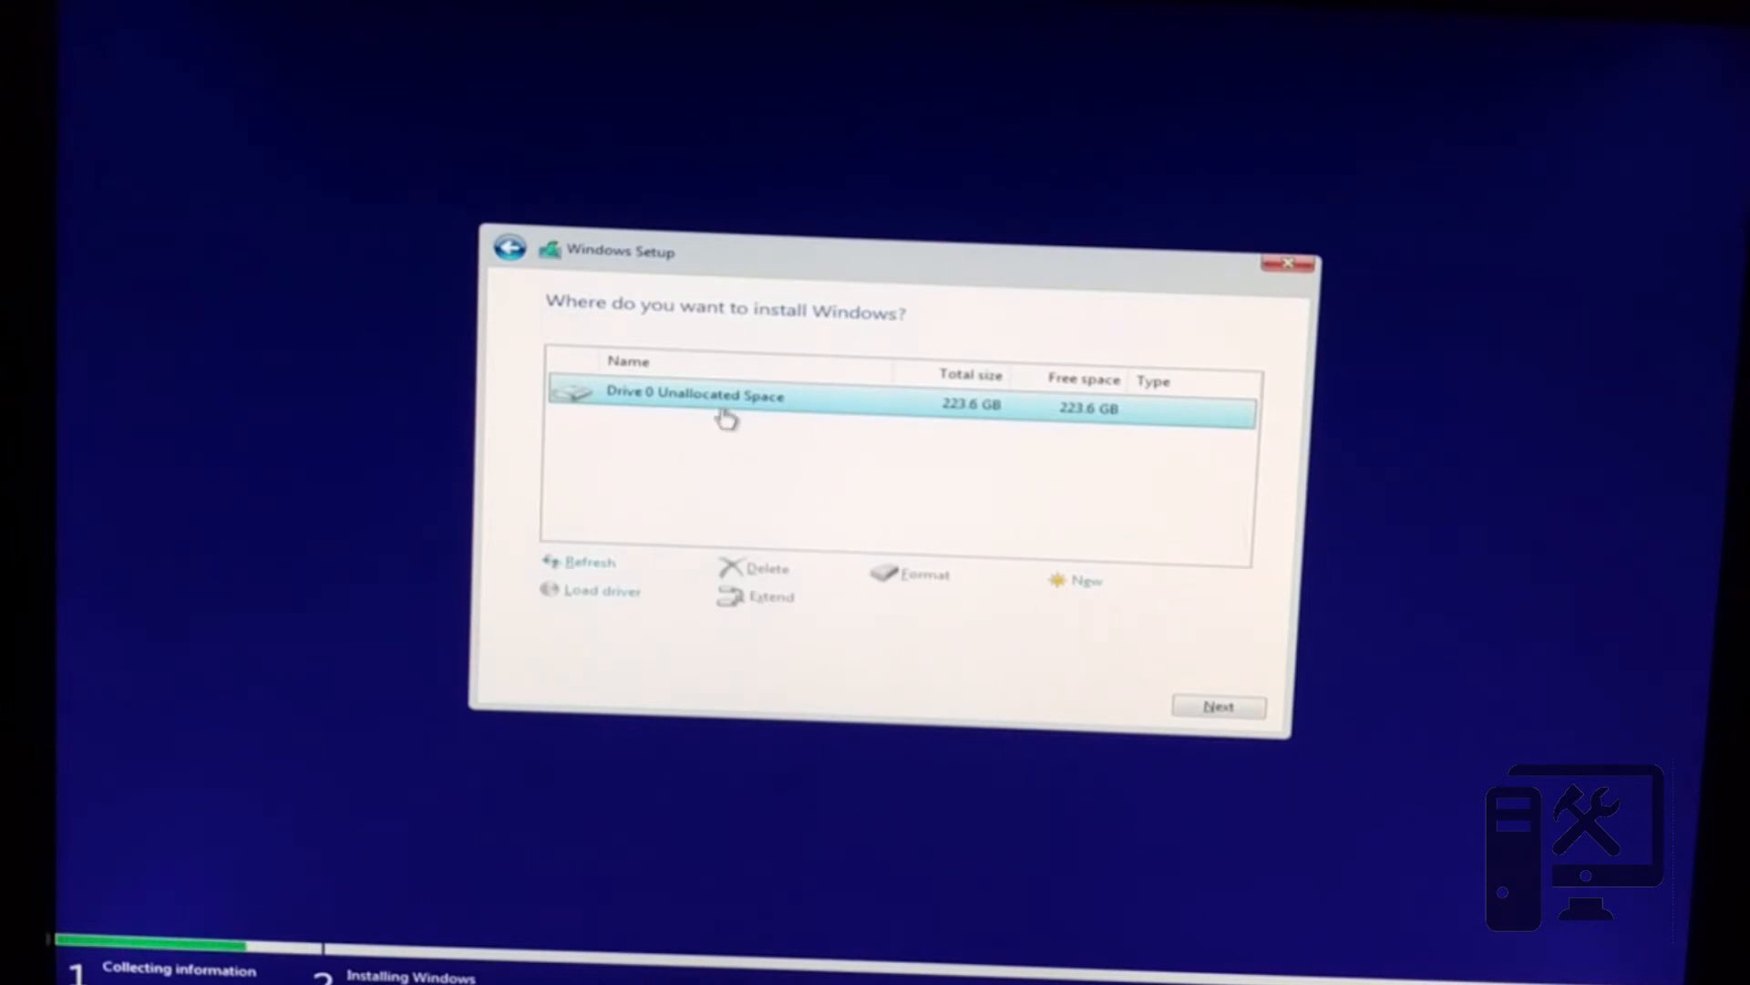
mouse_move(868, 416)
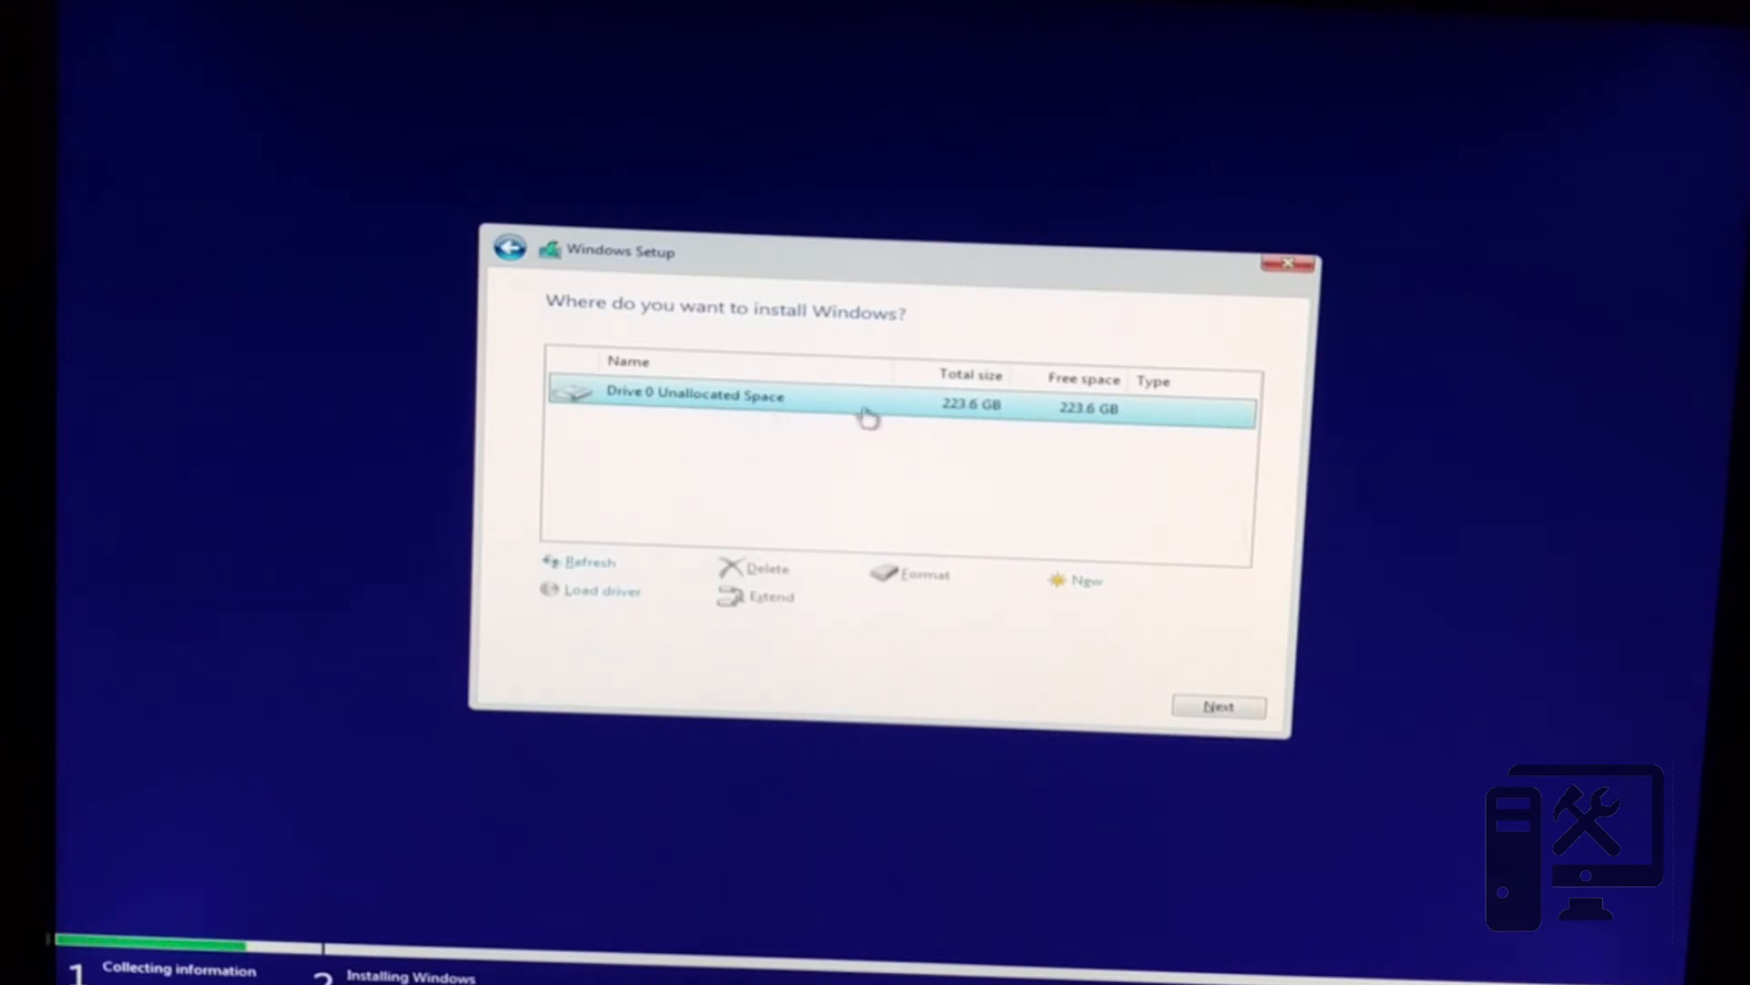
mouse_move(743, 410)
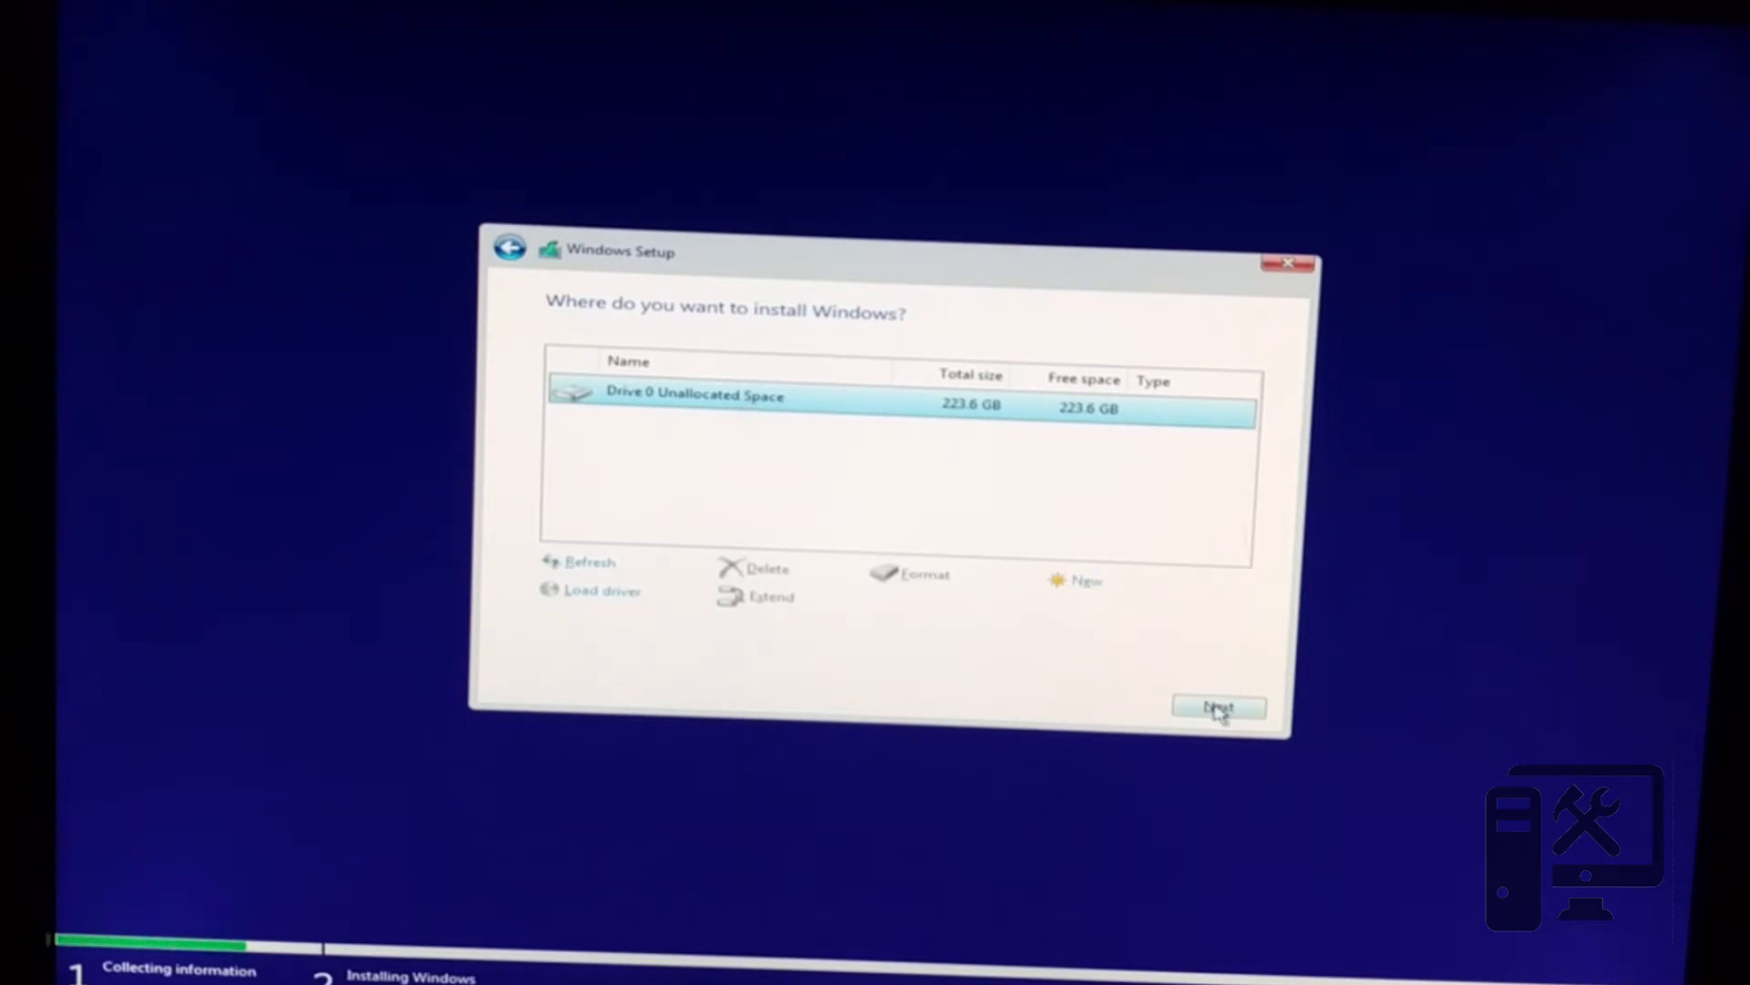
click(1218, 707)
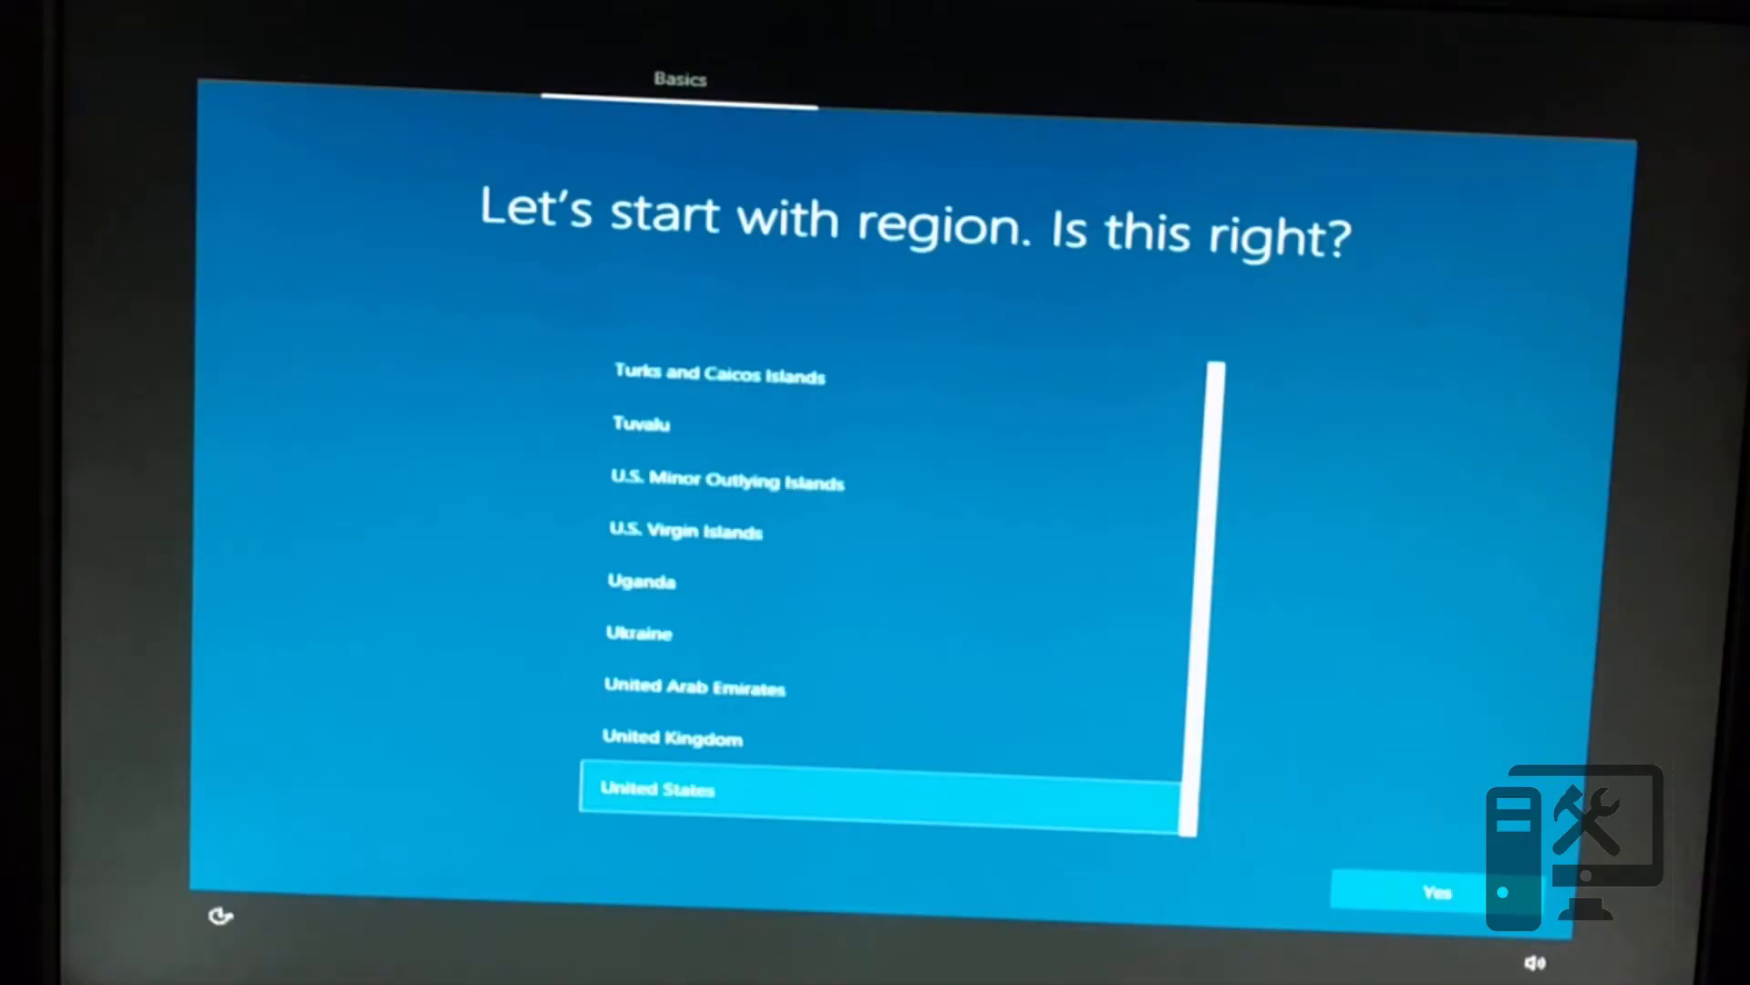
mouse_move(1433, 629)
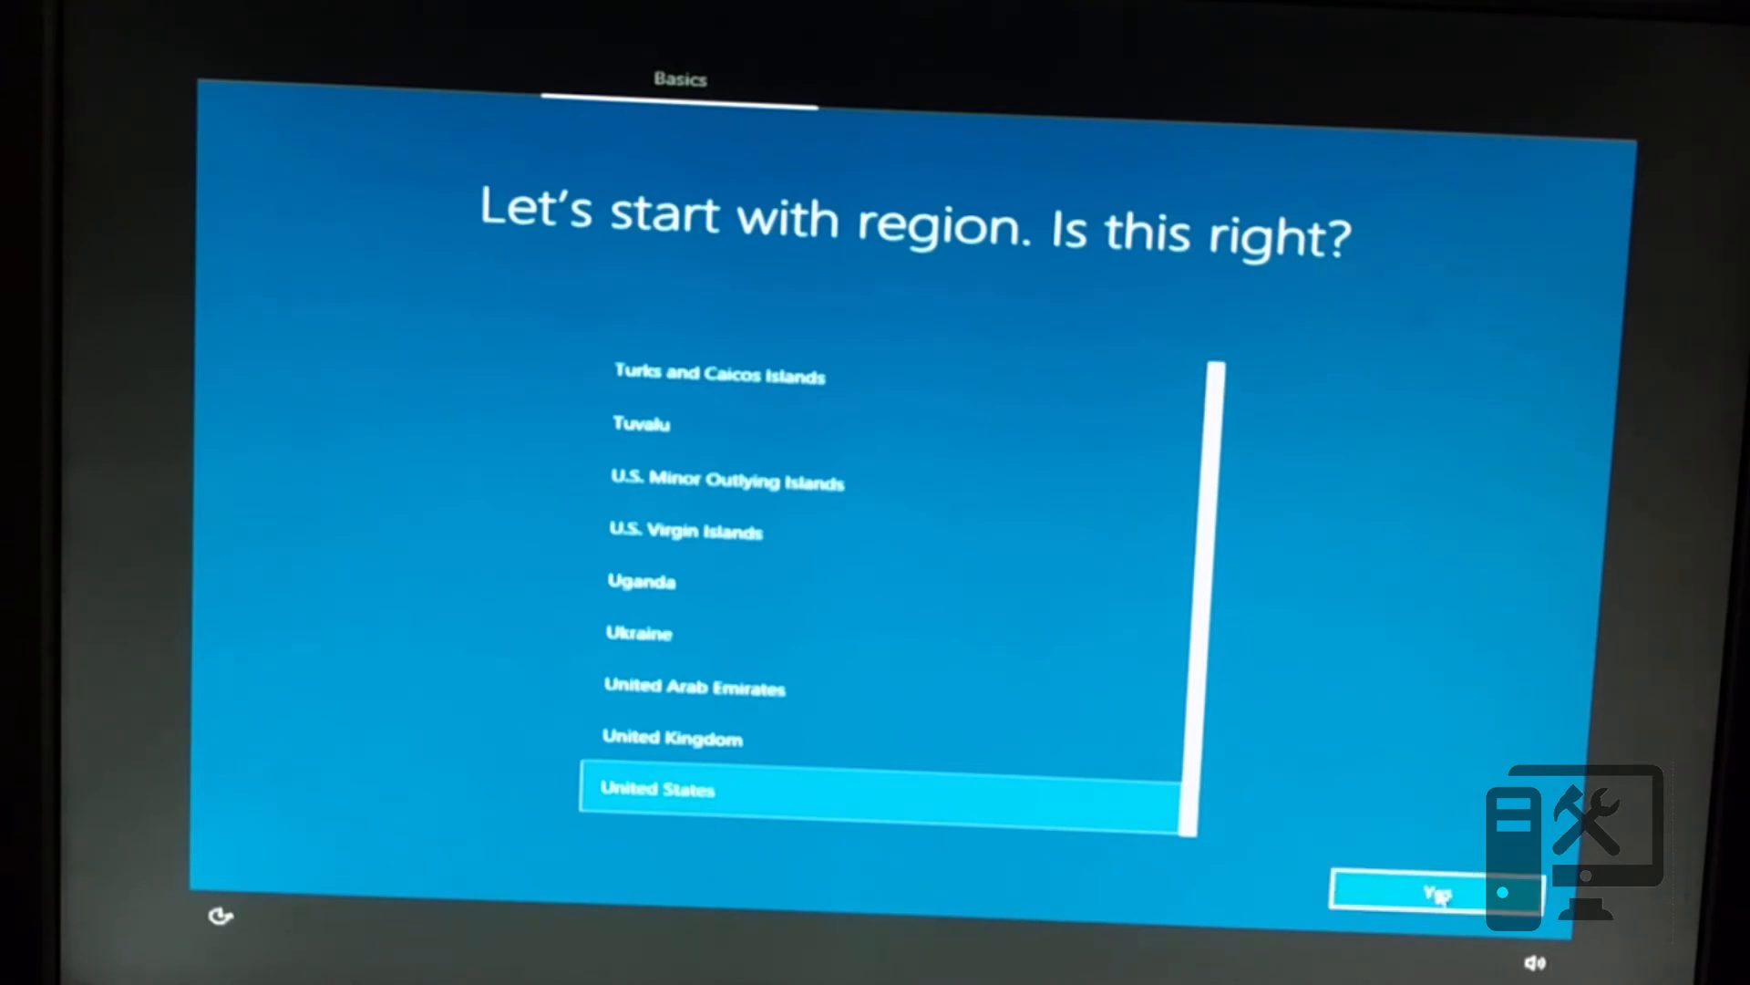
Step: Confirm United States region and US keyboard, skipping the second keyboard layout
click(1435, 892)
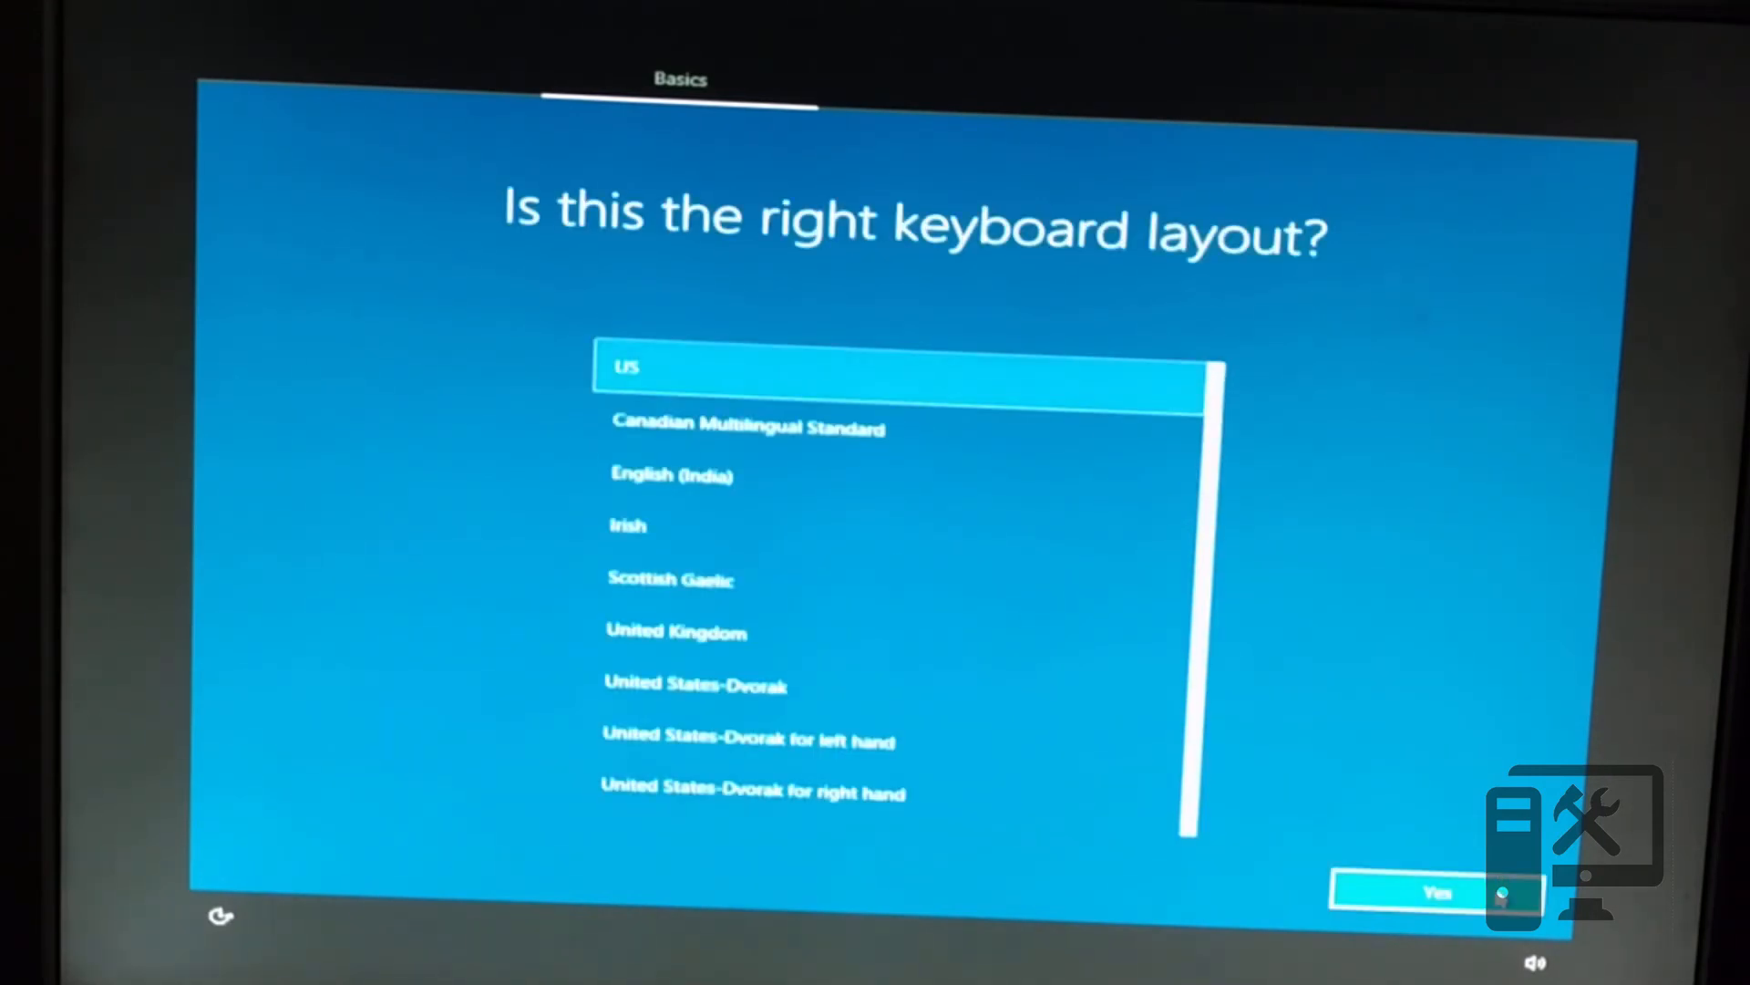
click(1430, 893)
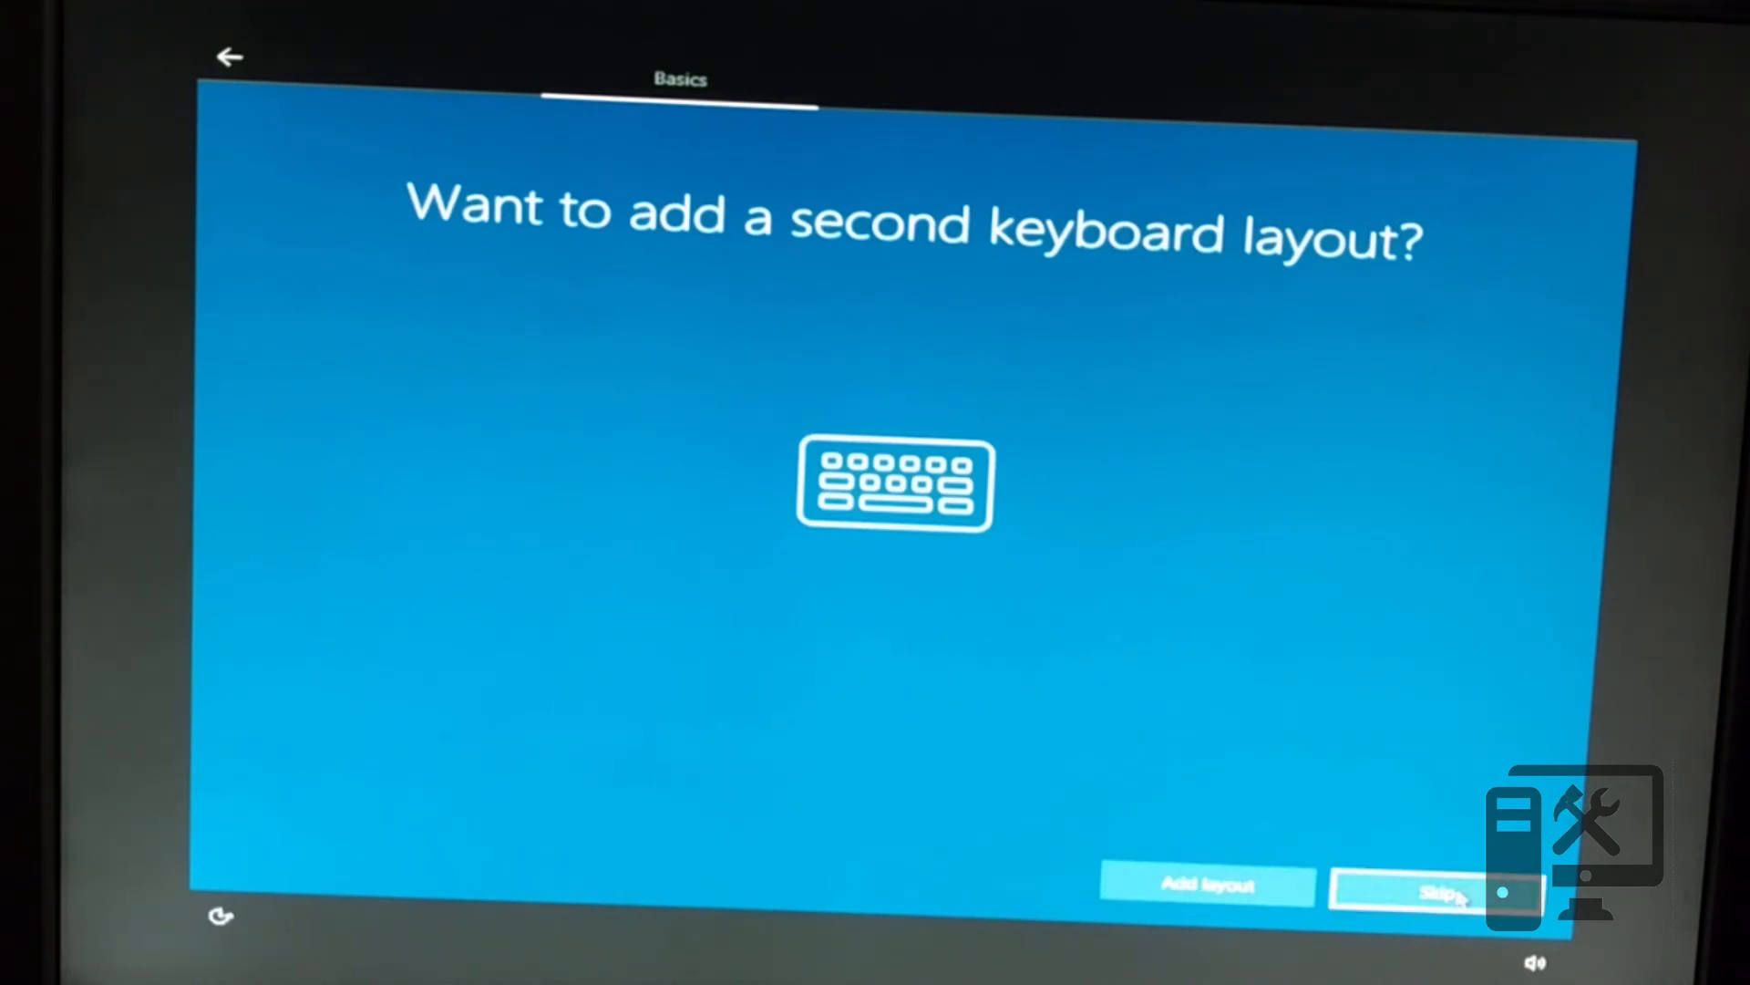
click(1433, 890)
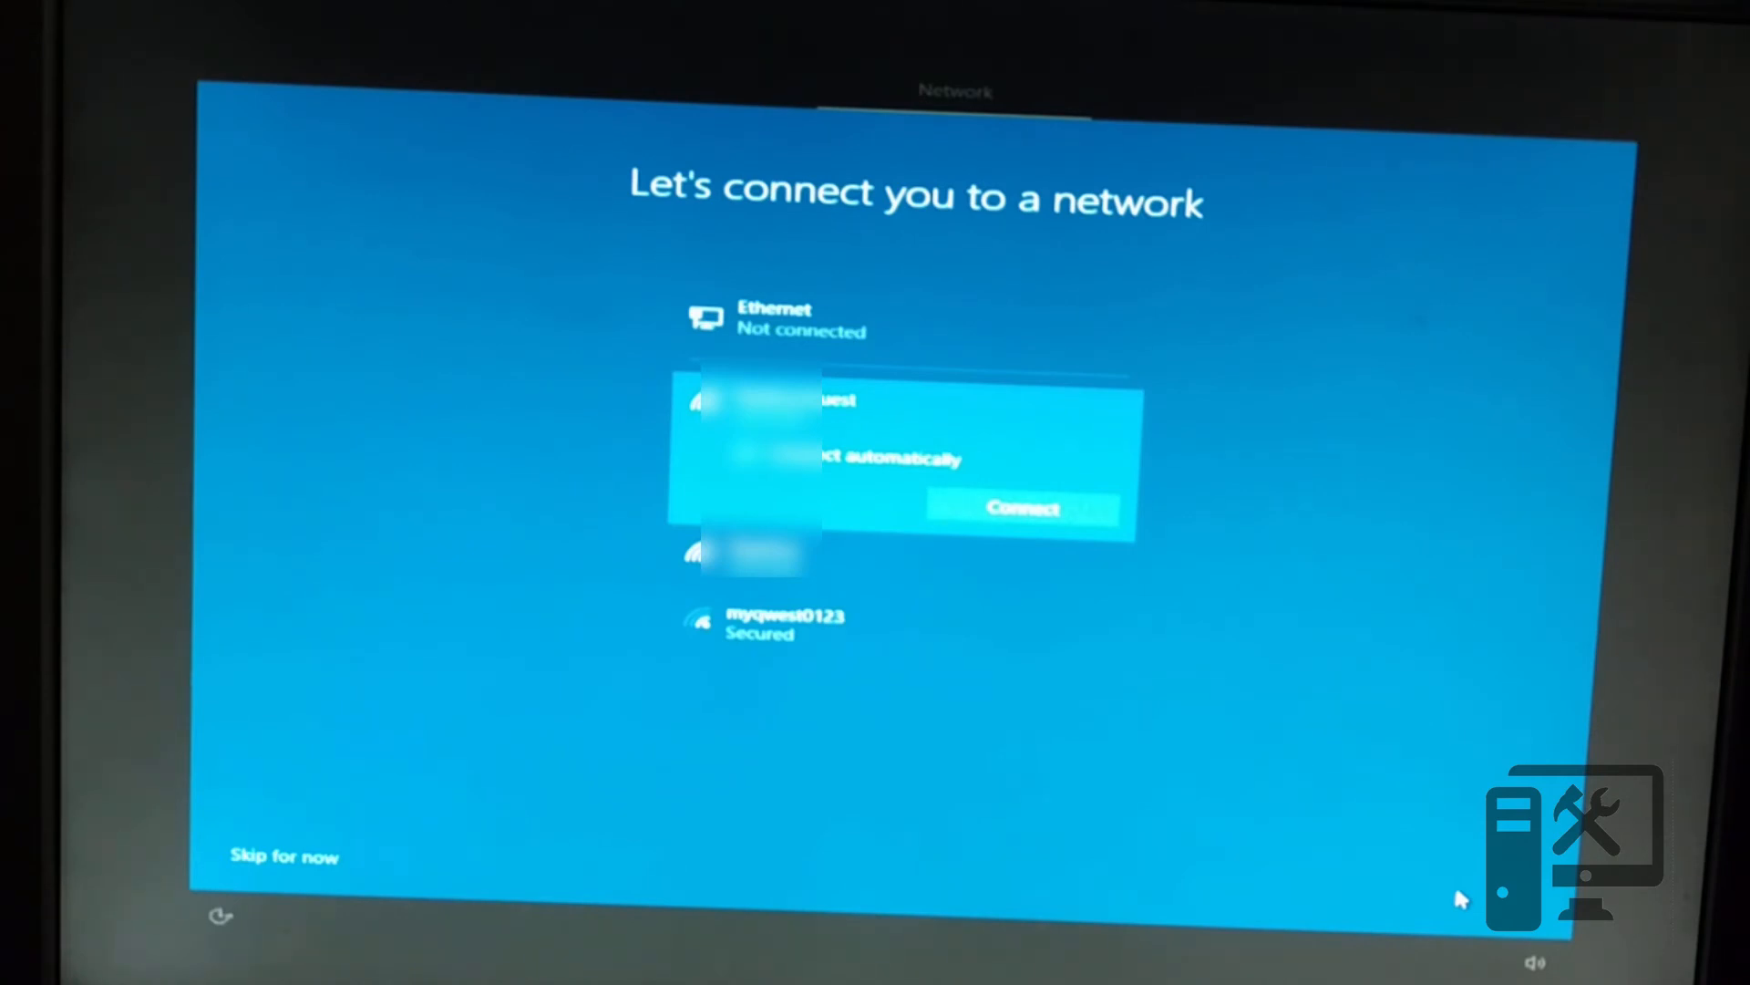
mouse_move(778, 862)
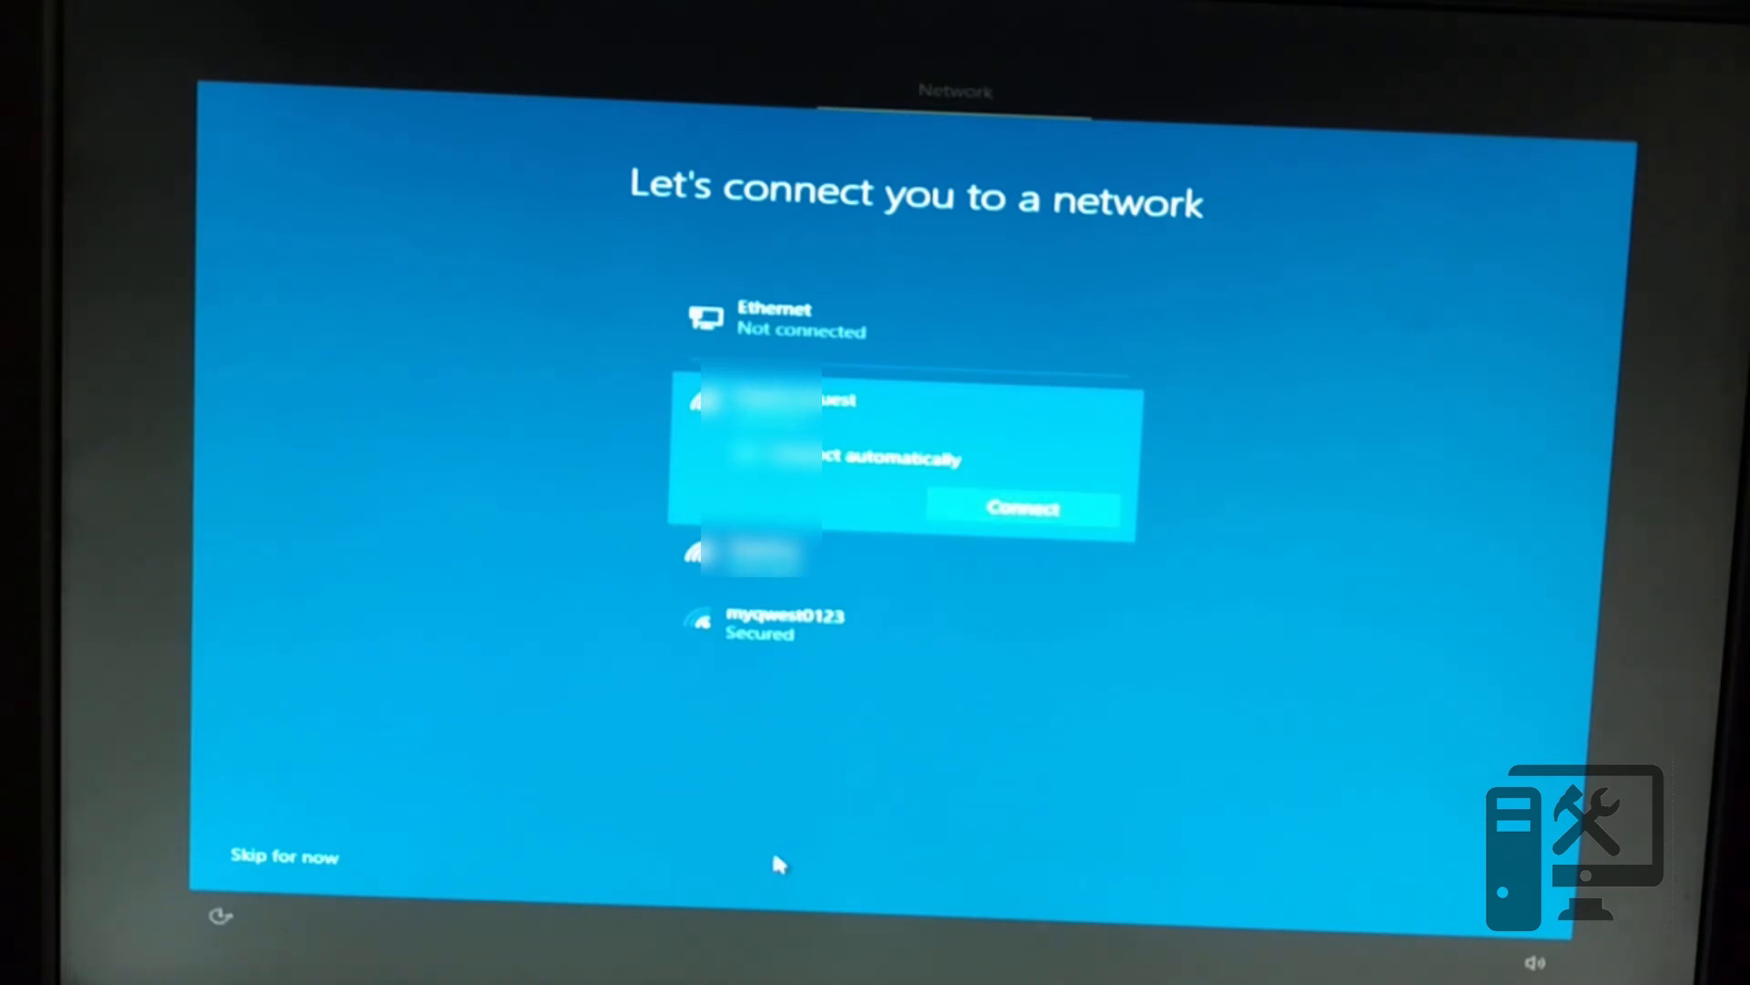
mouse_move(367, 783)
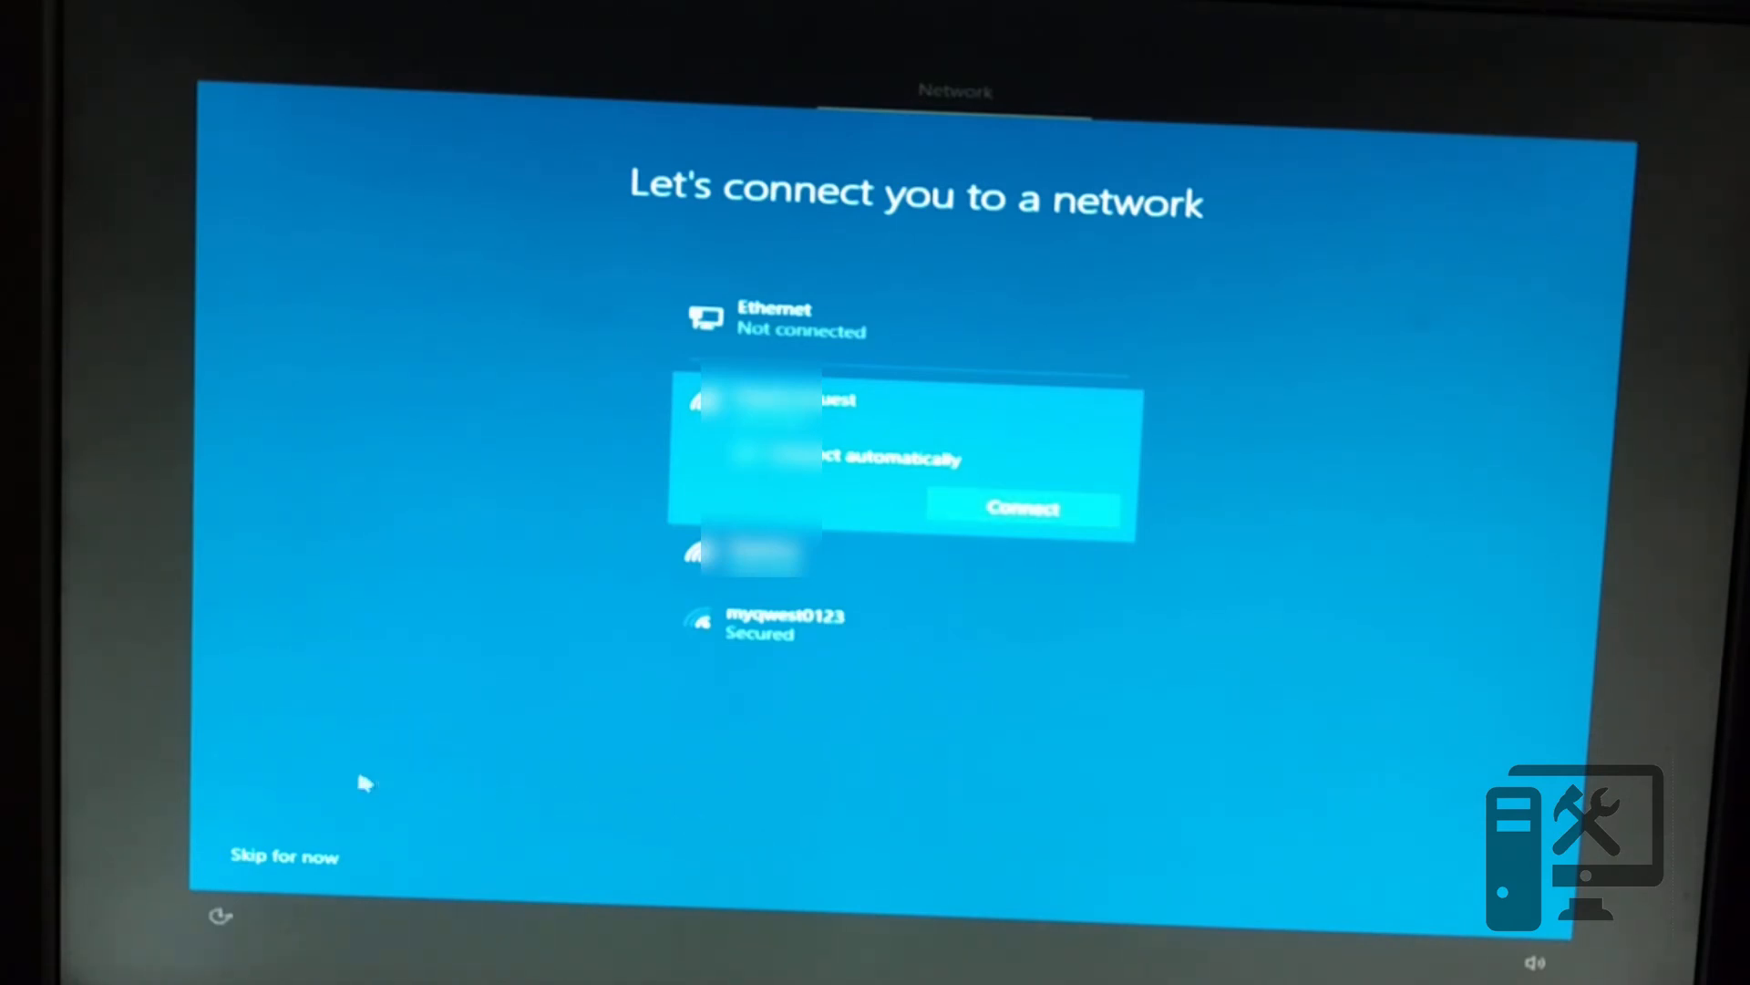
mouse_move(296, 868)
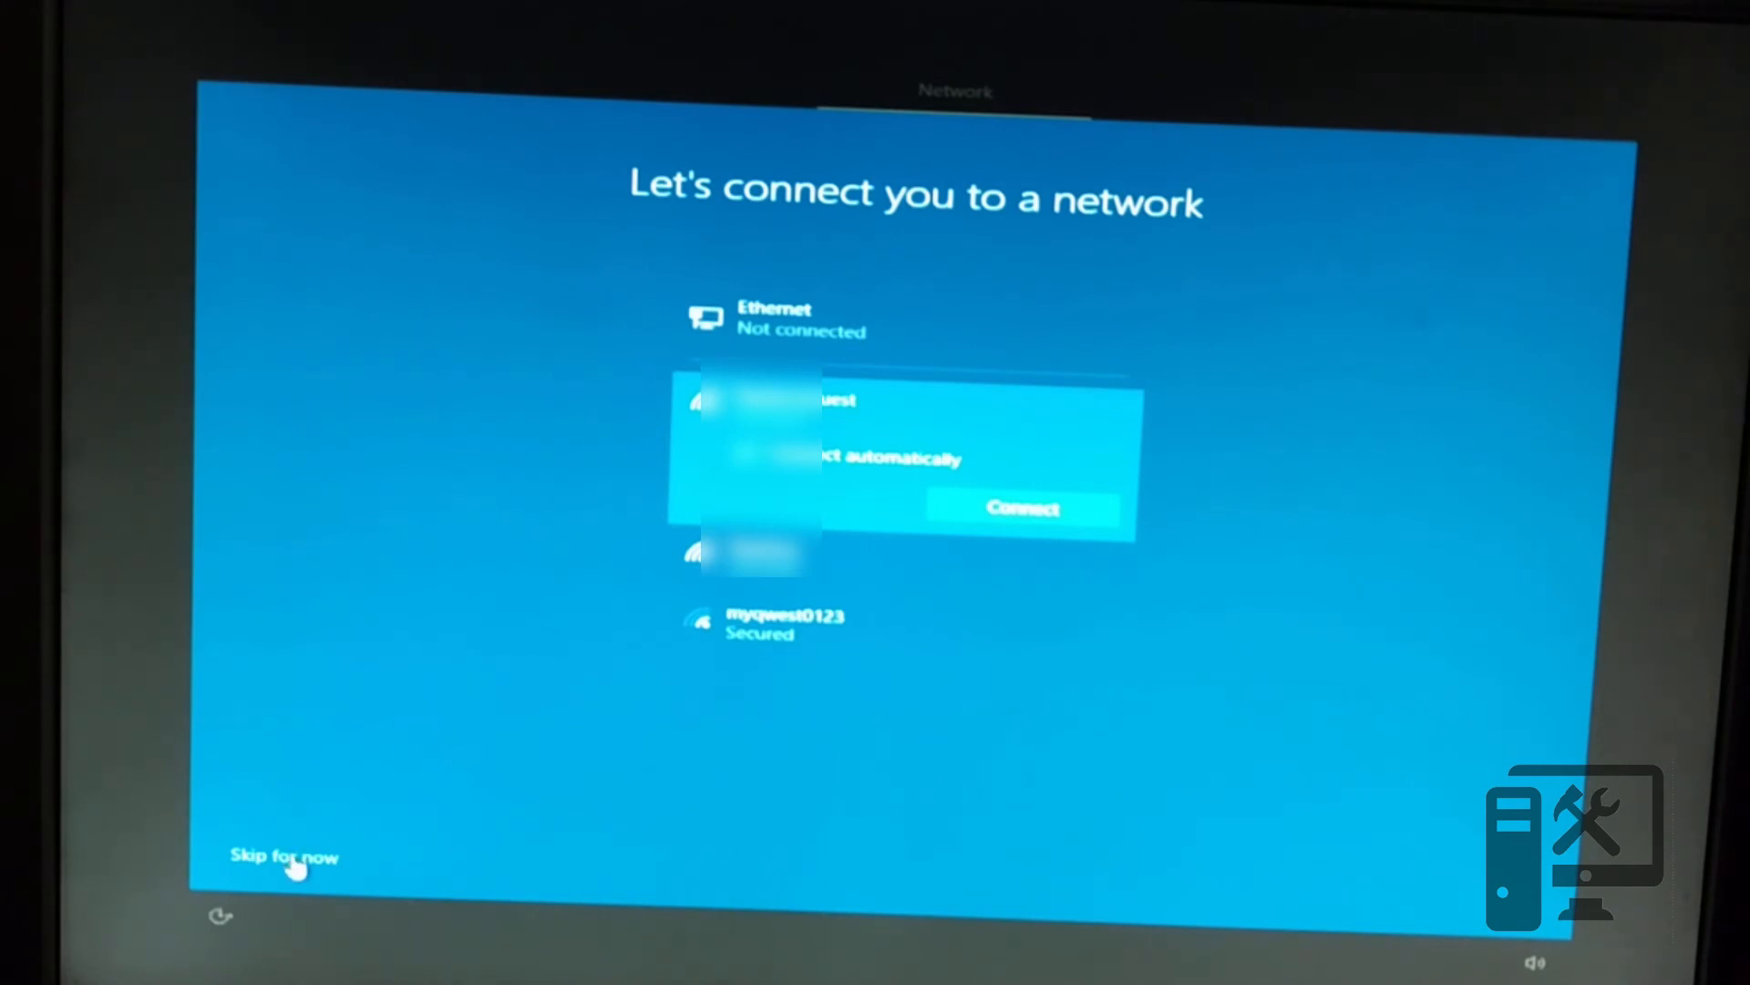
Step: Skip the network and create the local account with its name and password
click(285, 857)
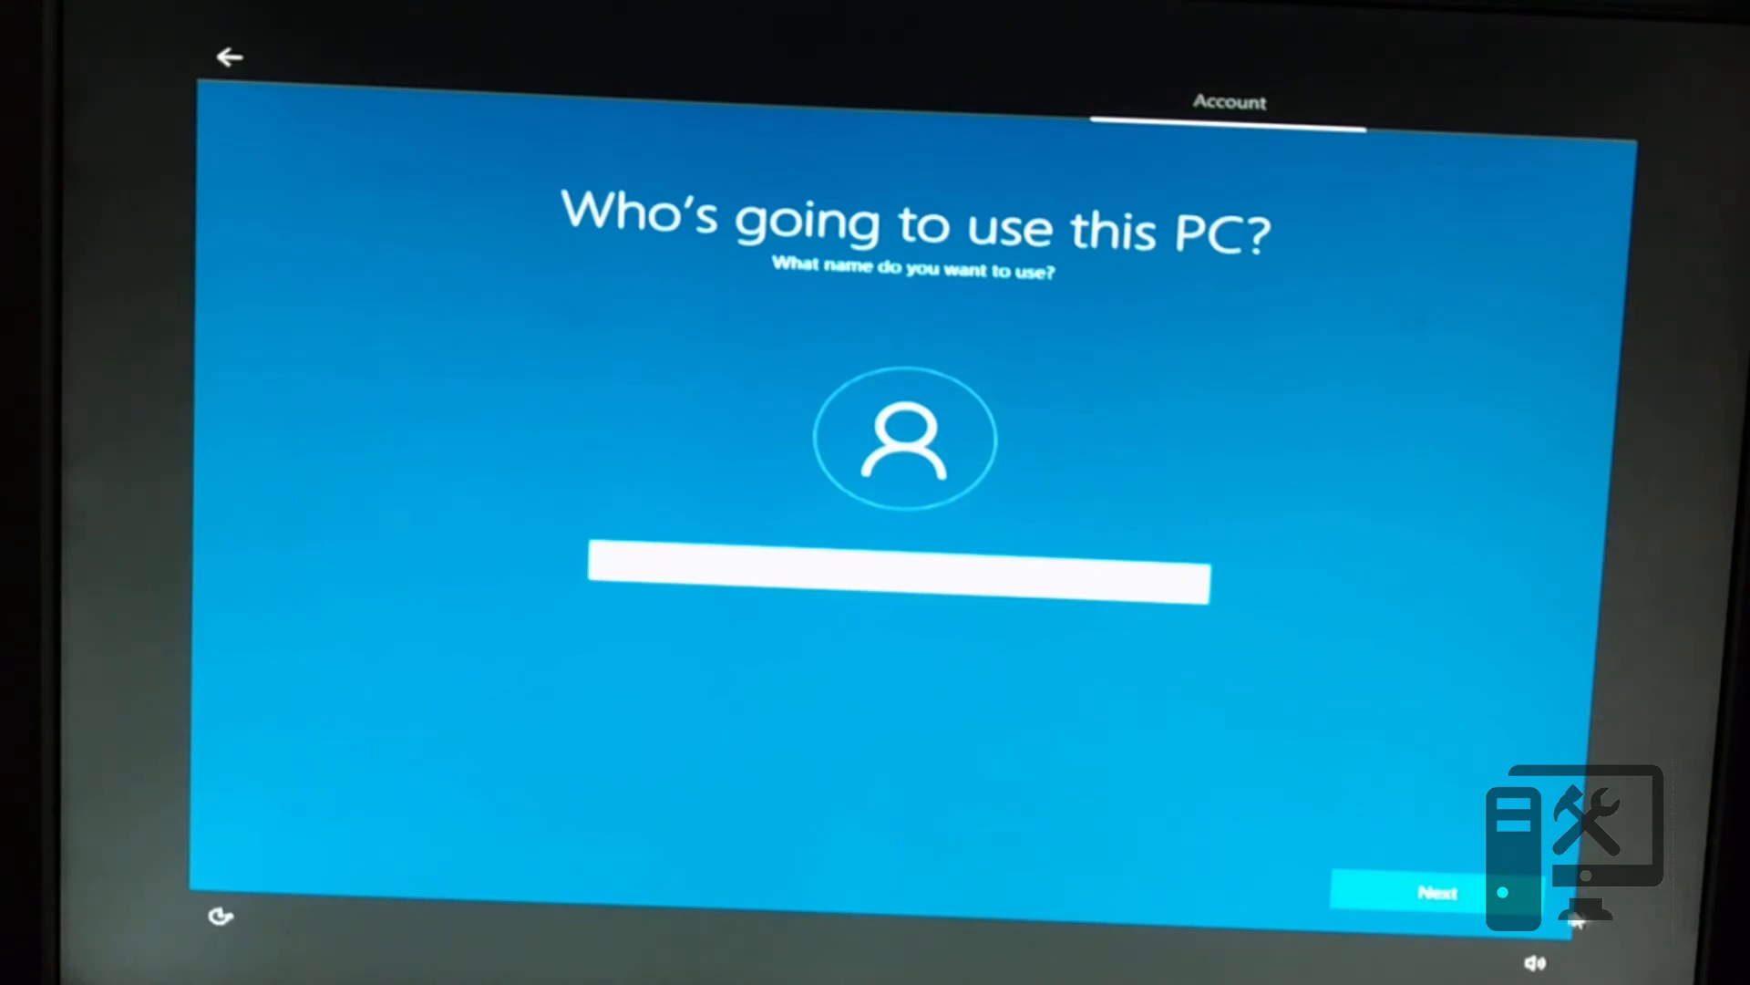
click(1406, 892)
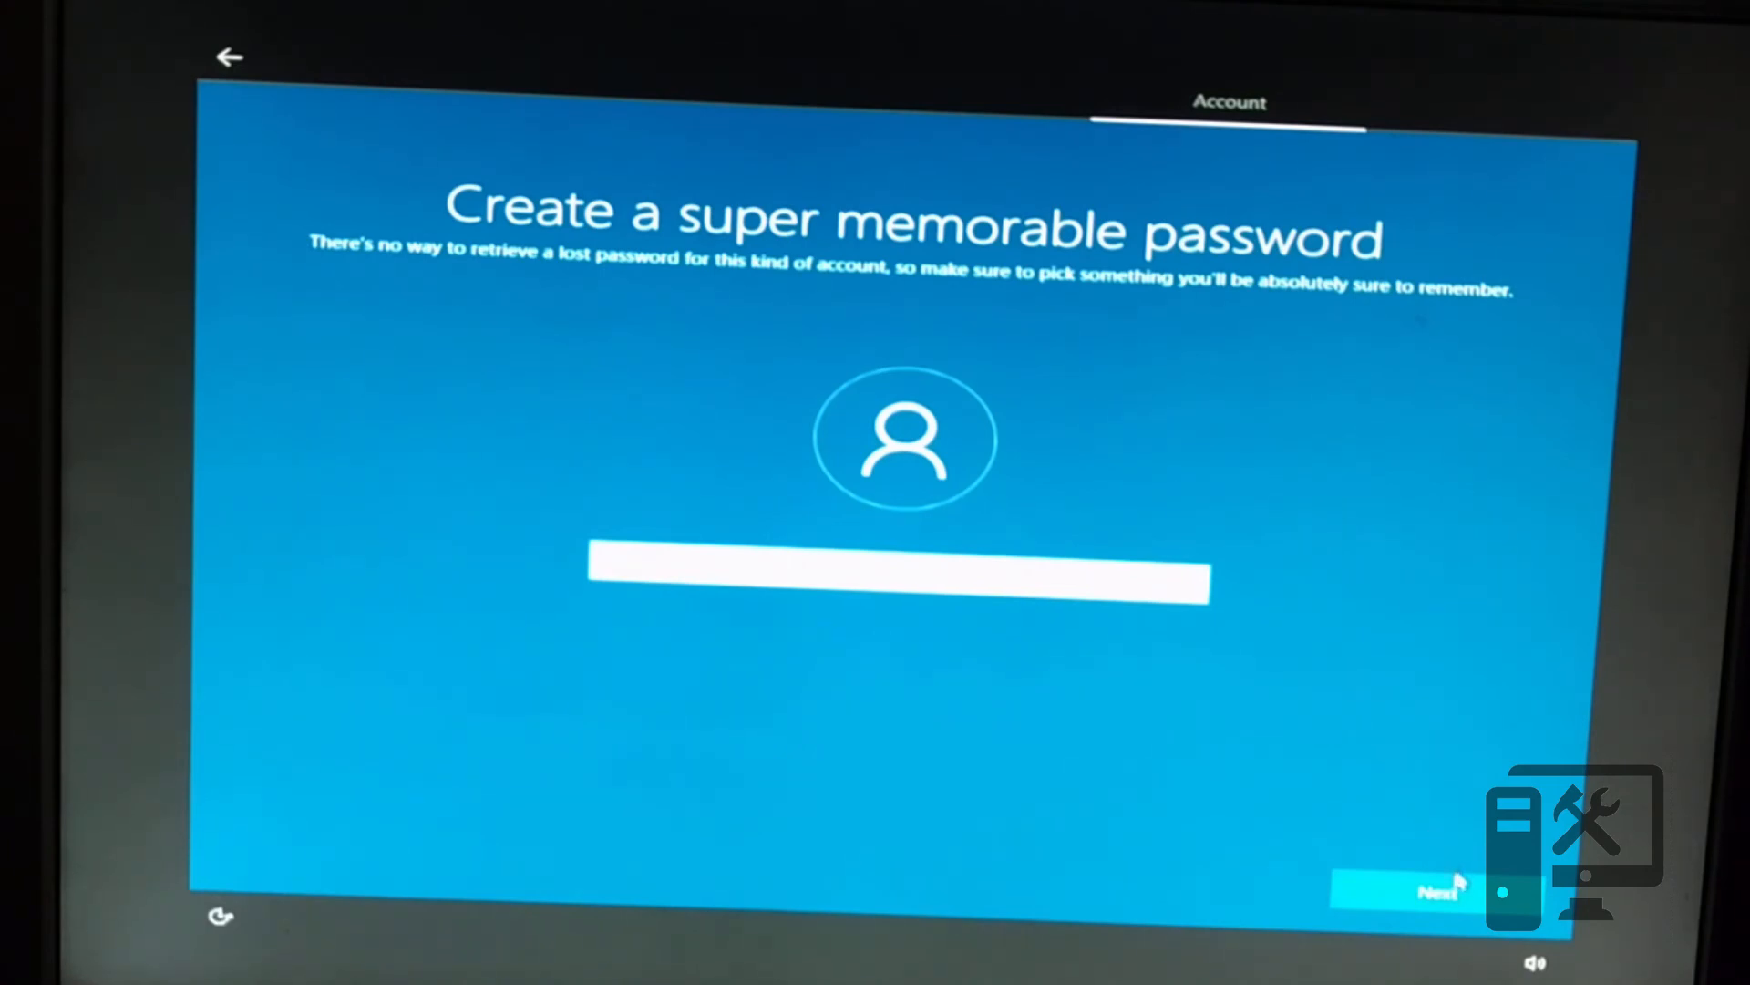
click(1438, 892)
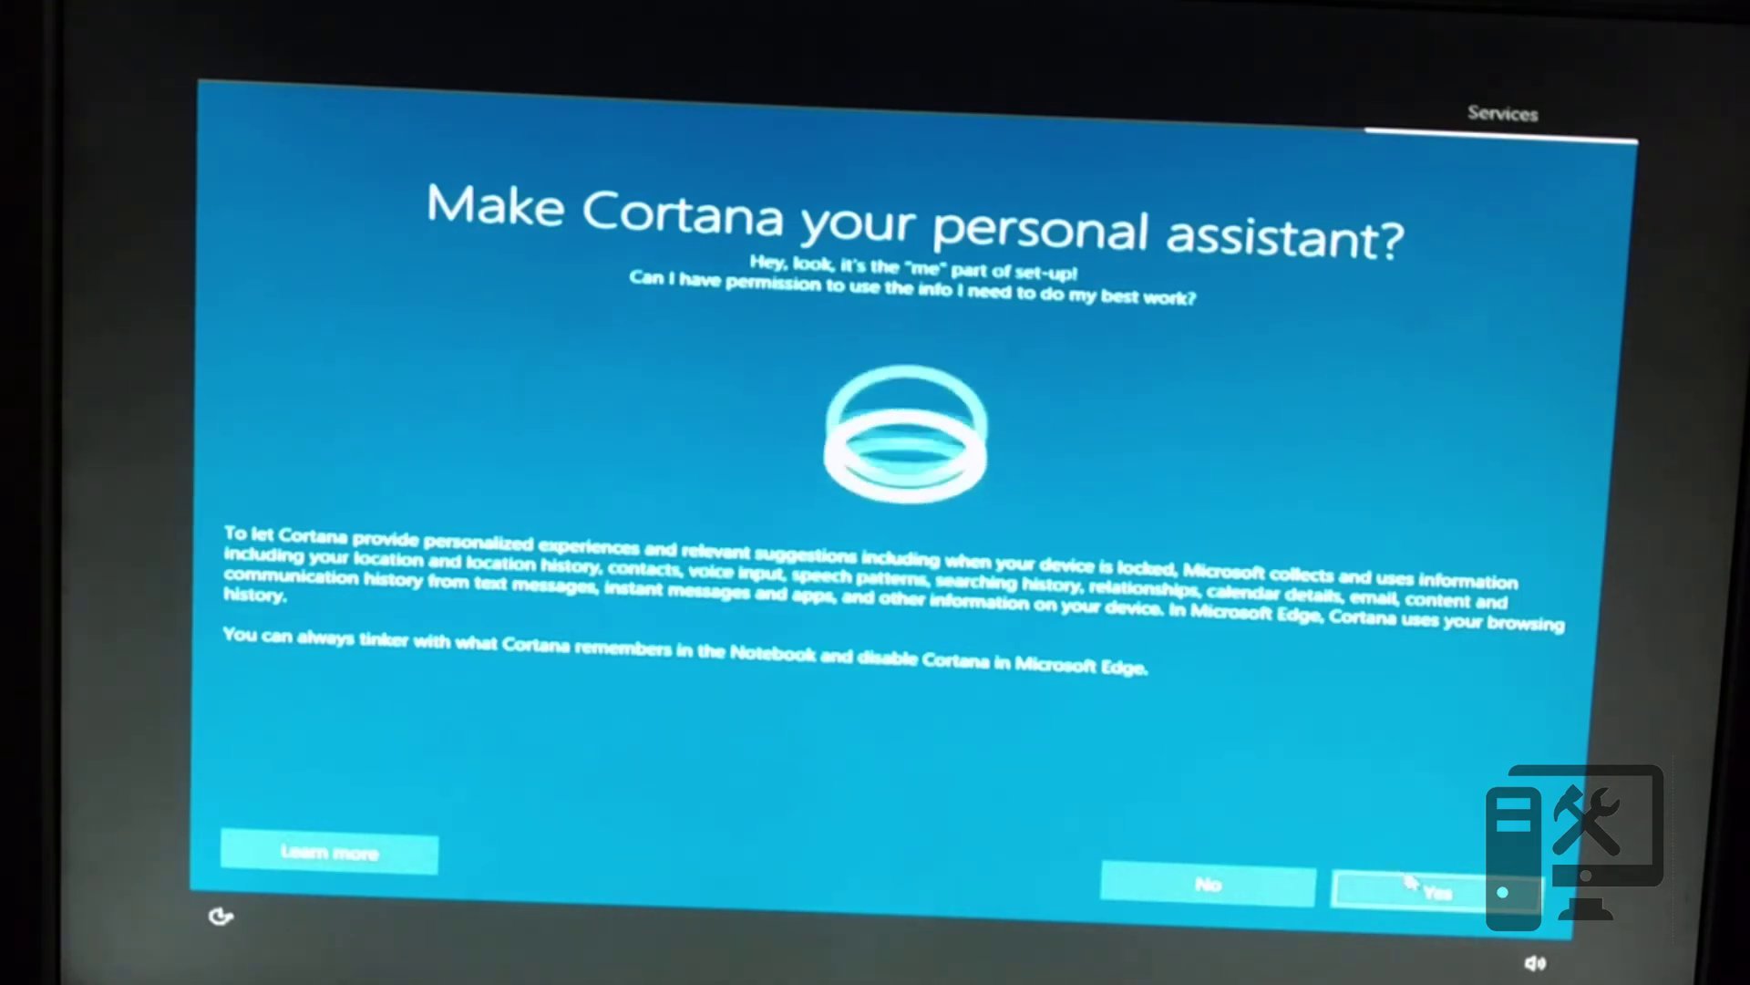
Step: Enable Cortana and accept the default privacy settings to finish setup
click(1409, 892)
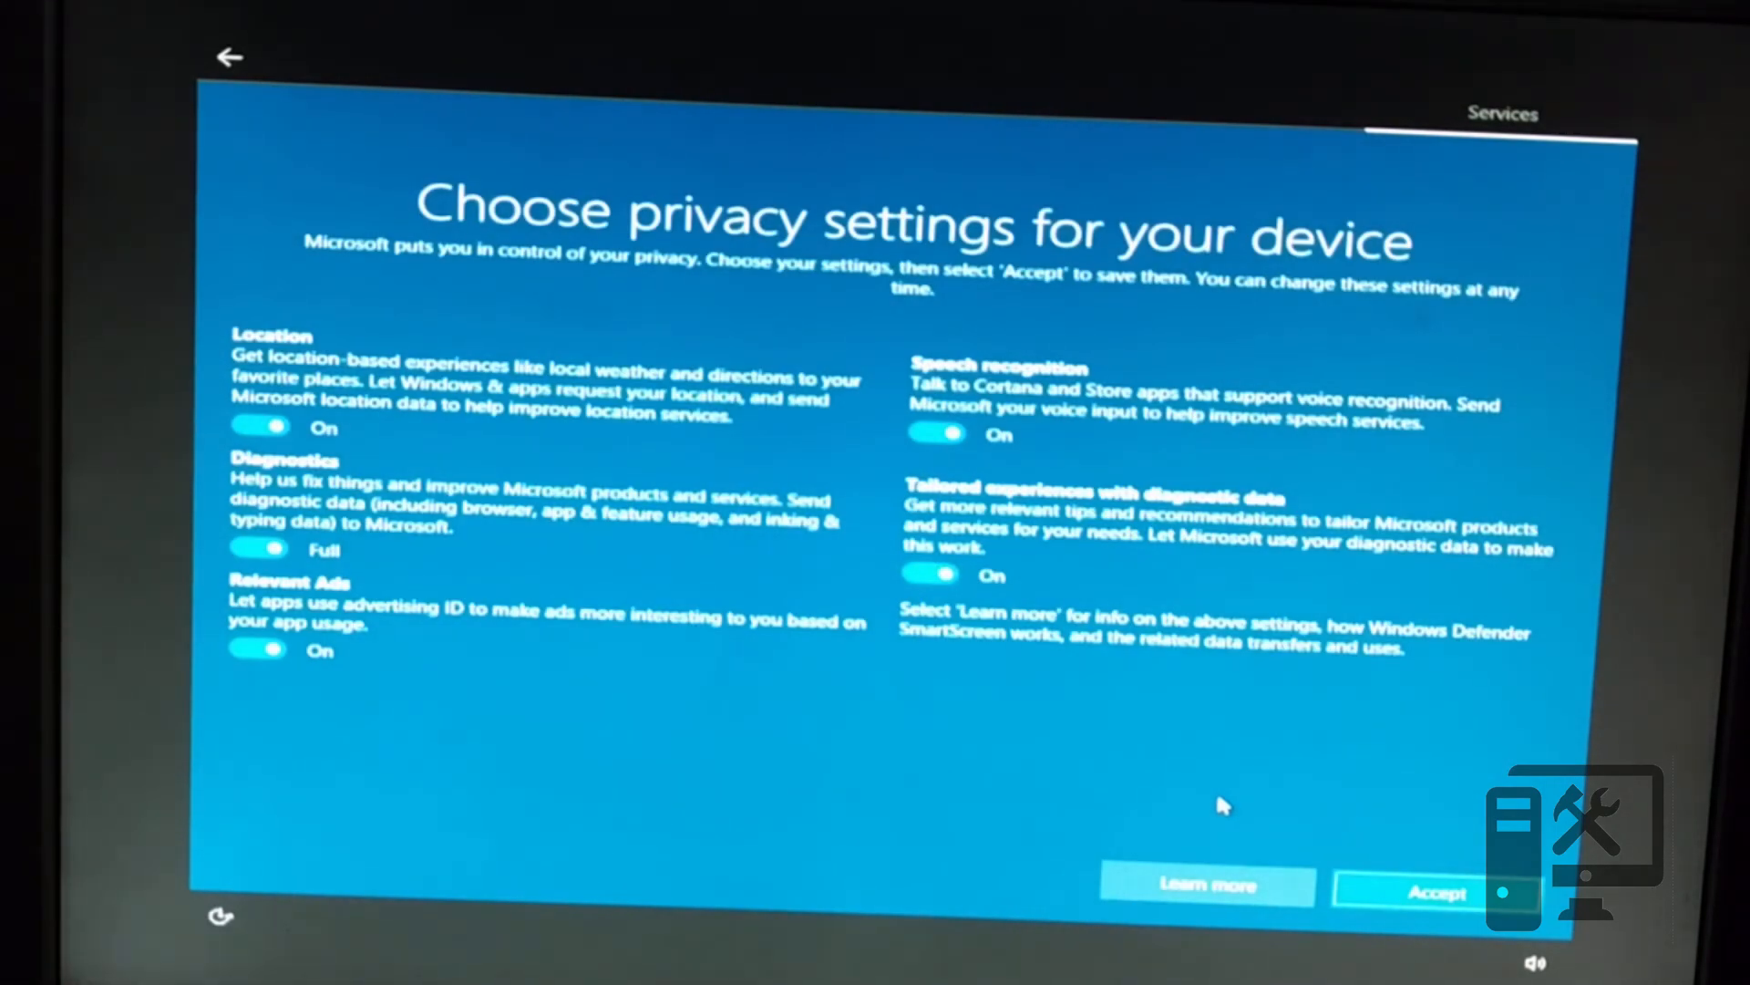
click(1435, 890)
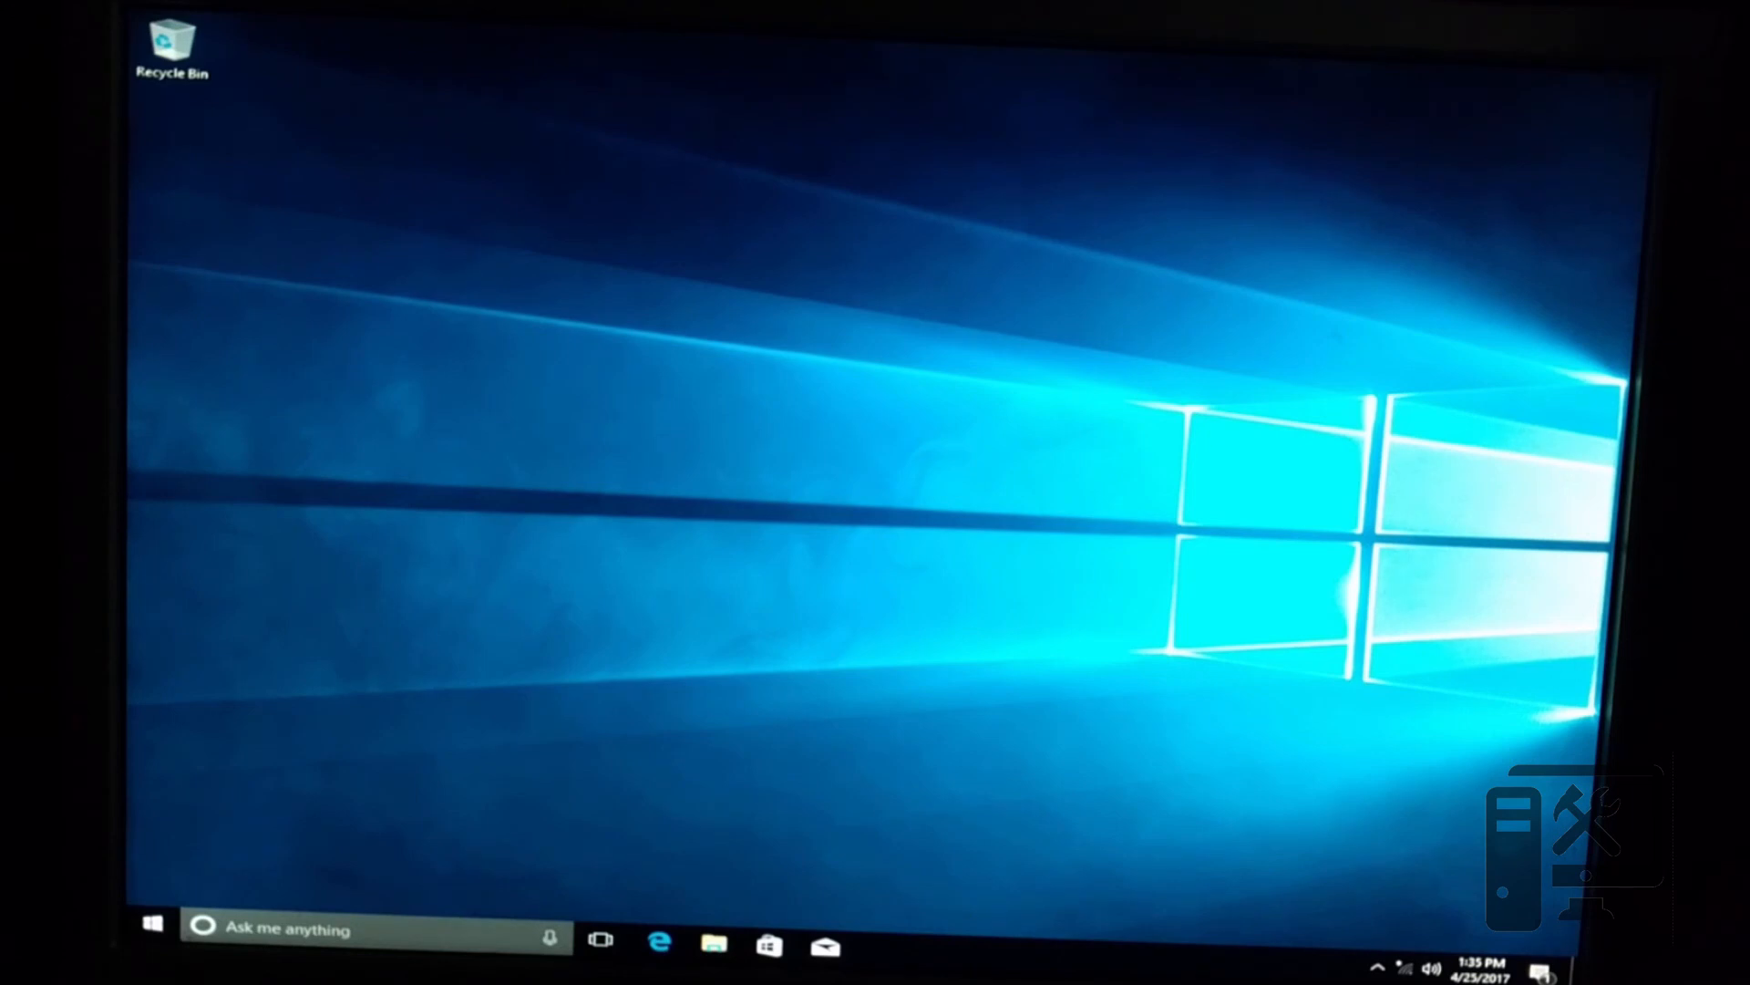
mouse_move(653, 525)
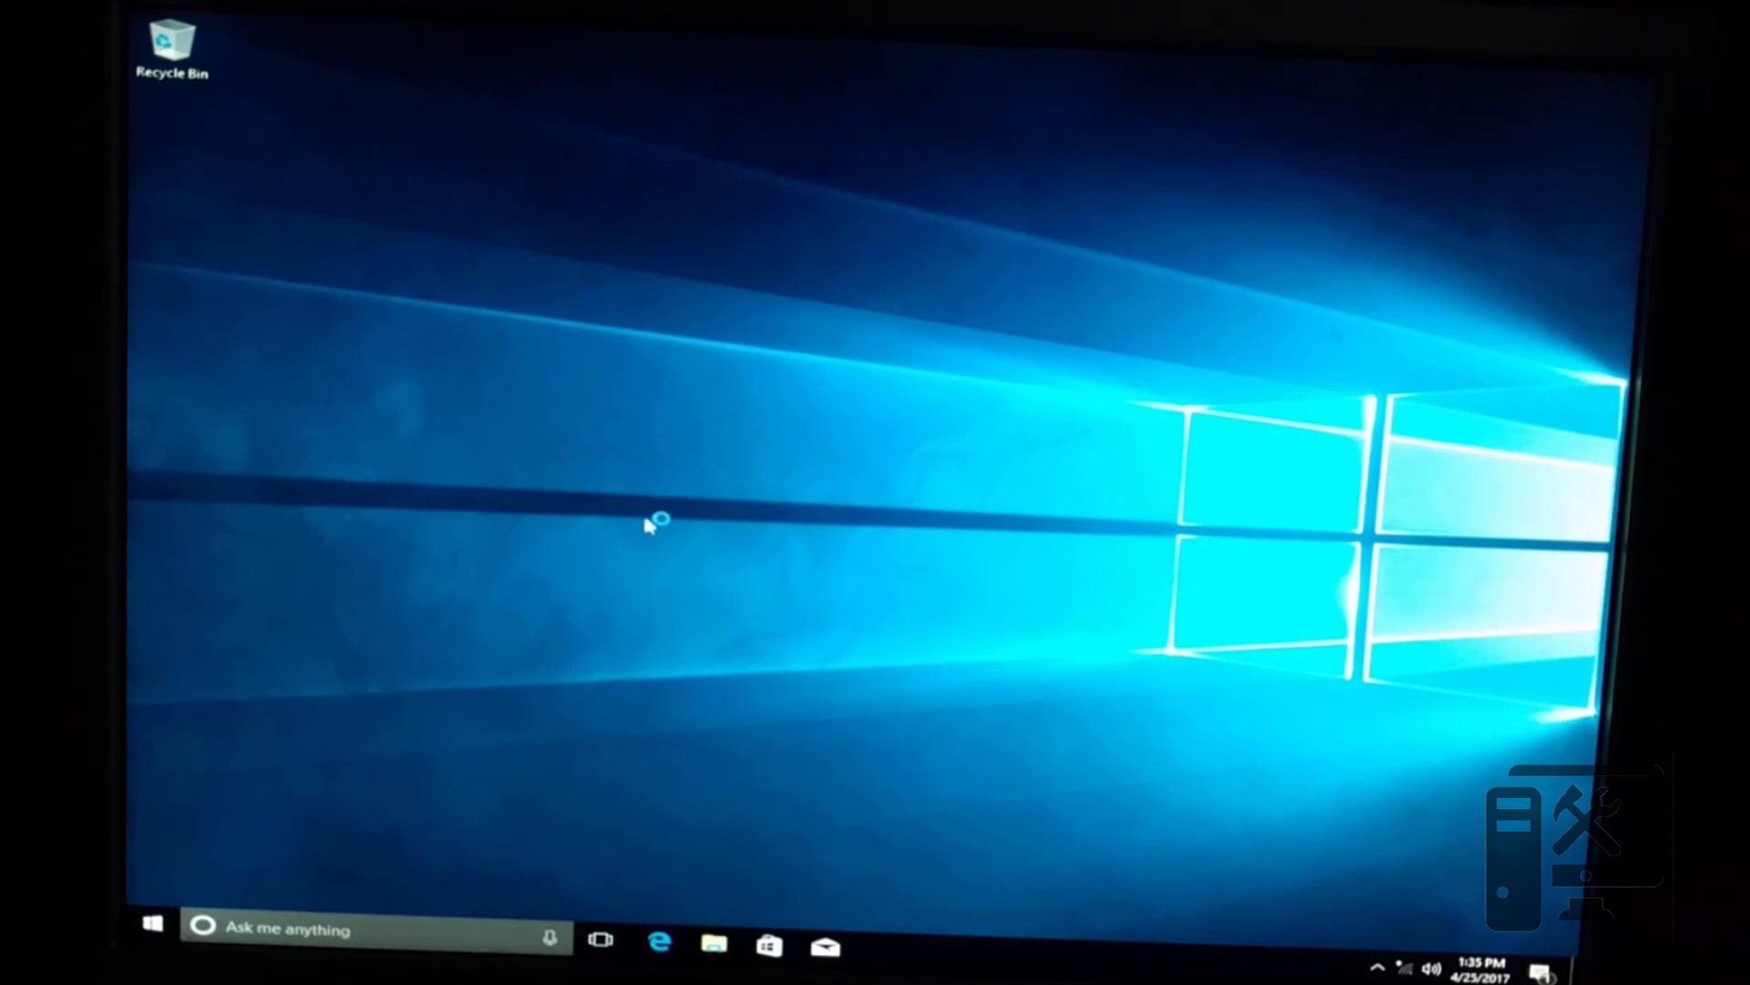
mouse_move(651, 525)
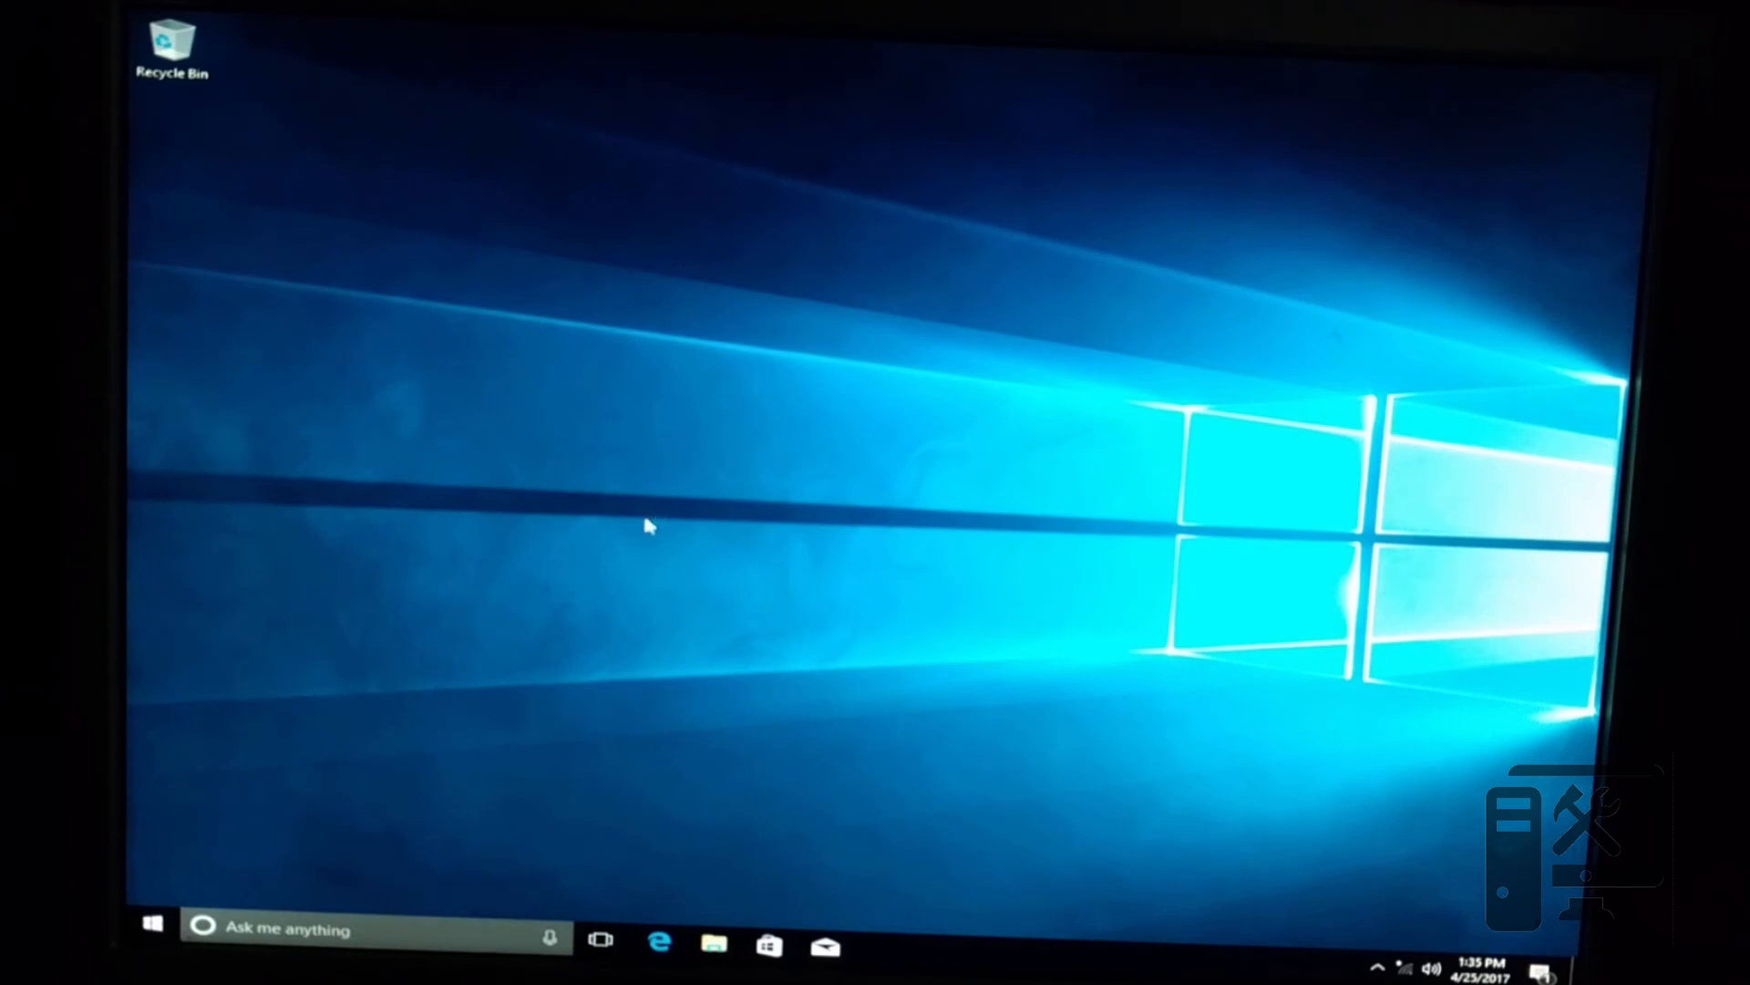